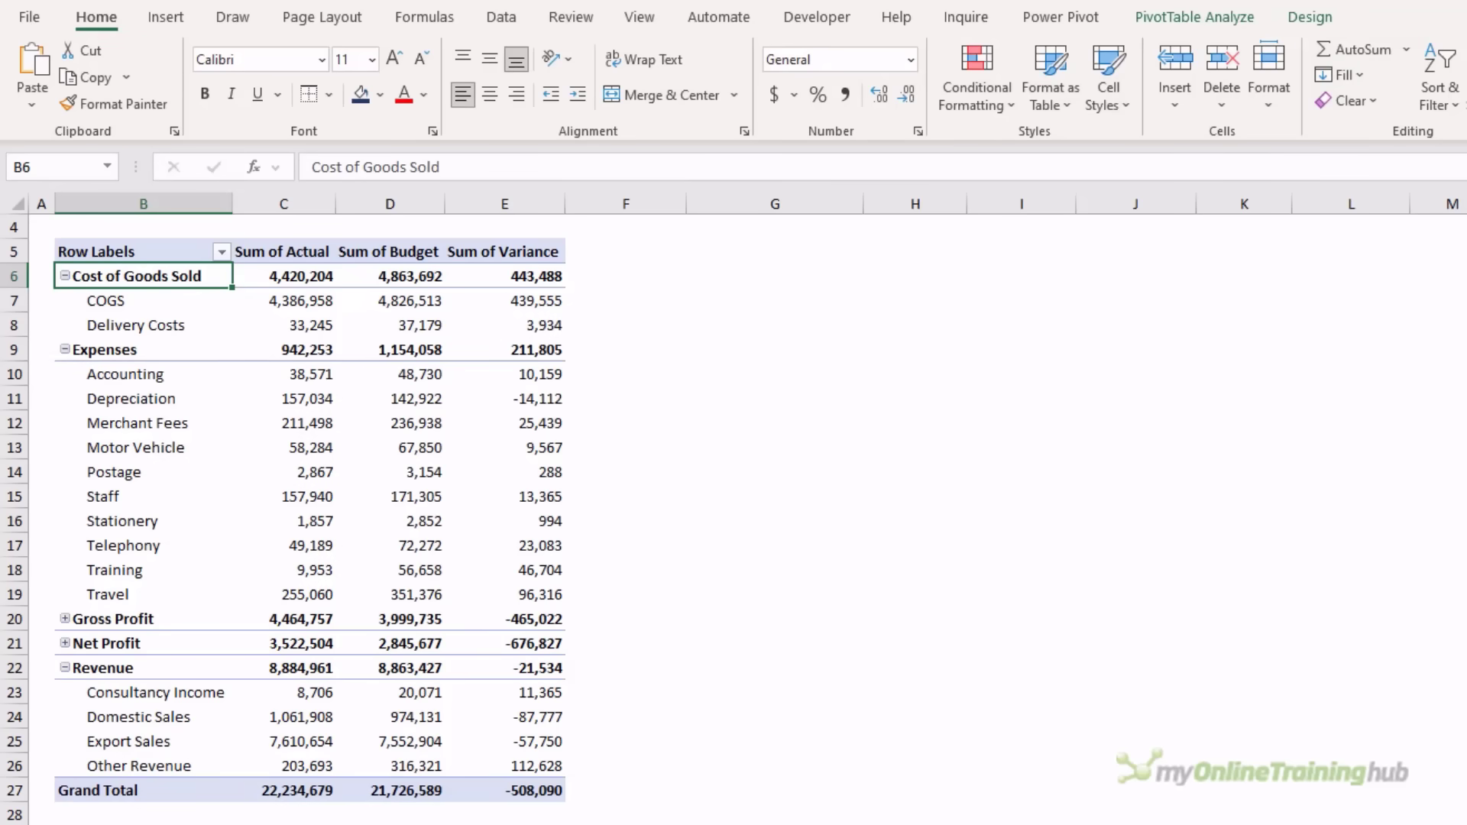
mouse_move(382, 203)
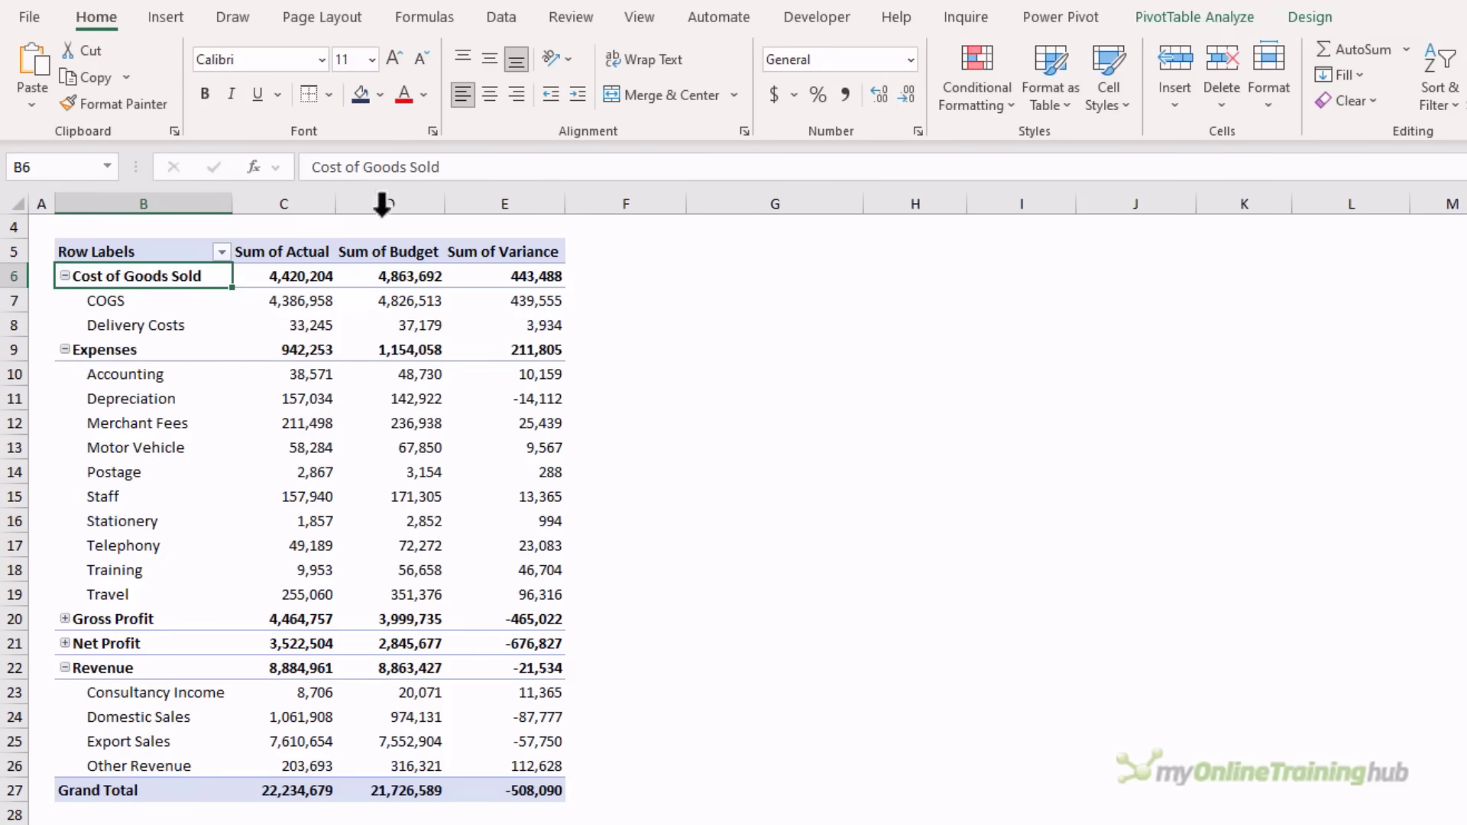
Step: Set Account Group to sort Descending in its More Sort Options dialog
left_click(221, 251)
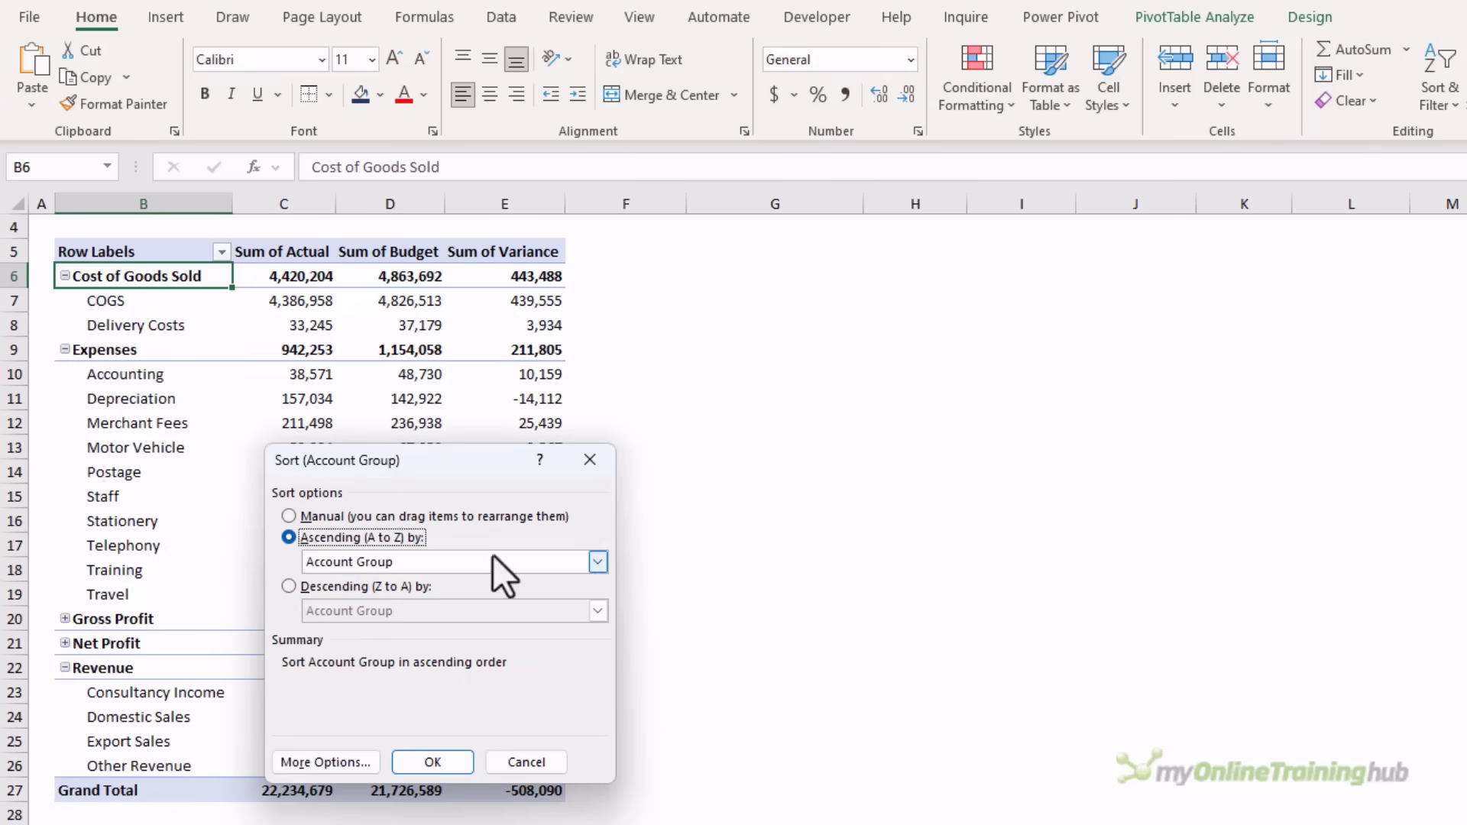
left_click(596, 560)
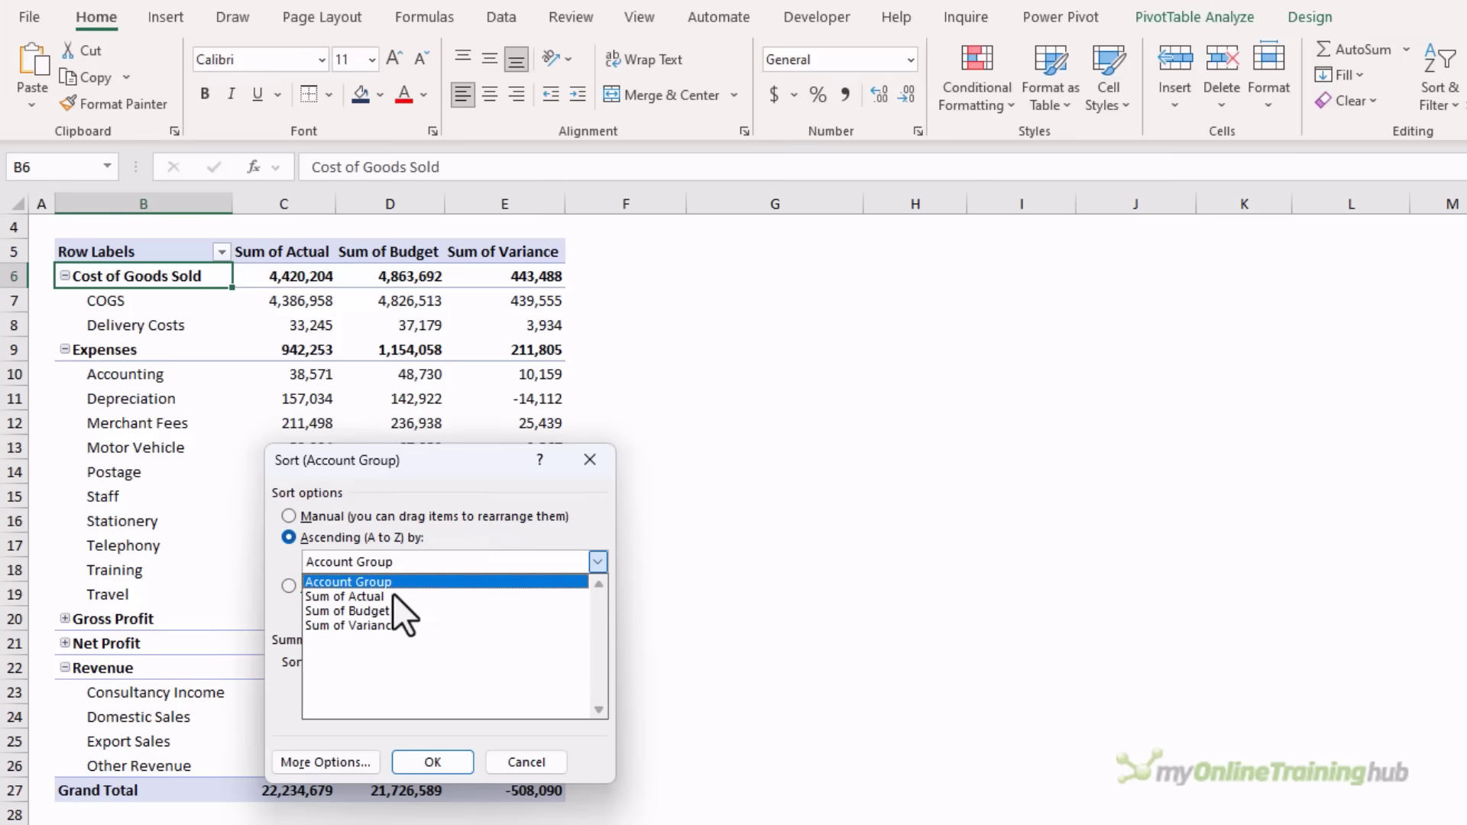
left_click(288, 585)
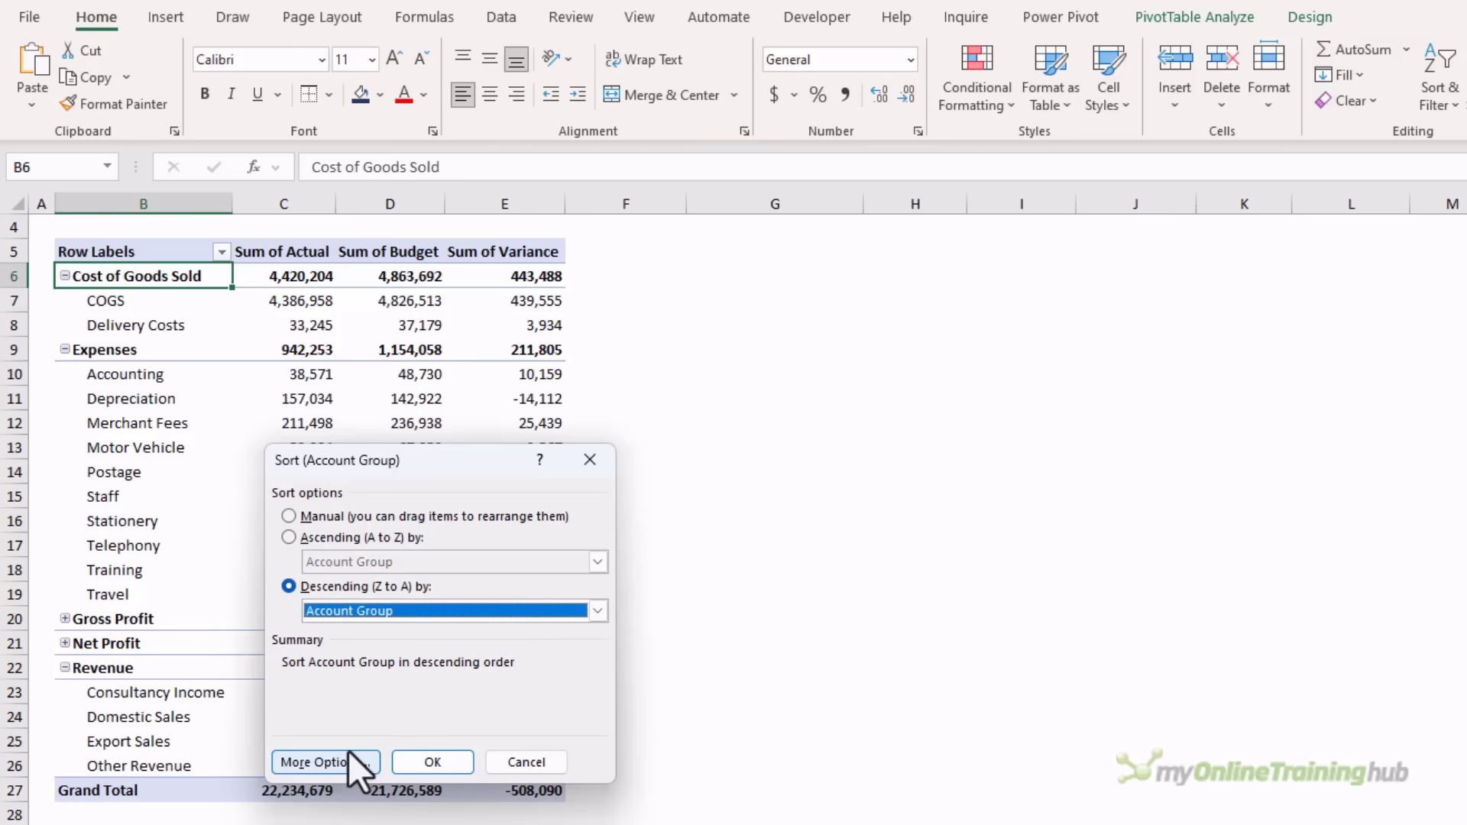
Step: Choose a custom list as the First key sort order under More Options
left_click(317, 761)
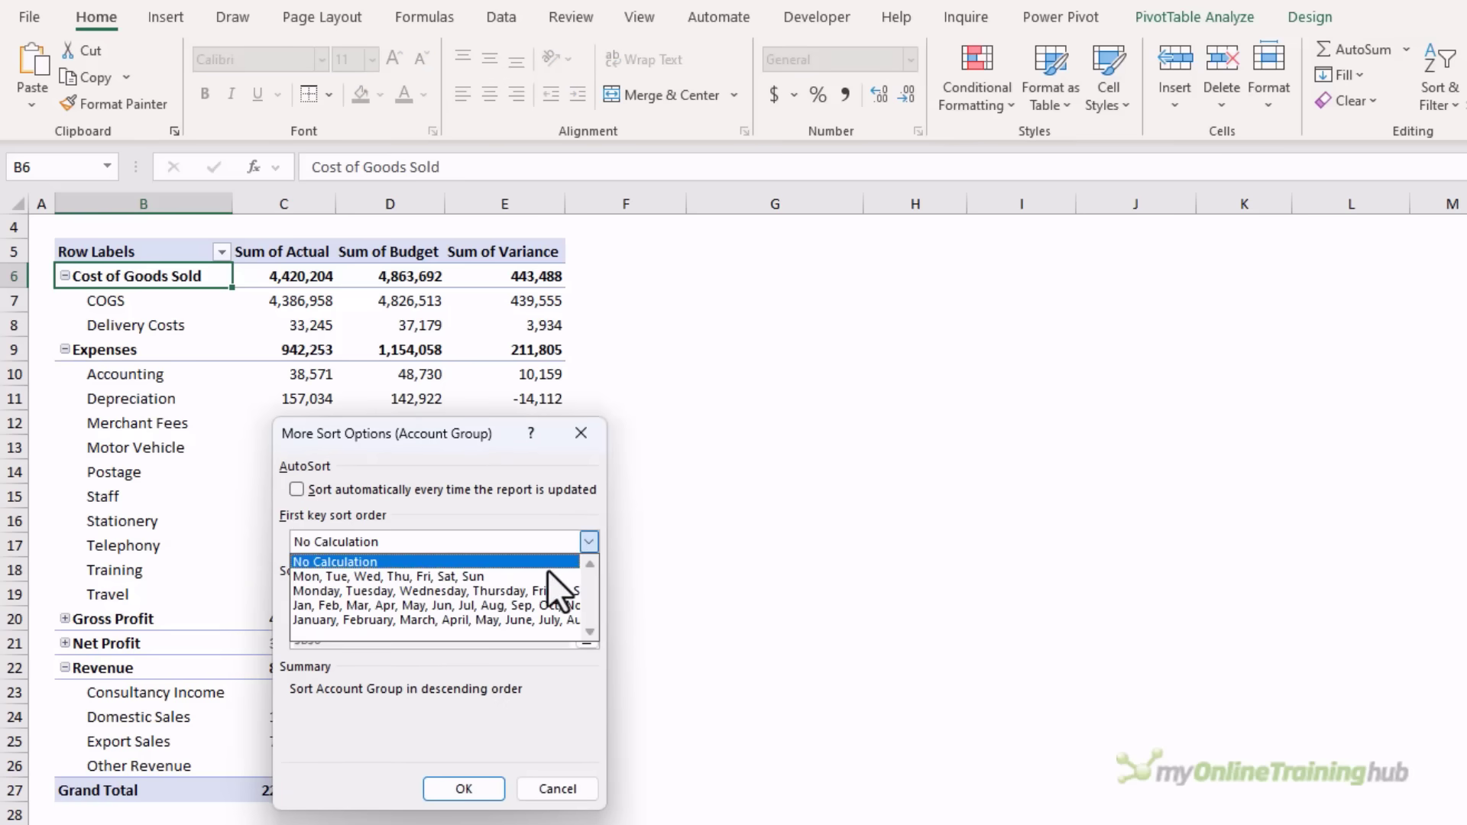
left_click(436, 621)
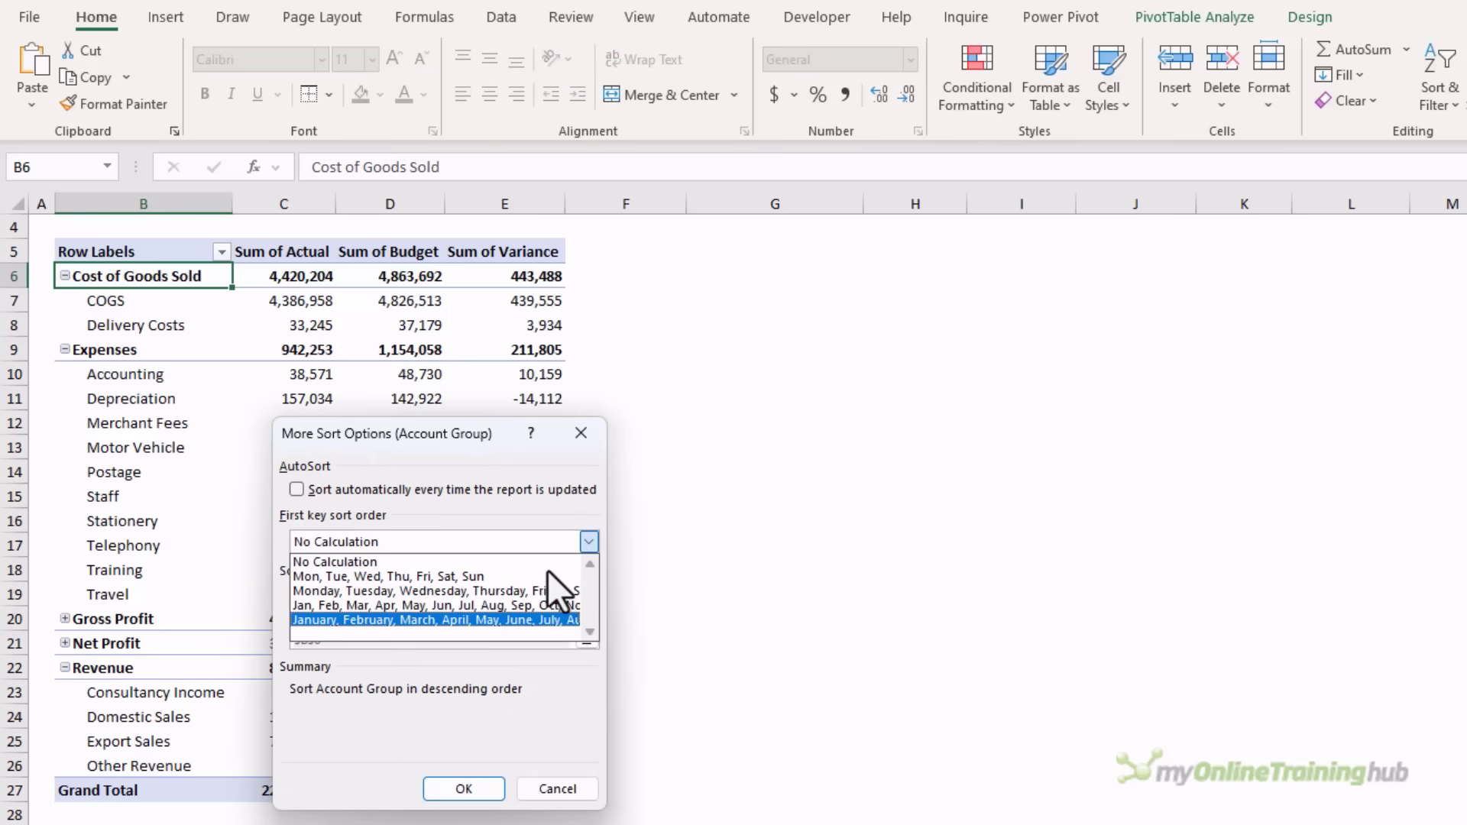
left_click(421, 590)
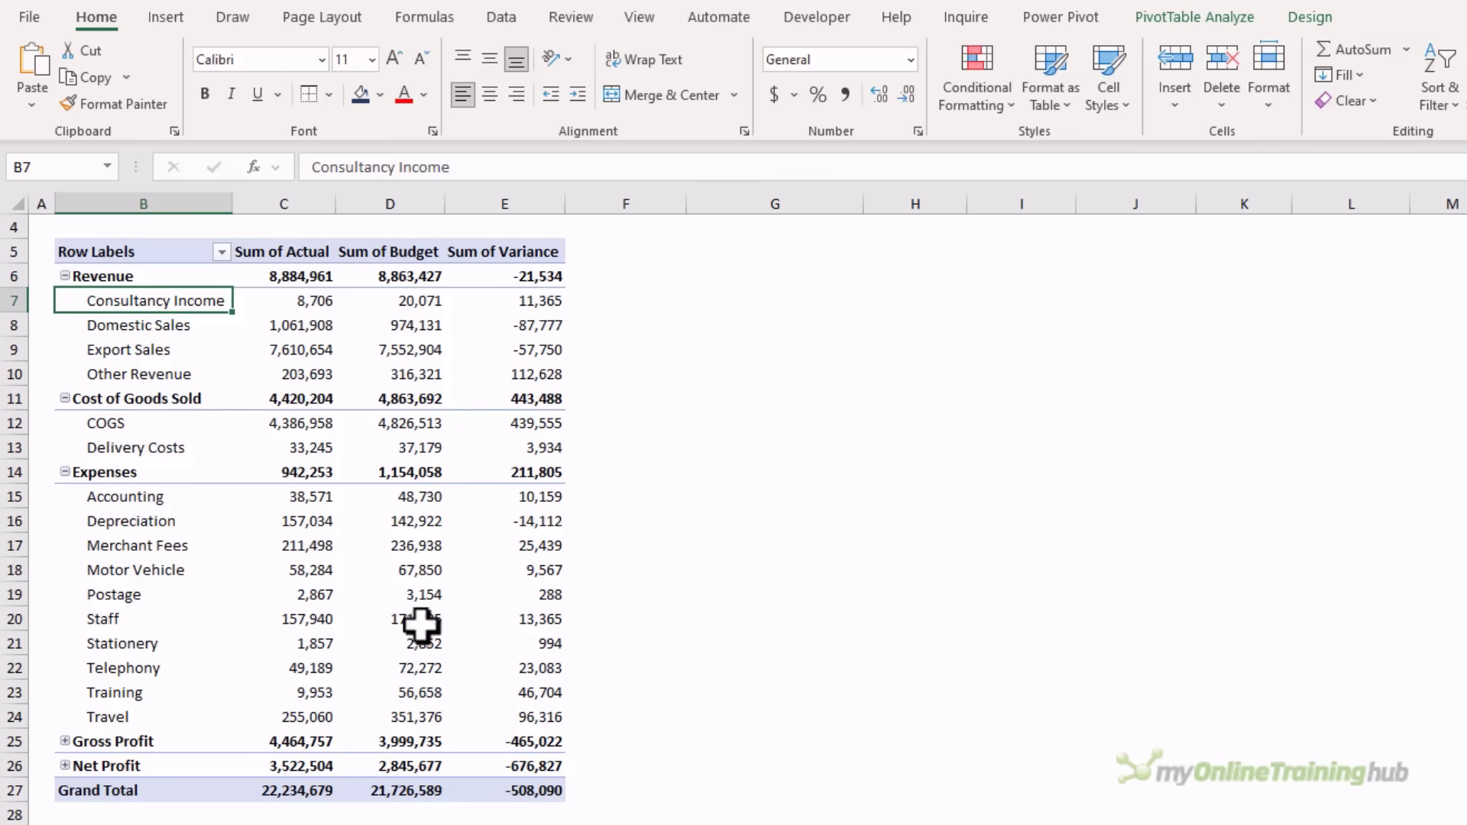
Step: Move Gross Profit up so it sits between Cost of Goods Sold and Expenses
left_click(110, 740)
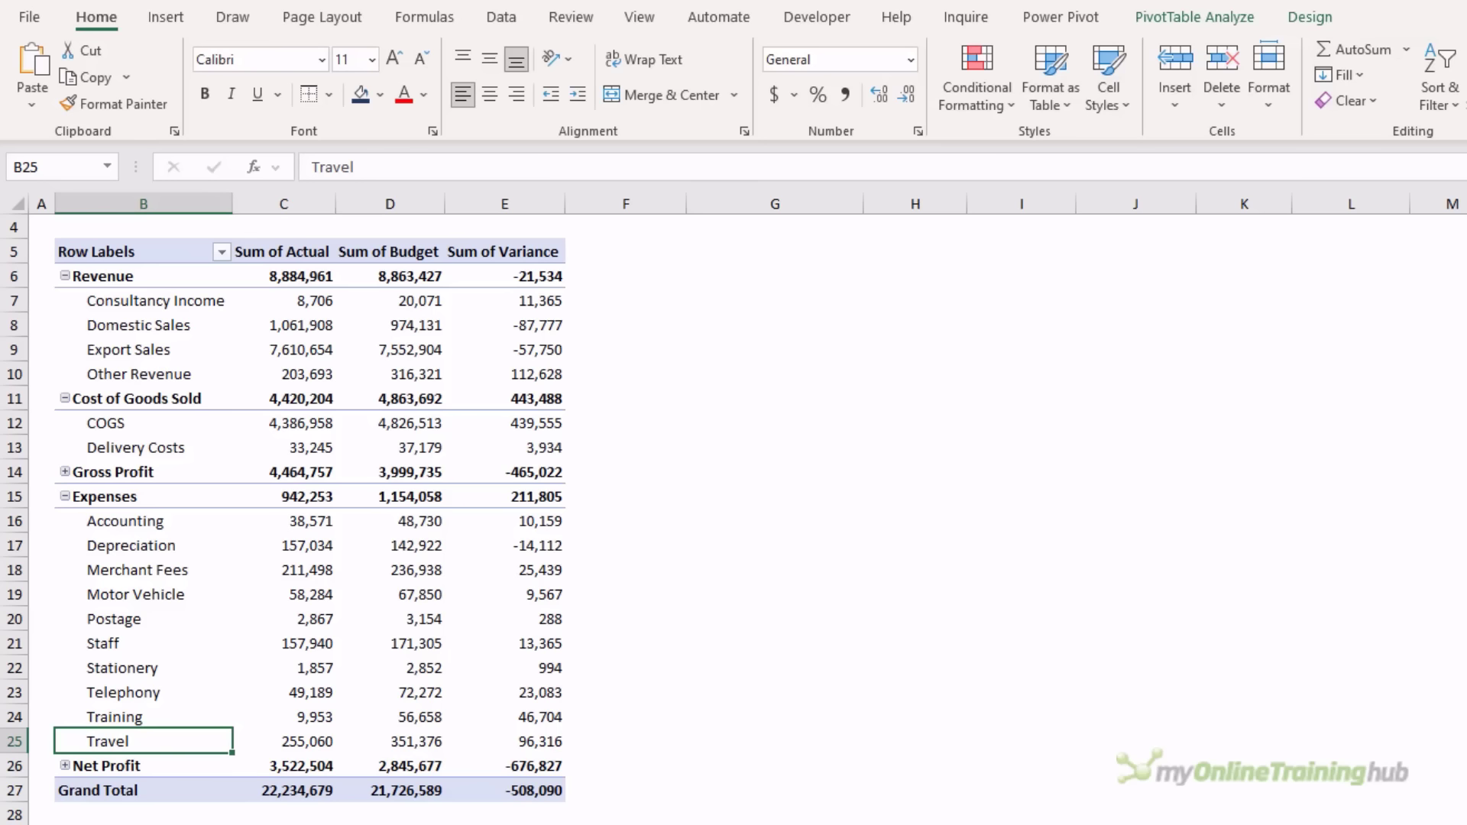
left_click(283, 251)
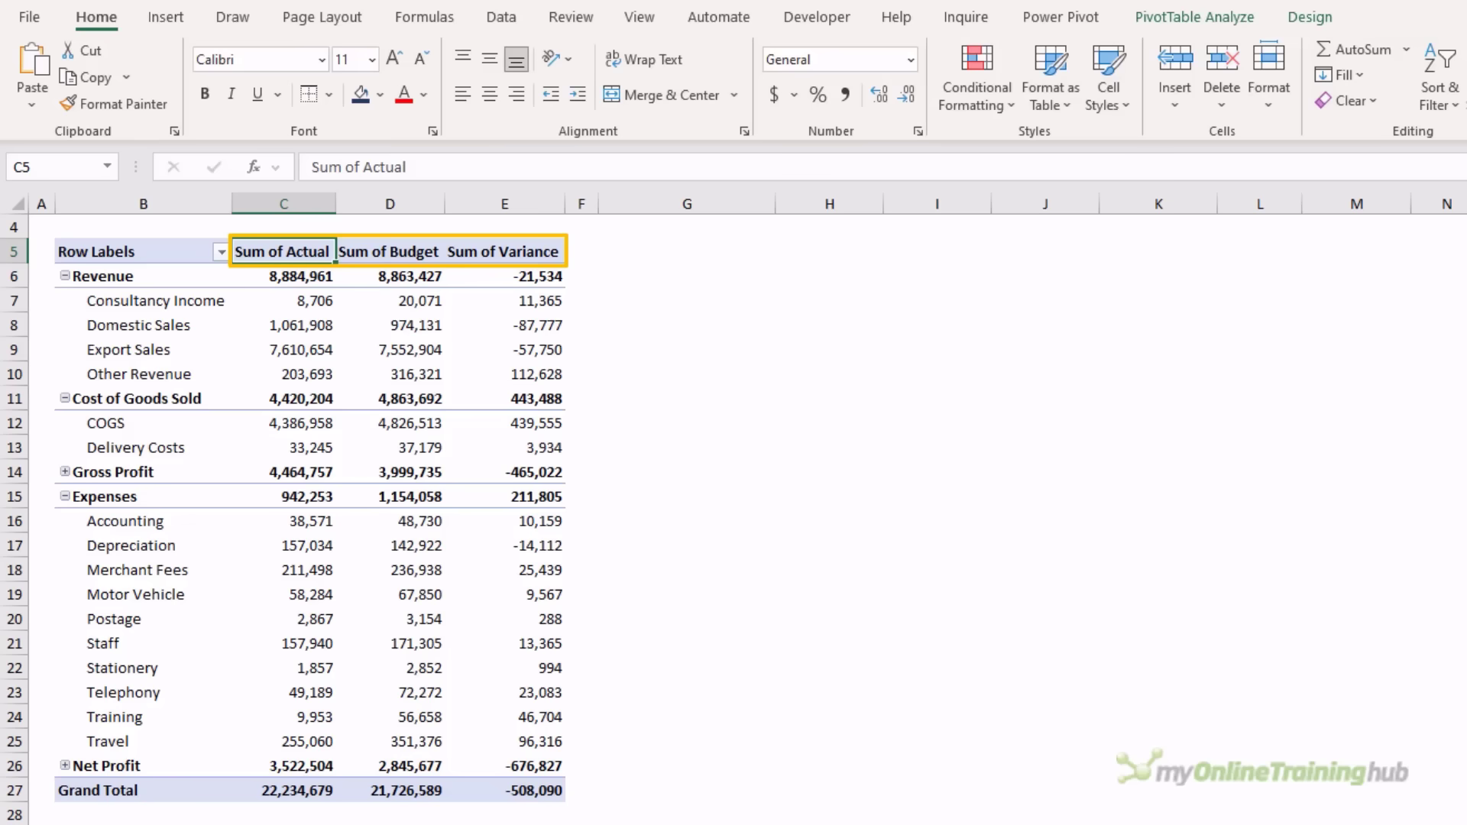
Step: Rename the value headings to Actual, Budget and Variance, dropping the 'Sum of' prefix
left_click(141, 250)
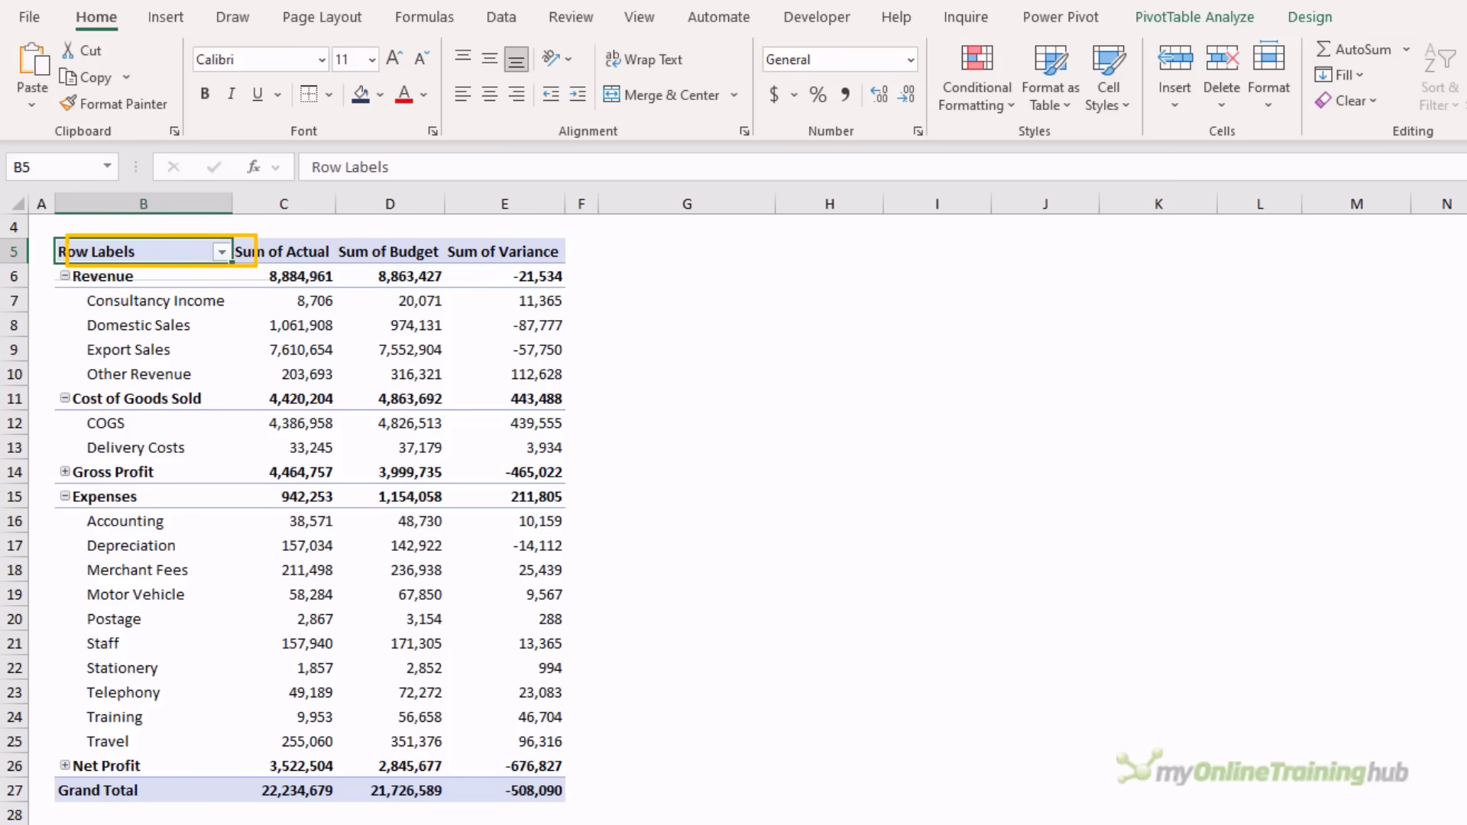
left_click(285, 251)
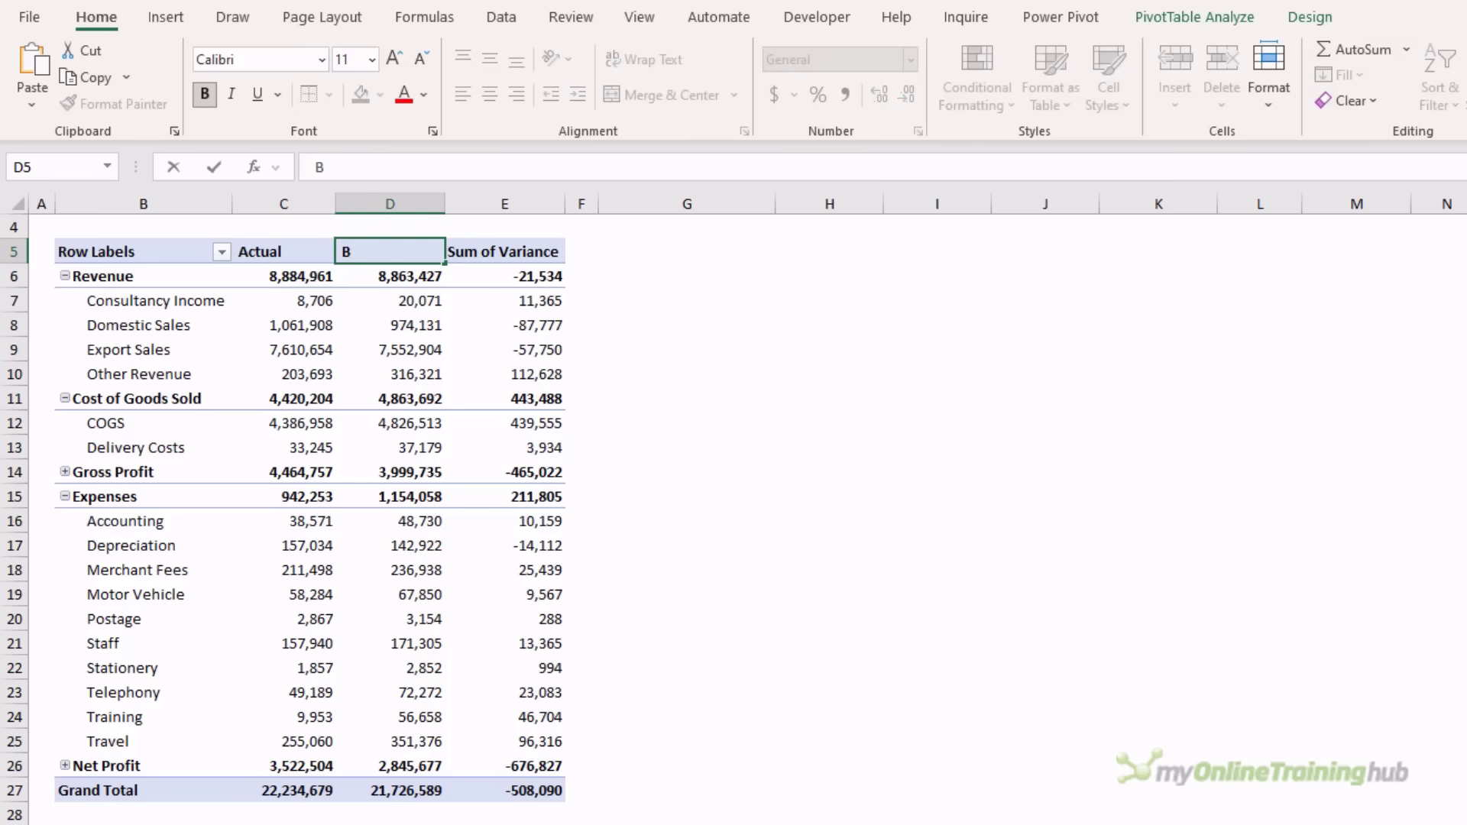
type("Budget")
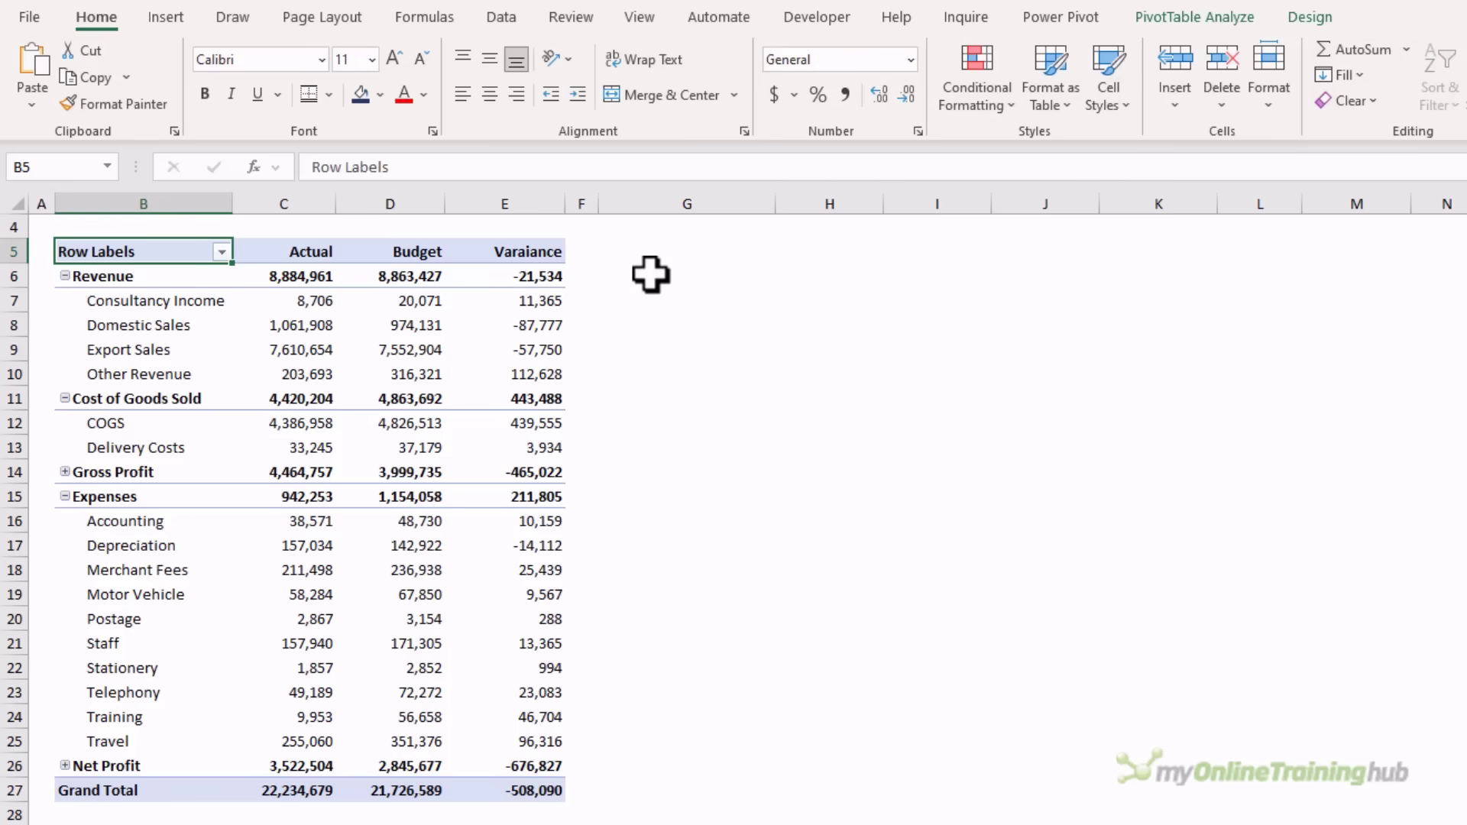
left_click(1186, 15)
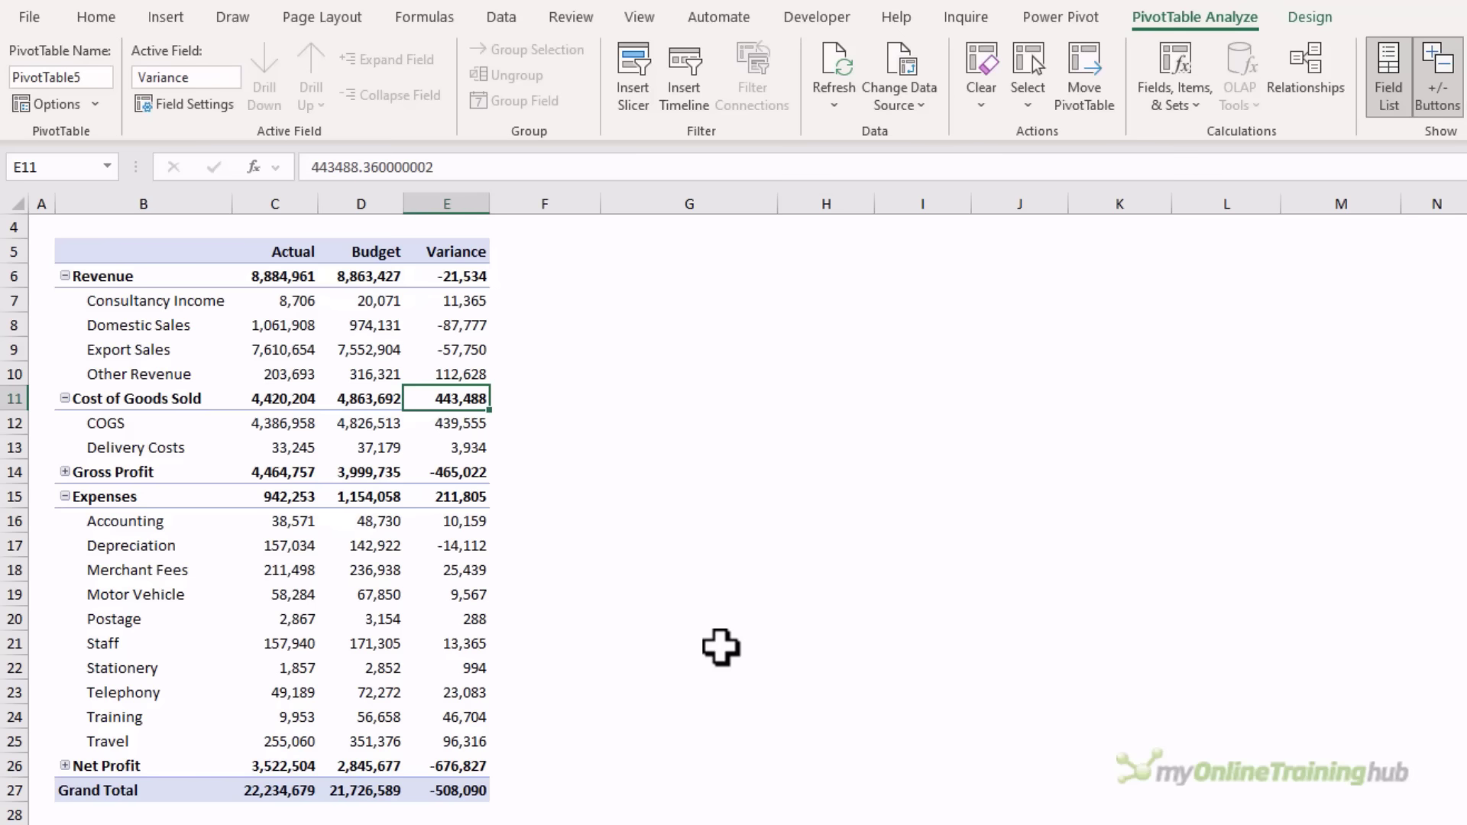
Step: Insert a blank line after each account group via Design > Blank Rows
left_click(1310, 17)
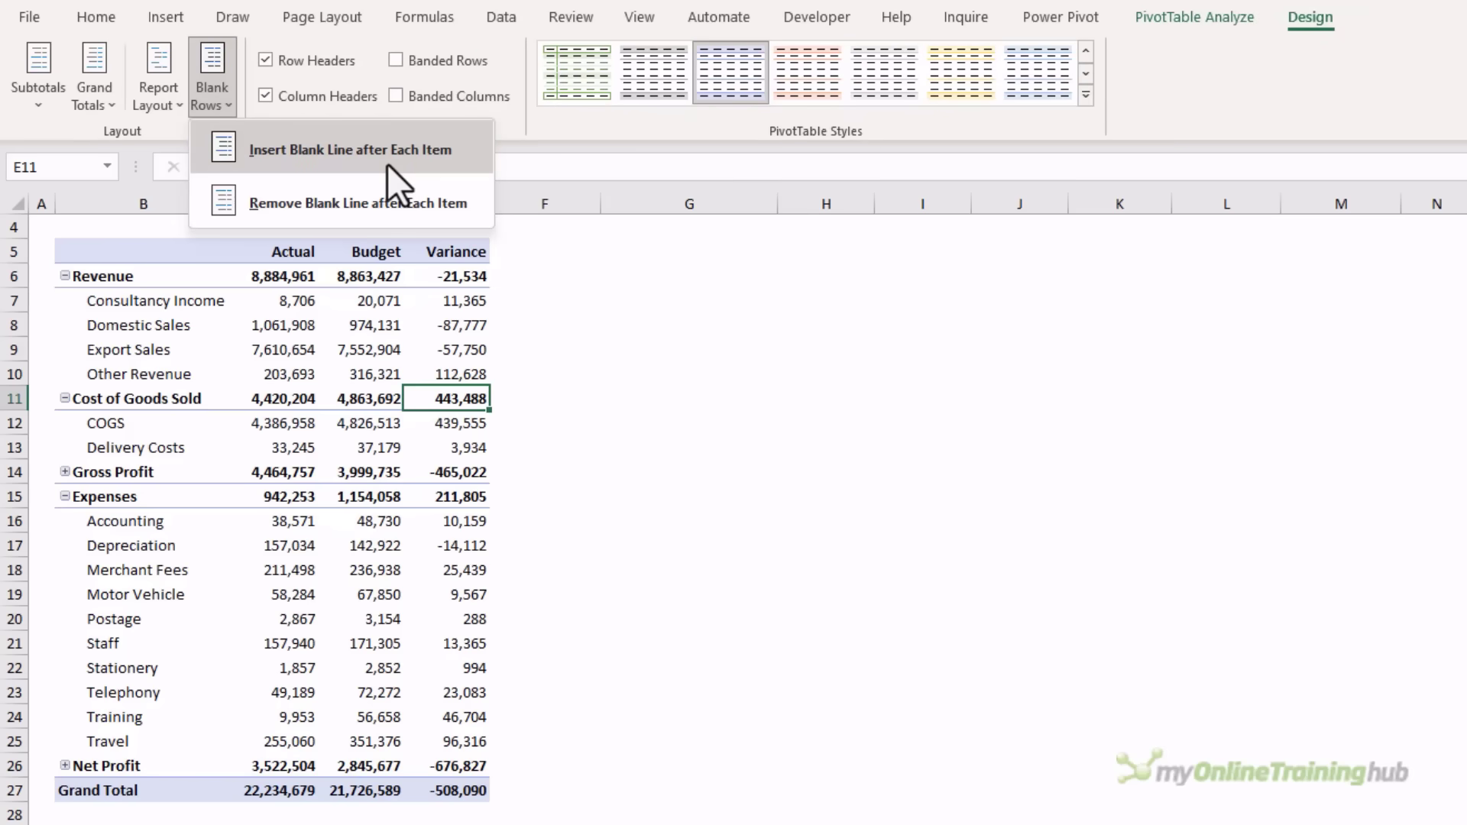
left_click(349, 149)
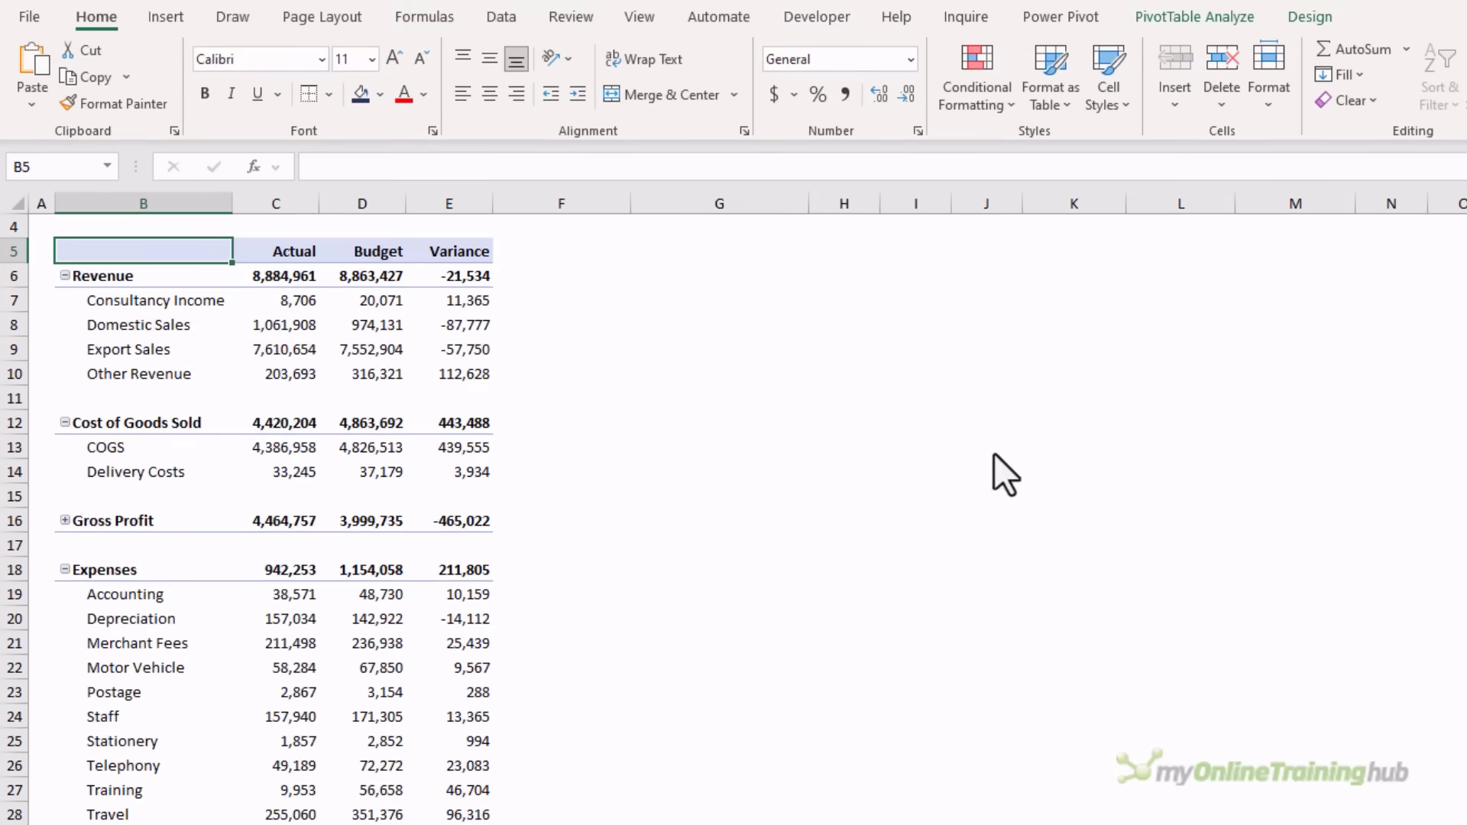
Step: Show subtotals at the bottom of each group and remove the grand total row
left_click(1309, 16)
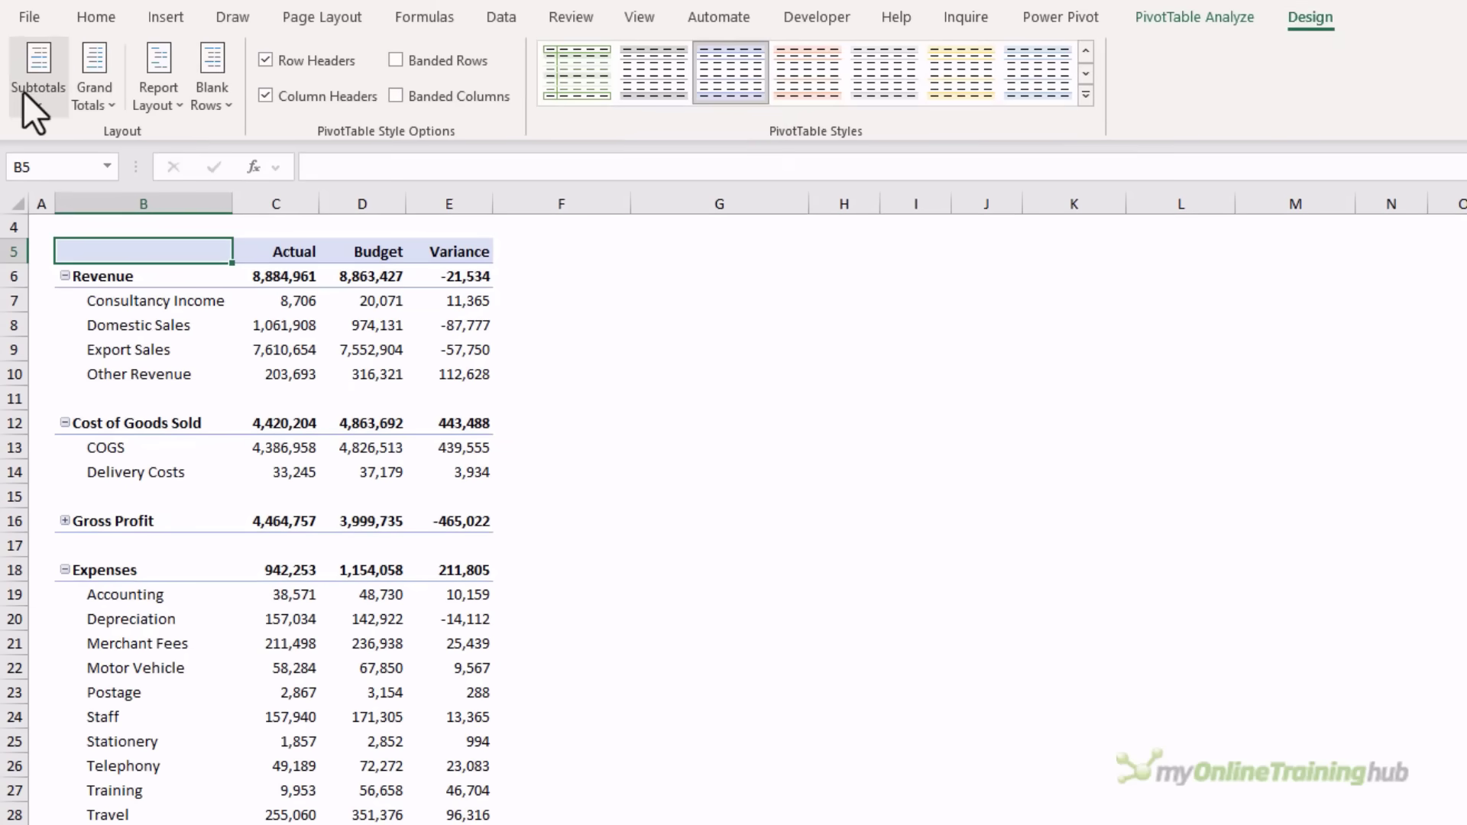
left_click(38, 75)
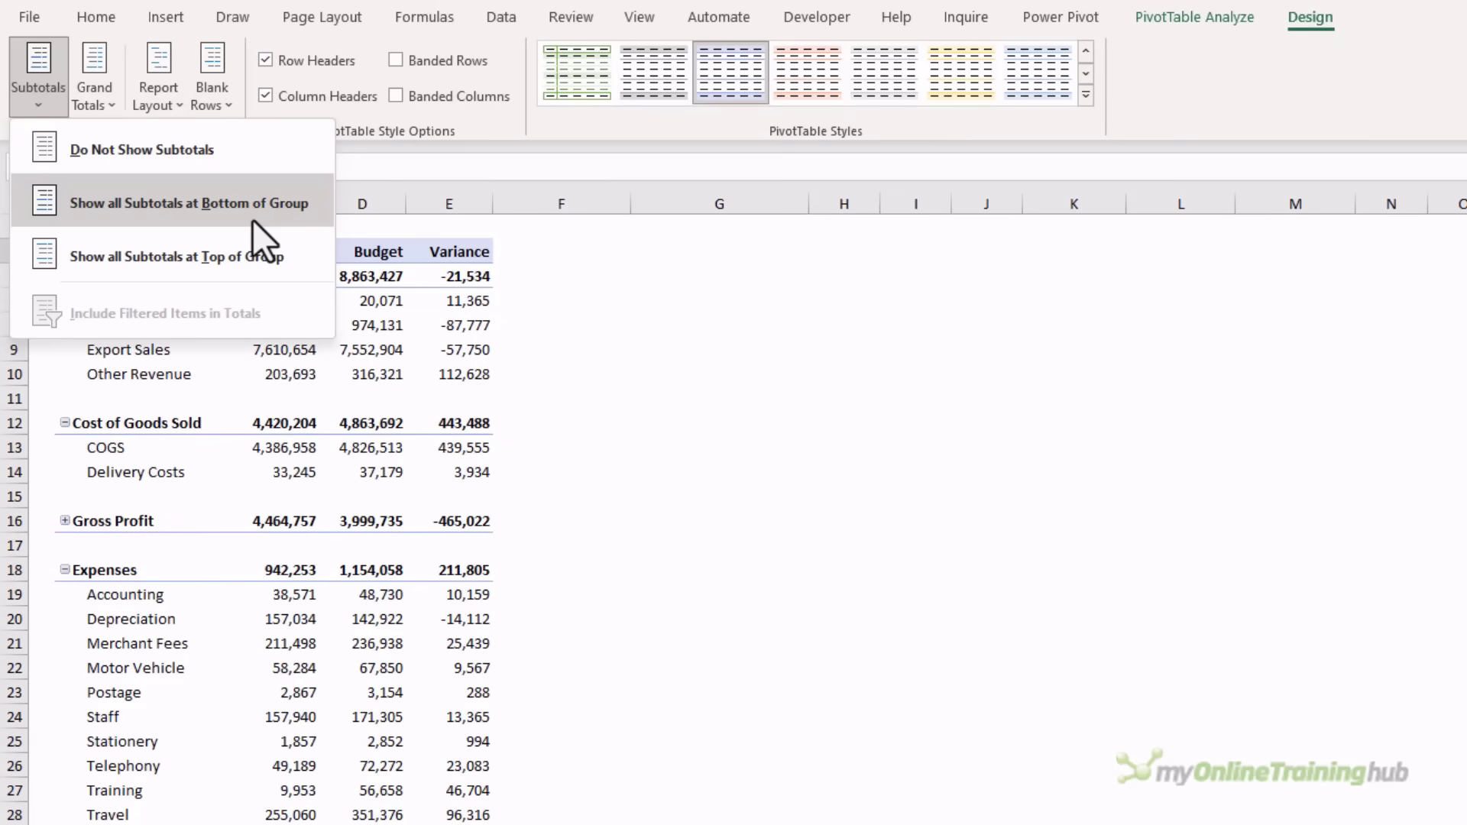
left_click(189, 203)
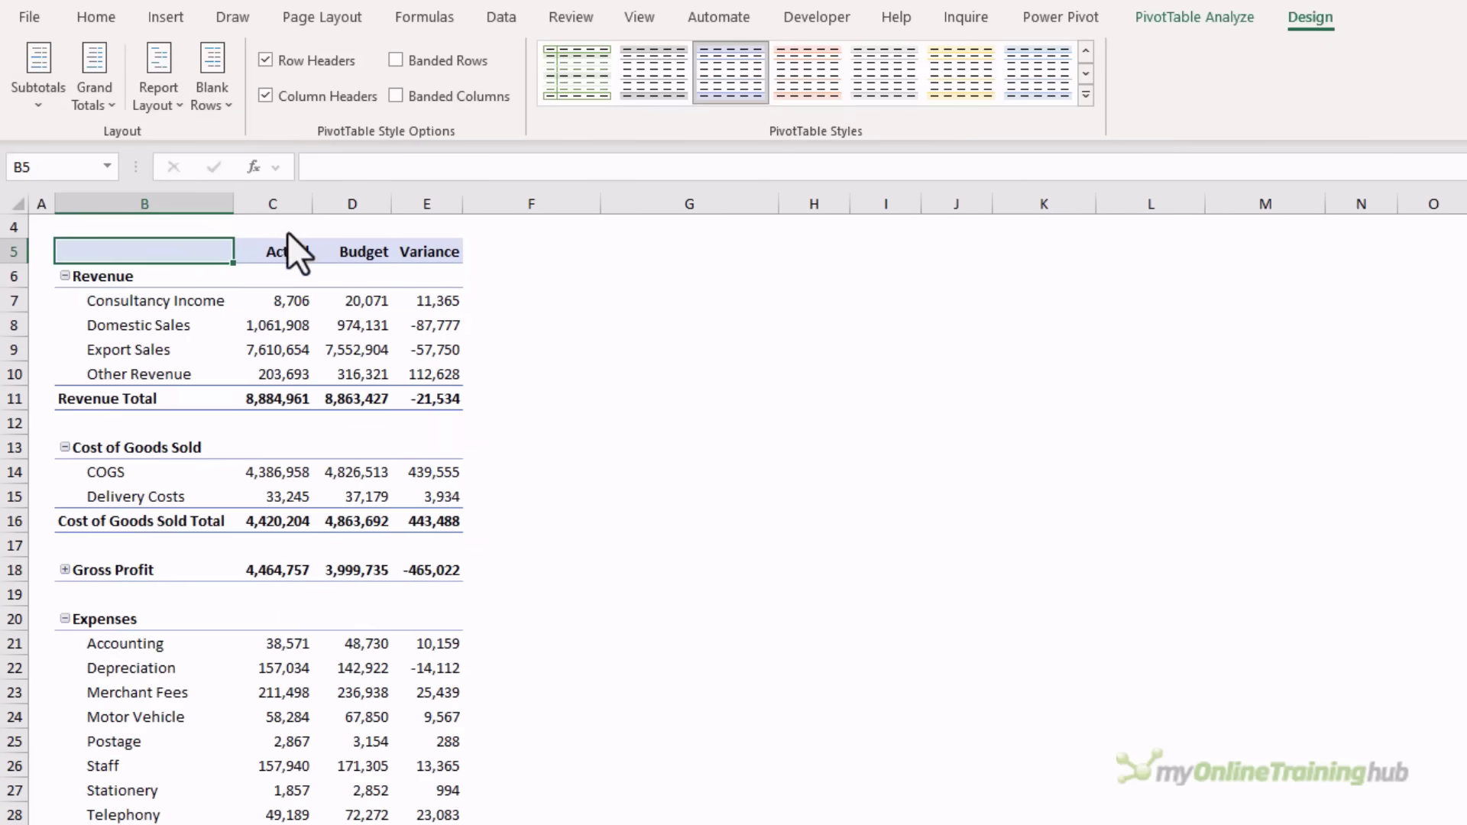
mouse_move(370, 806)
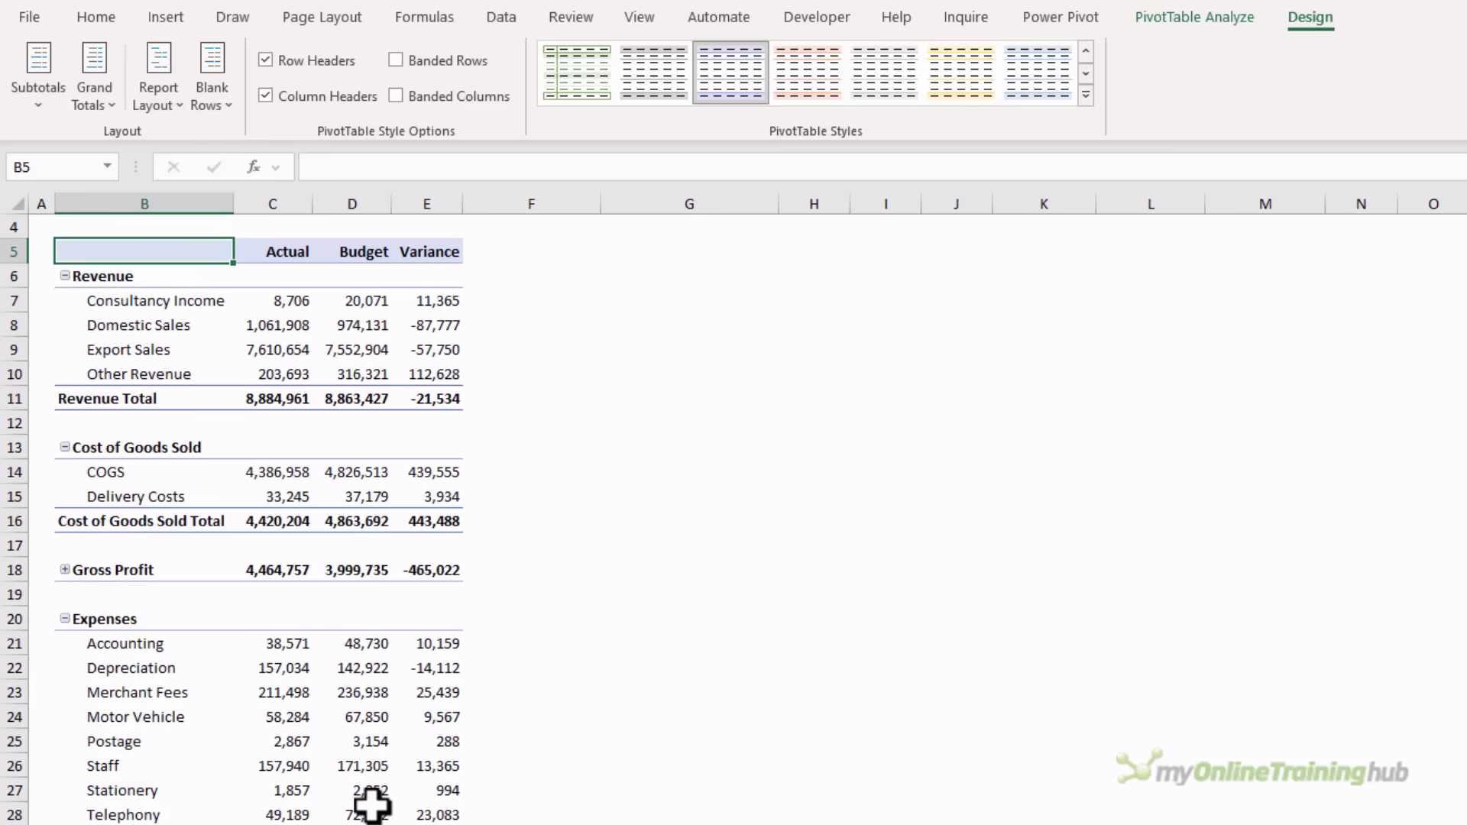
left_click(93, 75)
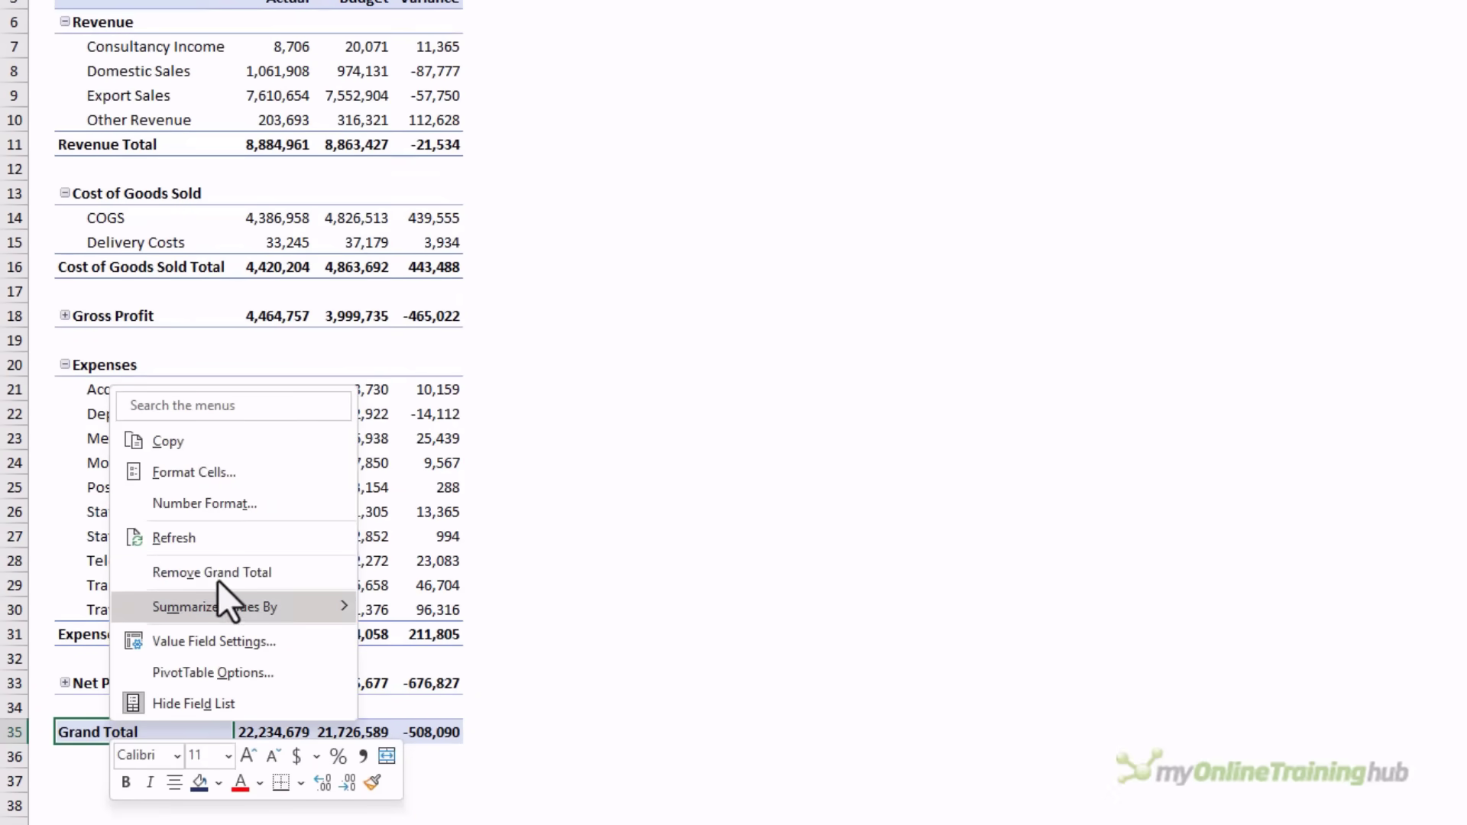
left_click(211, 572)
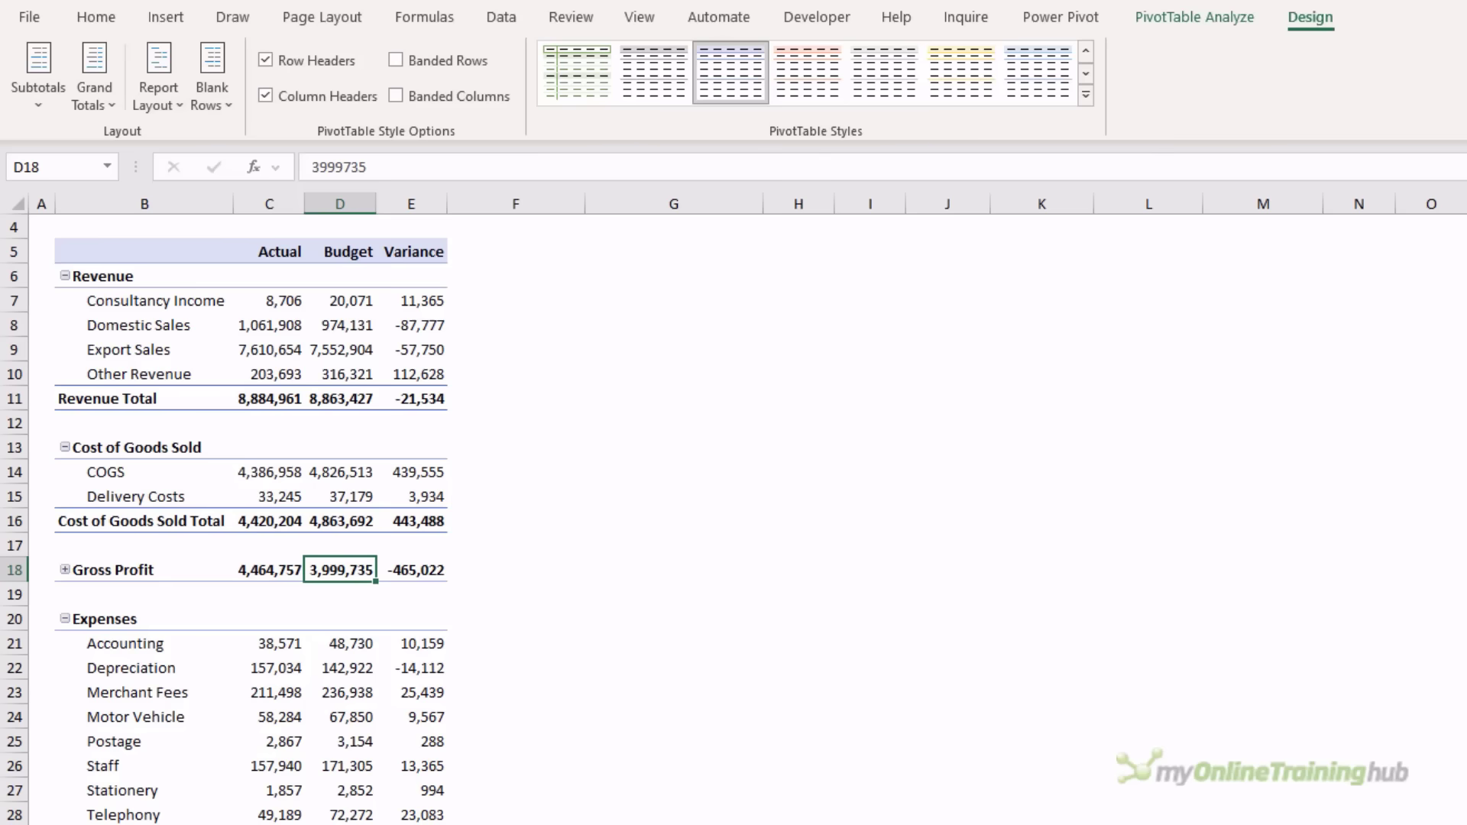
mouse_move(1302, 68)
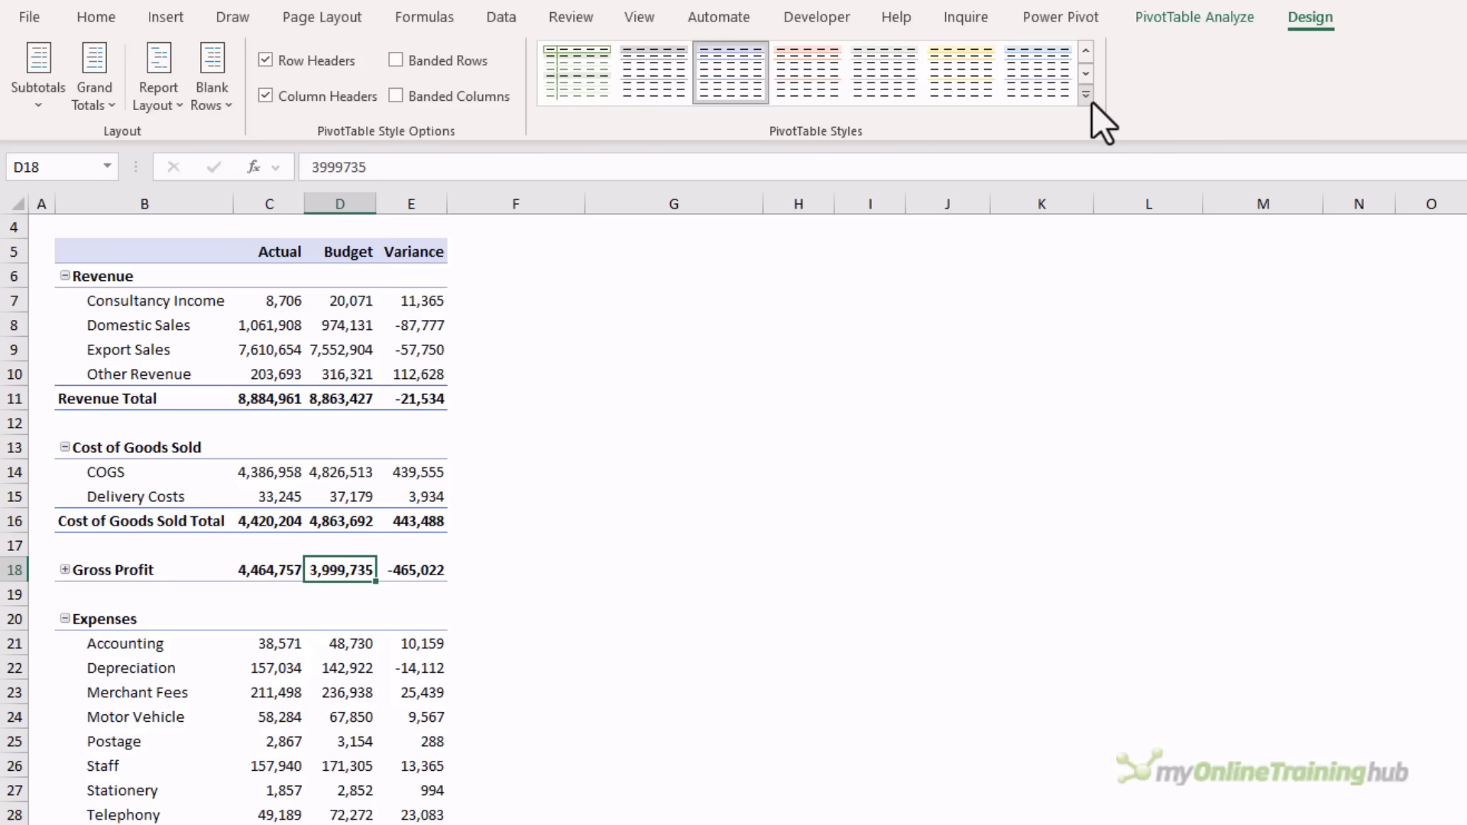
Step: Duplicate a plain PivotTable style from the gallery and name it No Formatting
left_click(1085, 95)
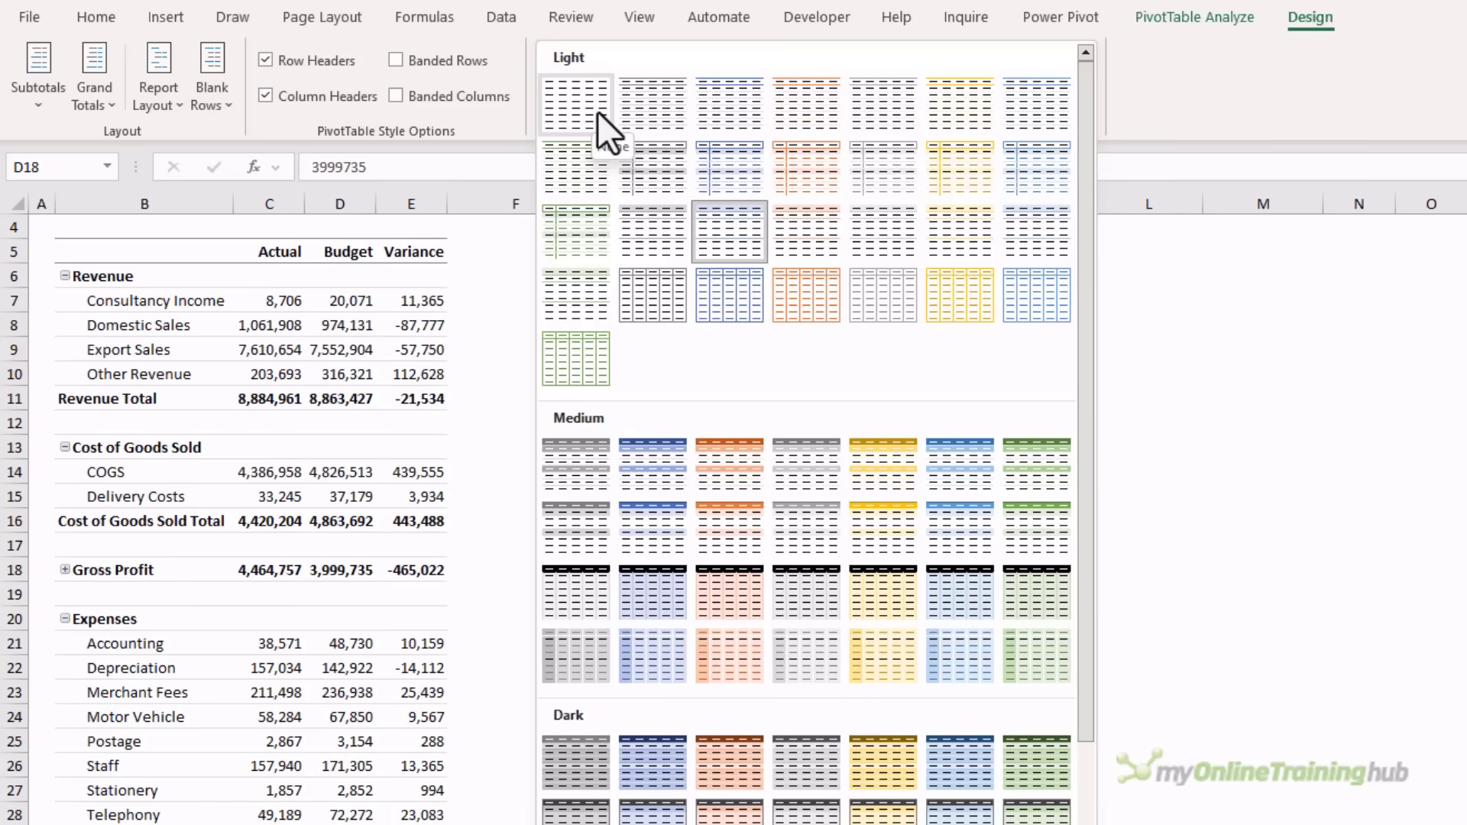
right_click(653, 101)
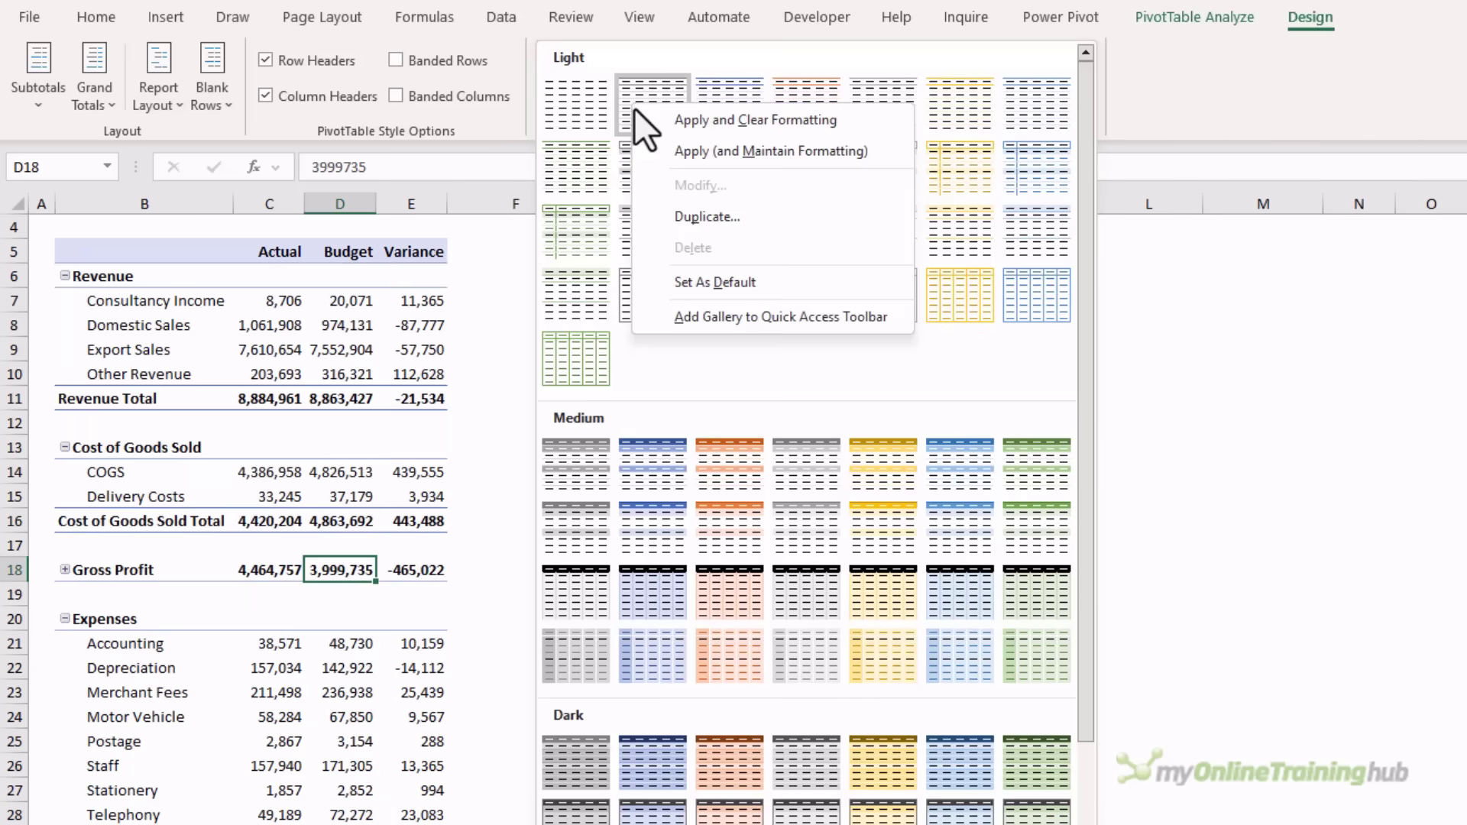
mouse_move(754, 215)
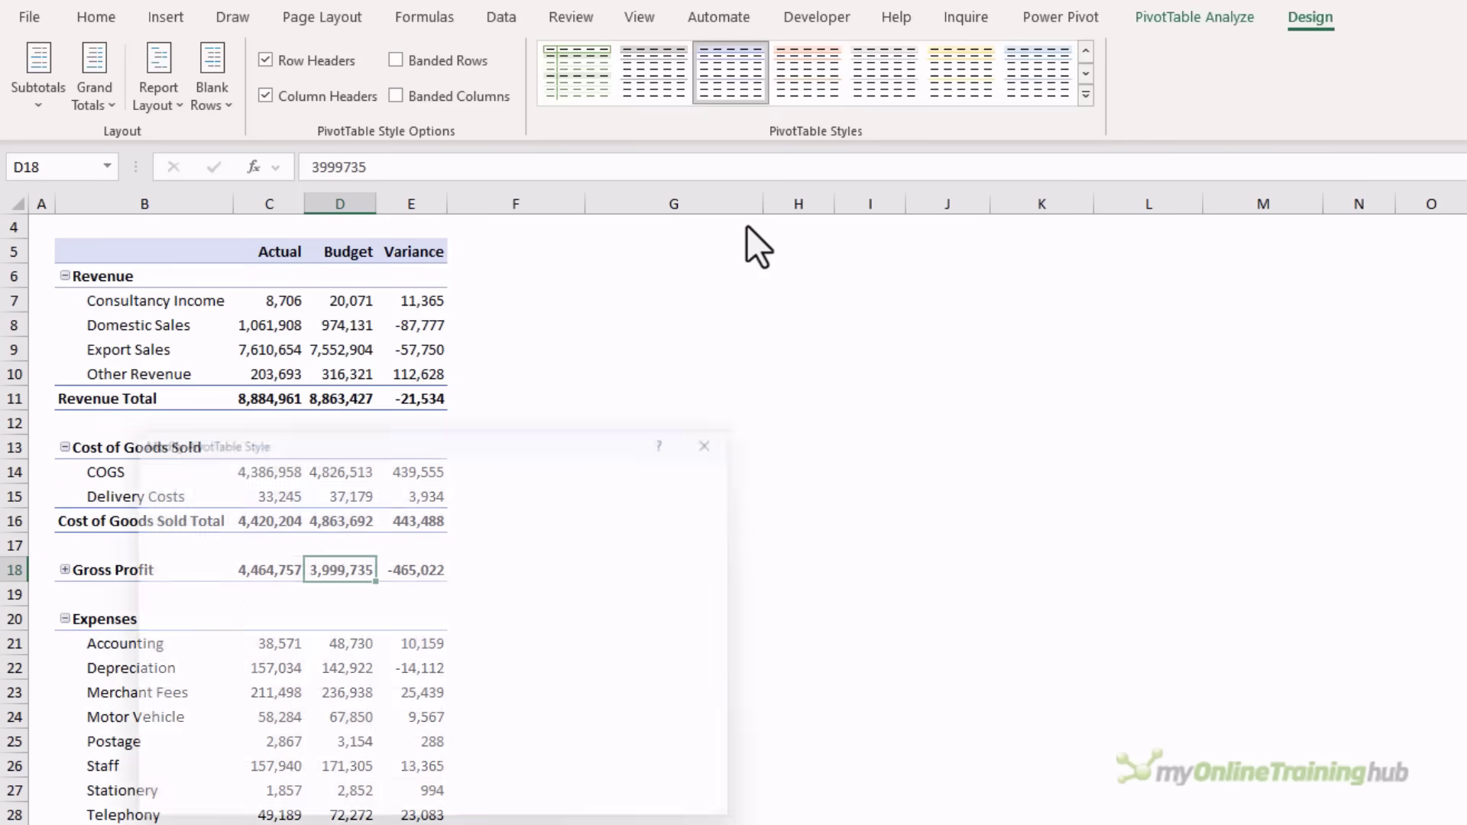
type("No Formatting")
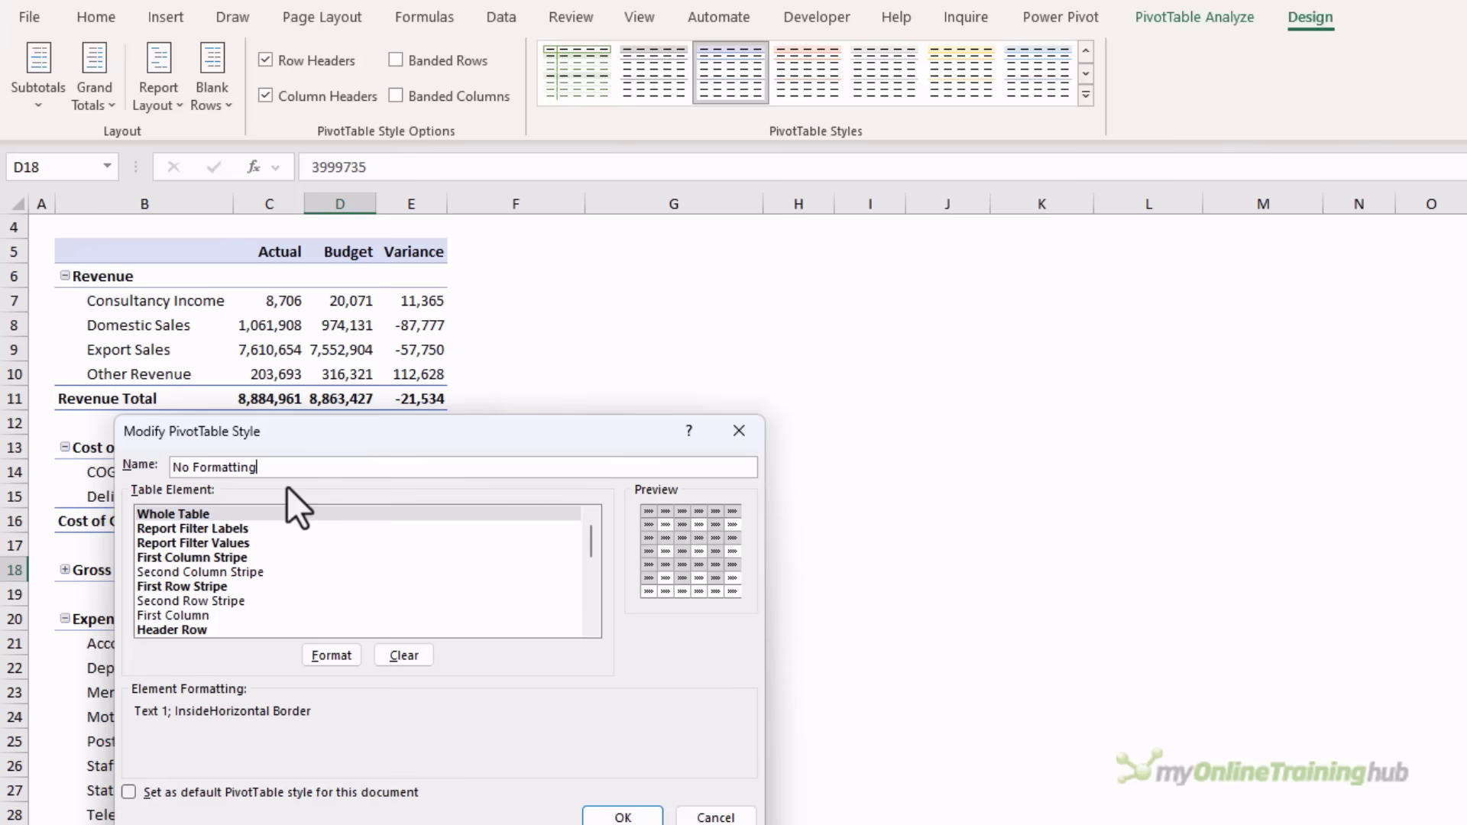
Step: Clear the Whole Table, Report Filter and Header Row element formatting in the new style
left_click(172, 513)
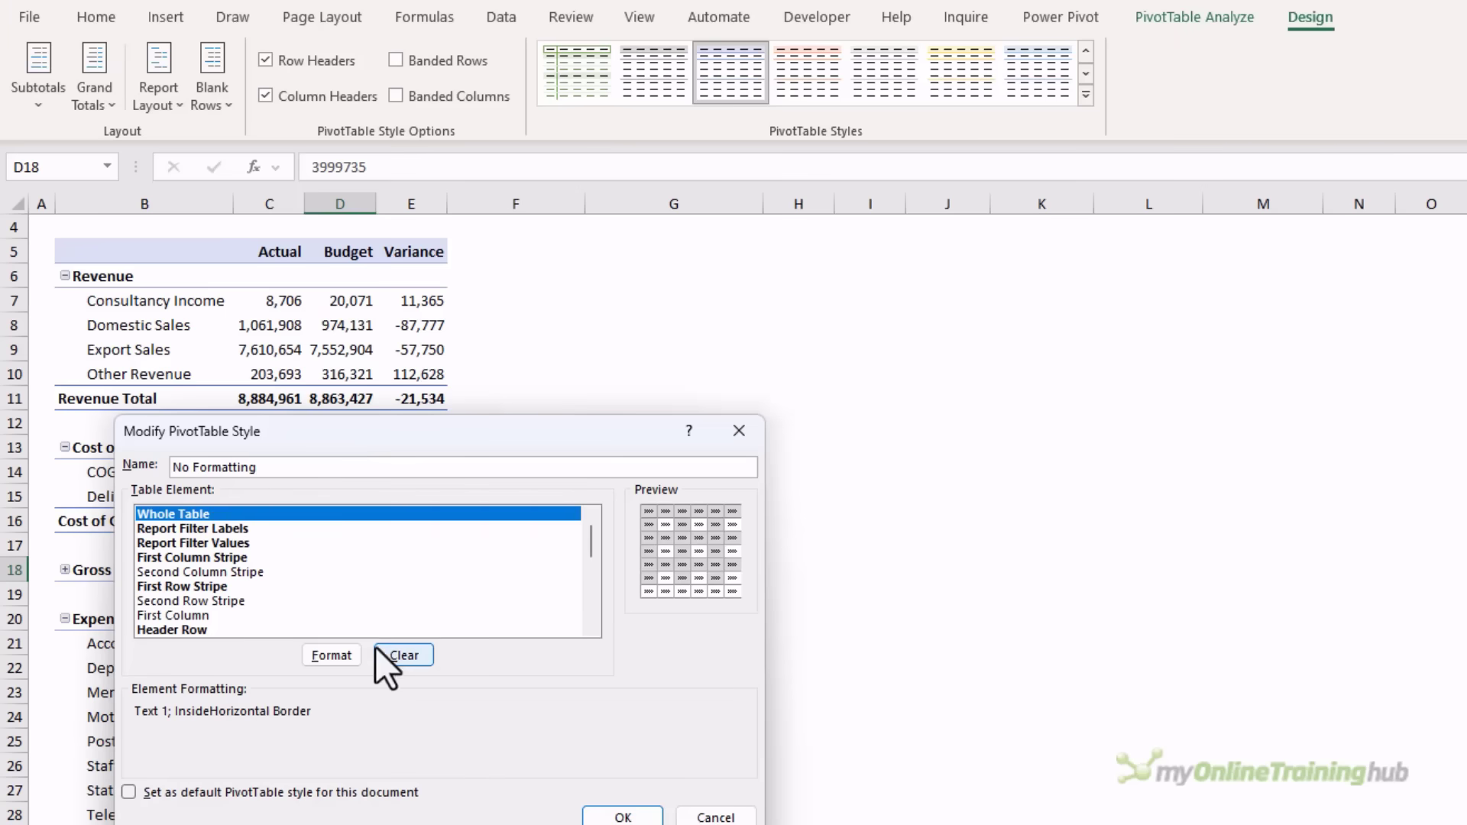
left_click(193, 527)
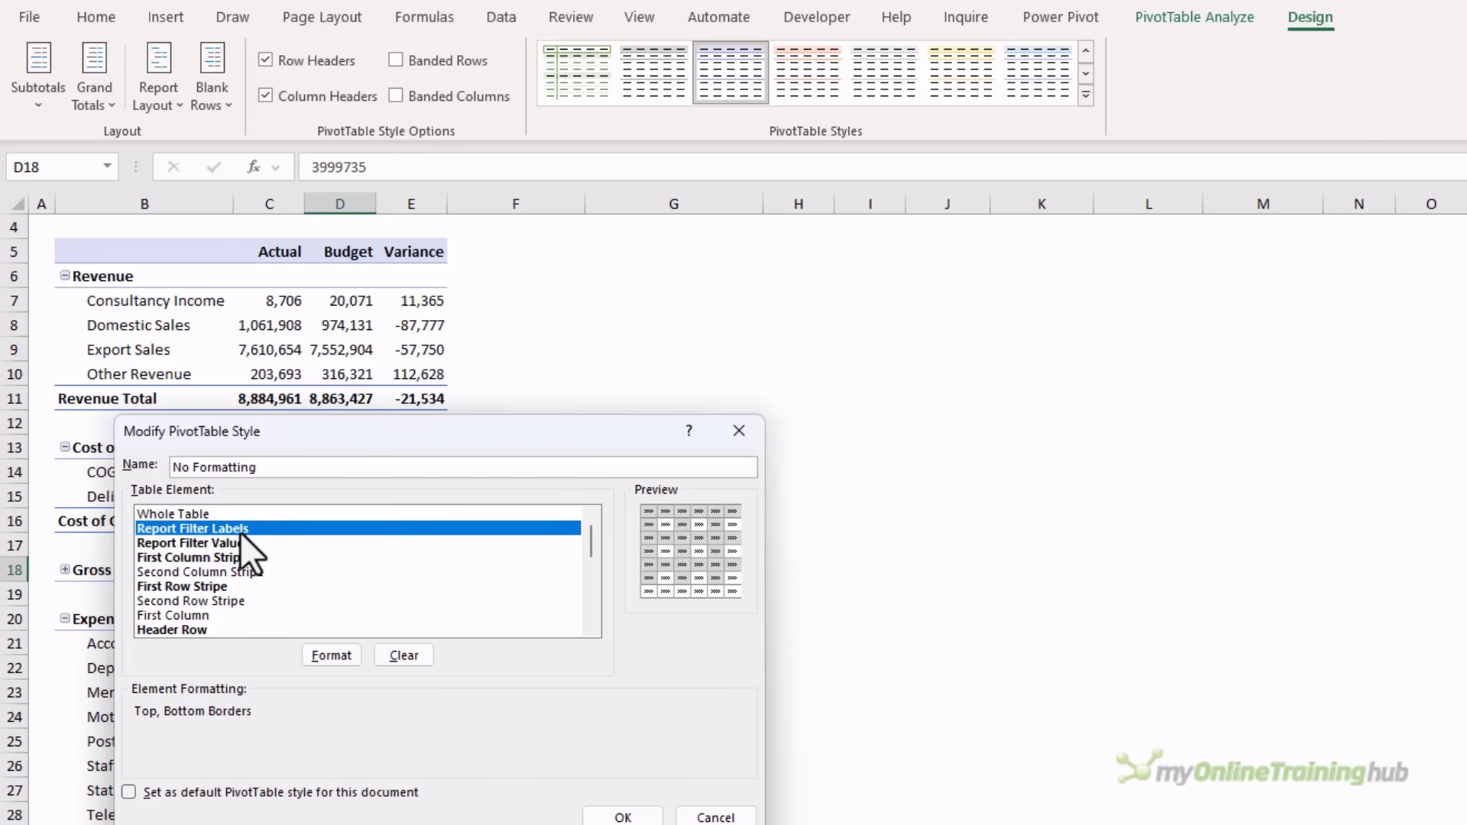
left_click(193, 542)
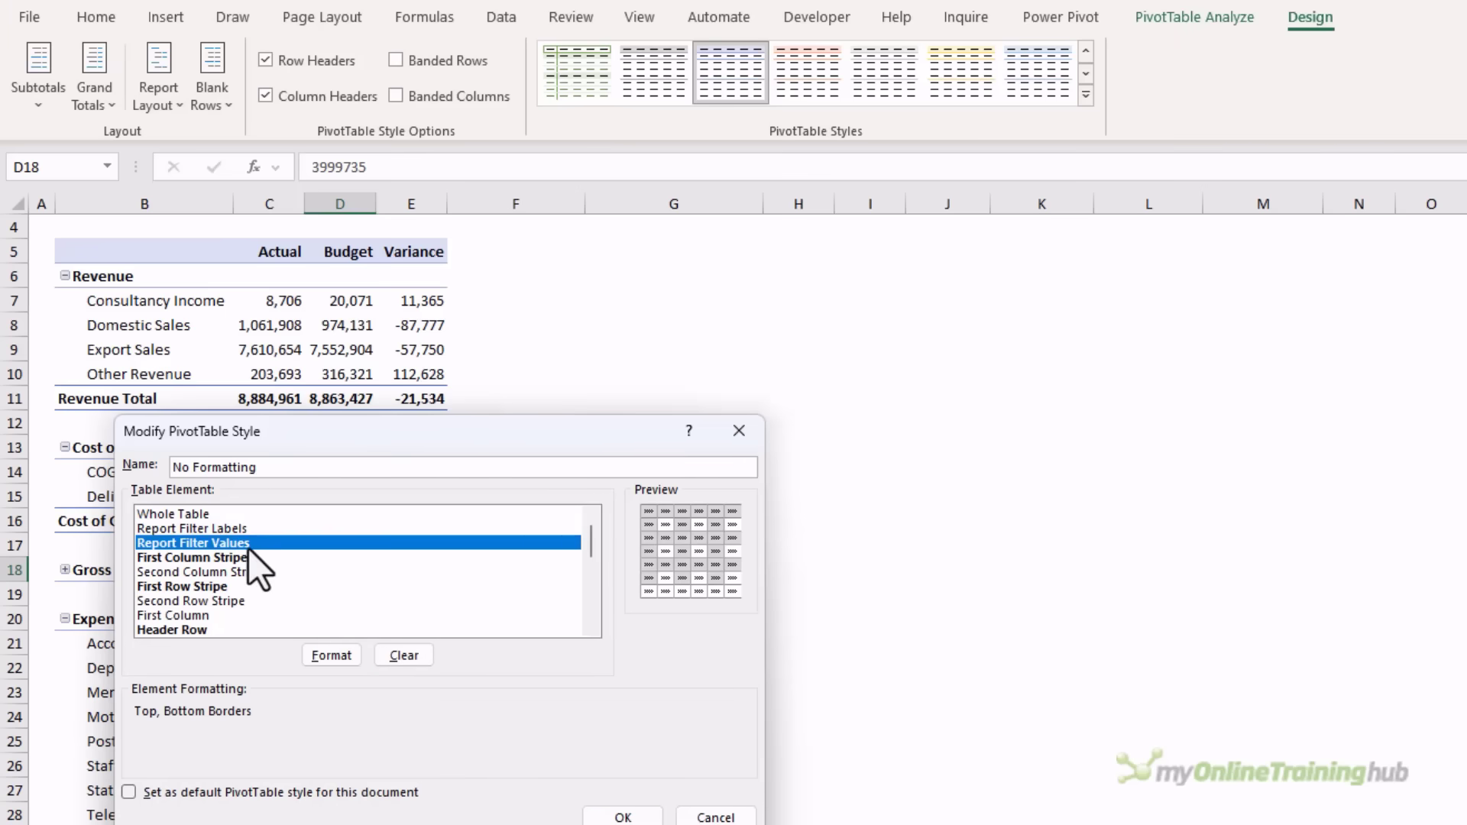
left_click(193, 556)
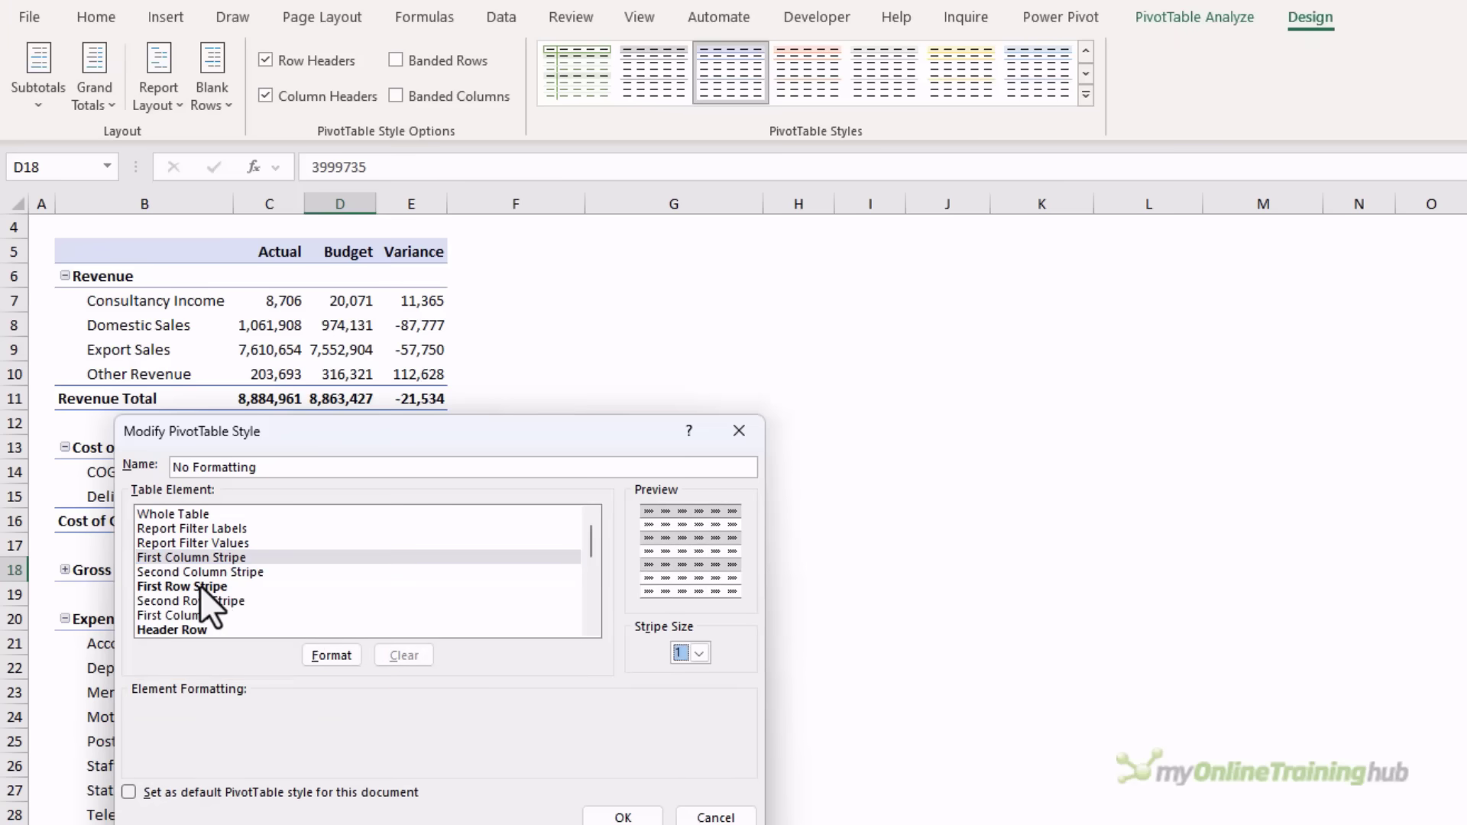
left_click(173, 628)
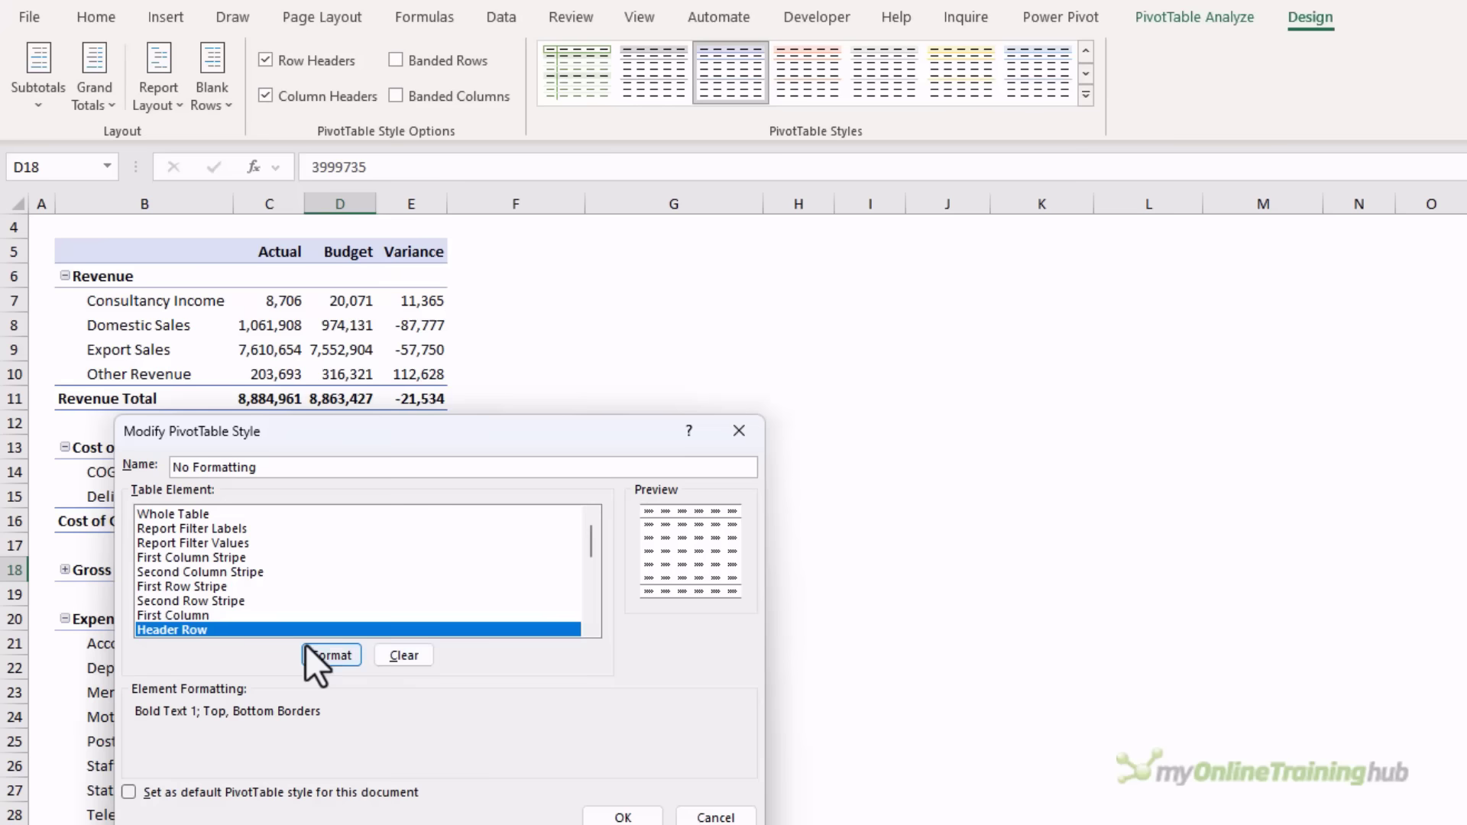
scroll("down", 3)
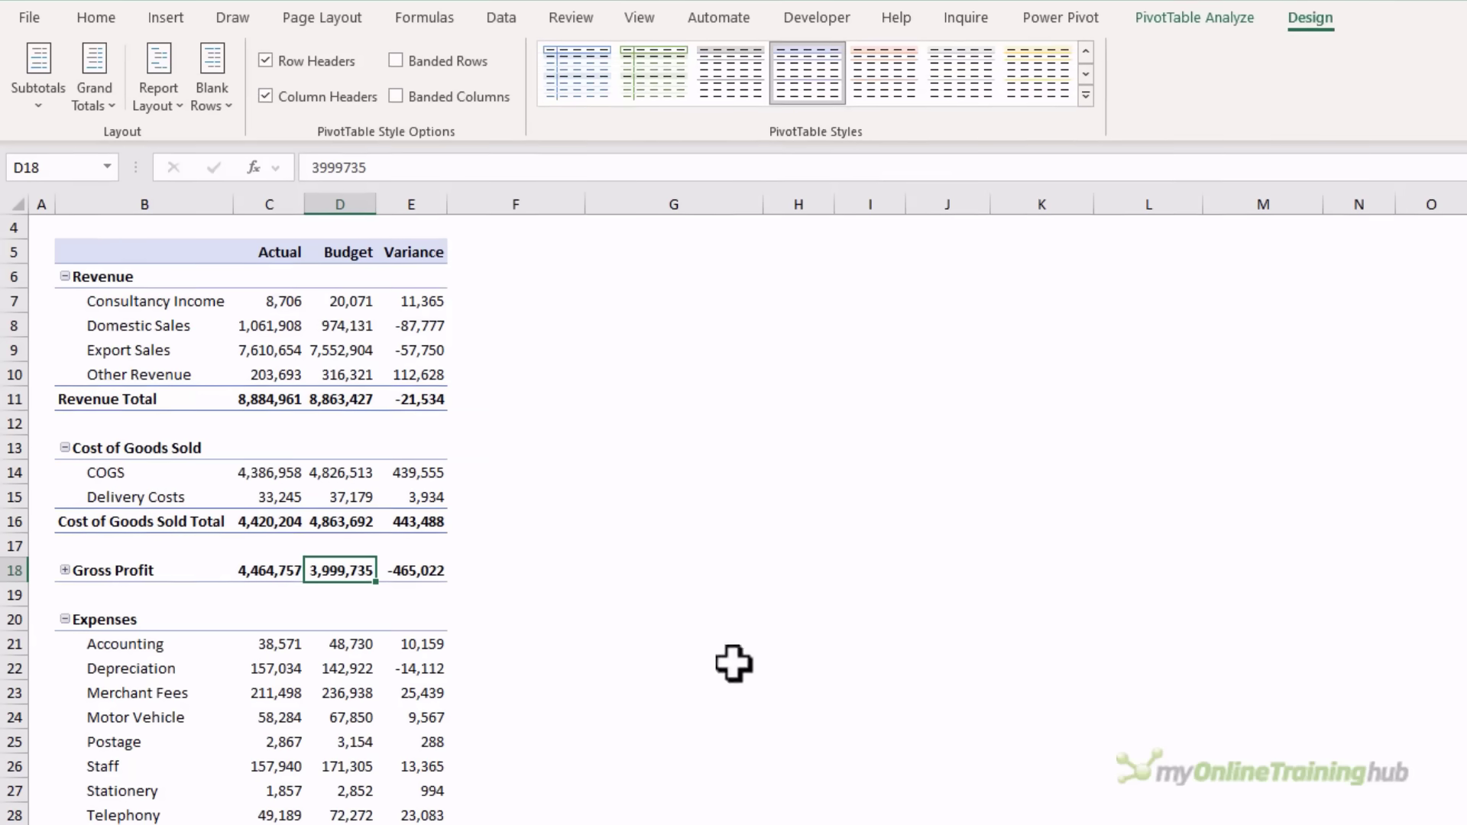
Step: Apply the No Formatting style and put a top border on the group total rows
left_click(1086, 95)
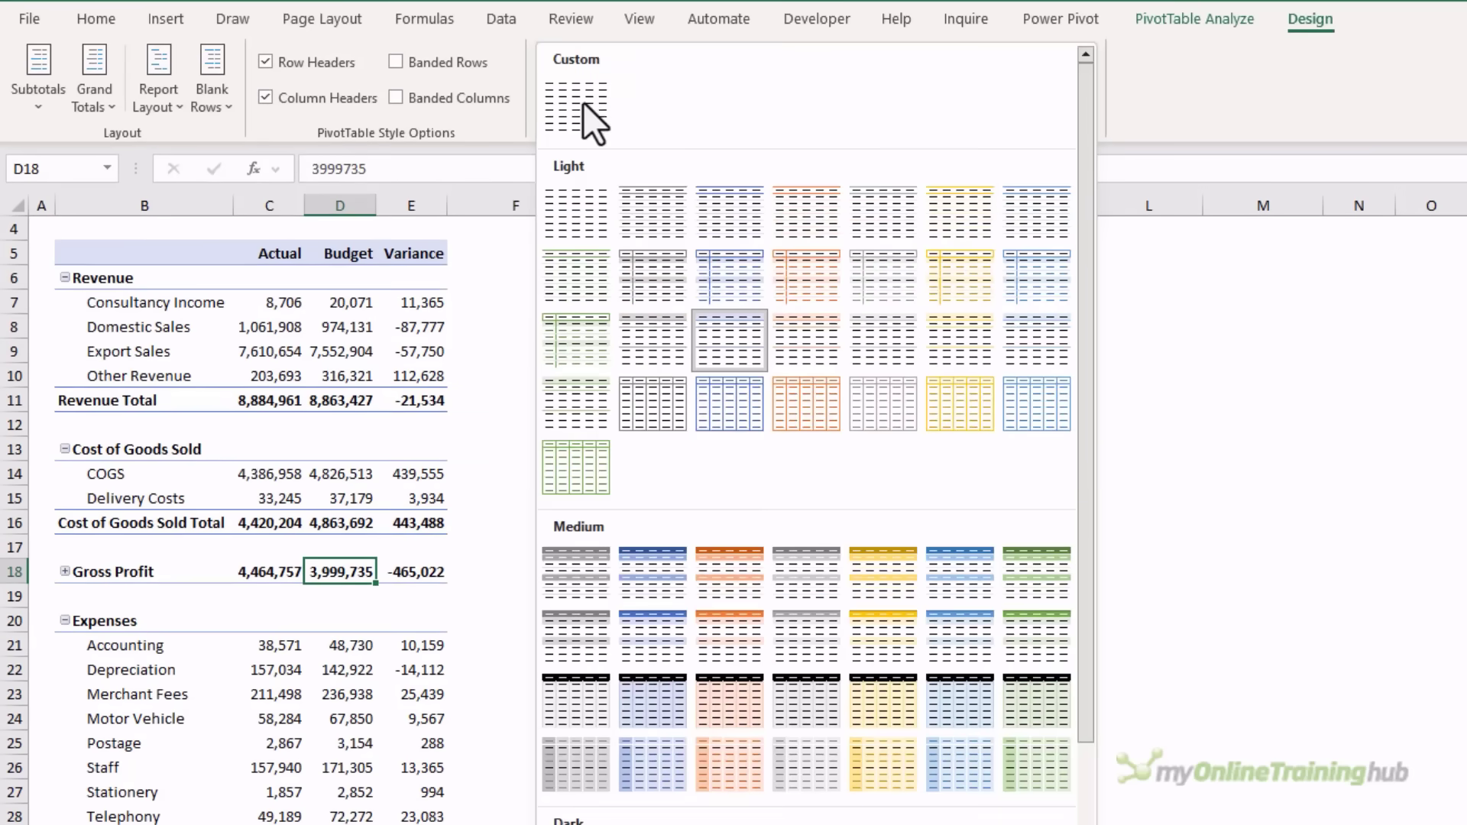
mouse_move(576, 103)
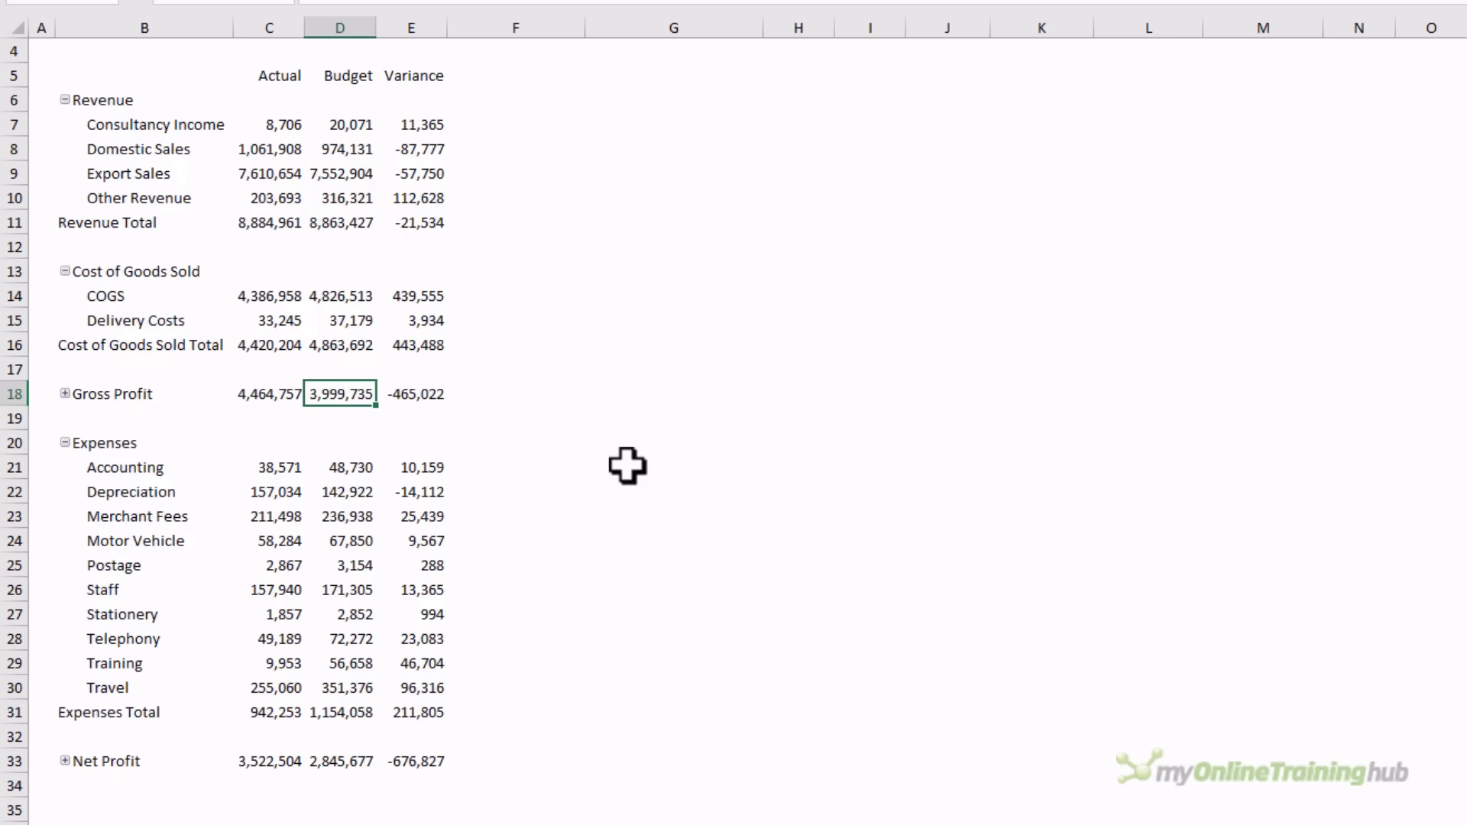
mouse_move(89, 231)
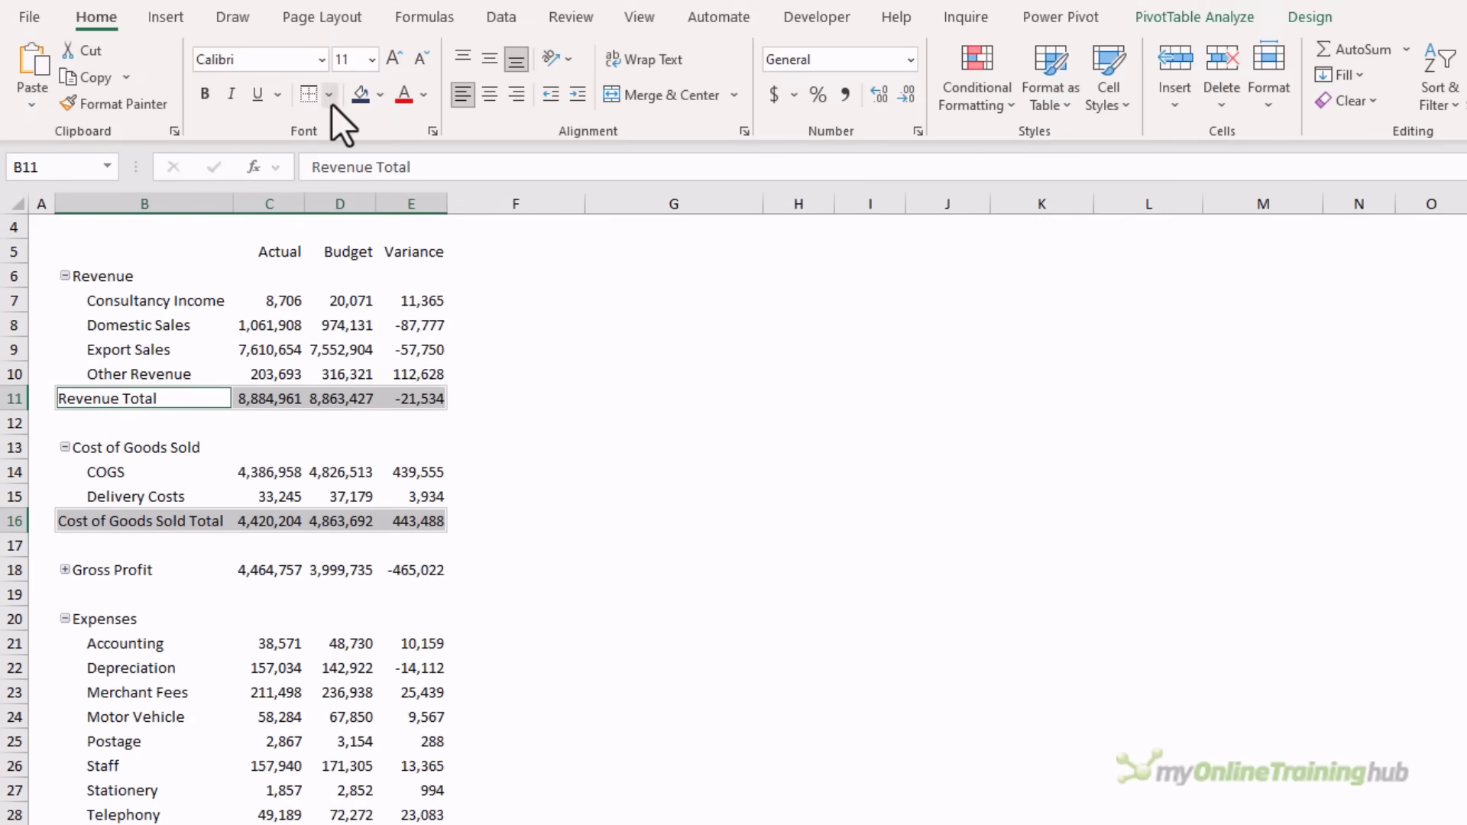
left_click(332, 95)
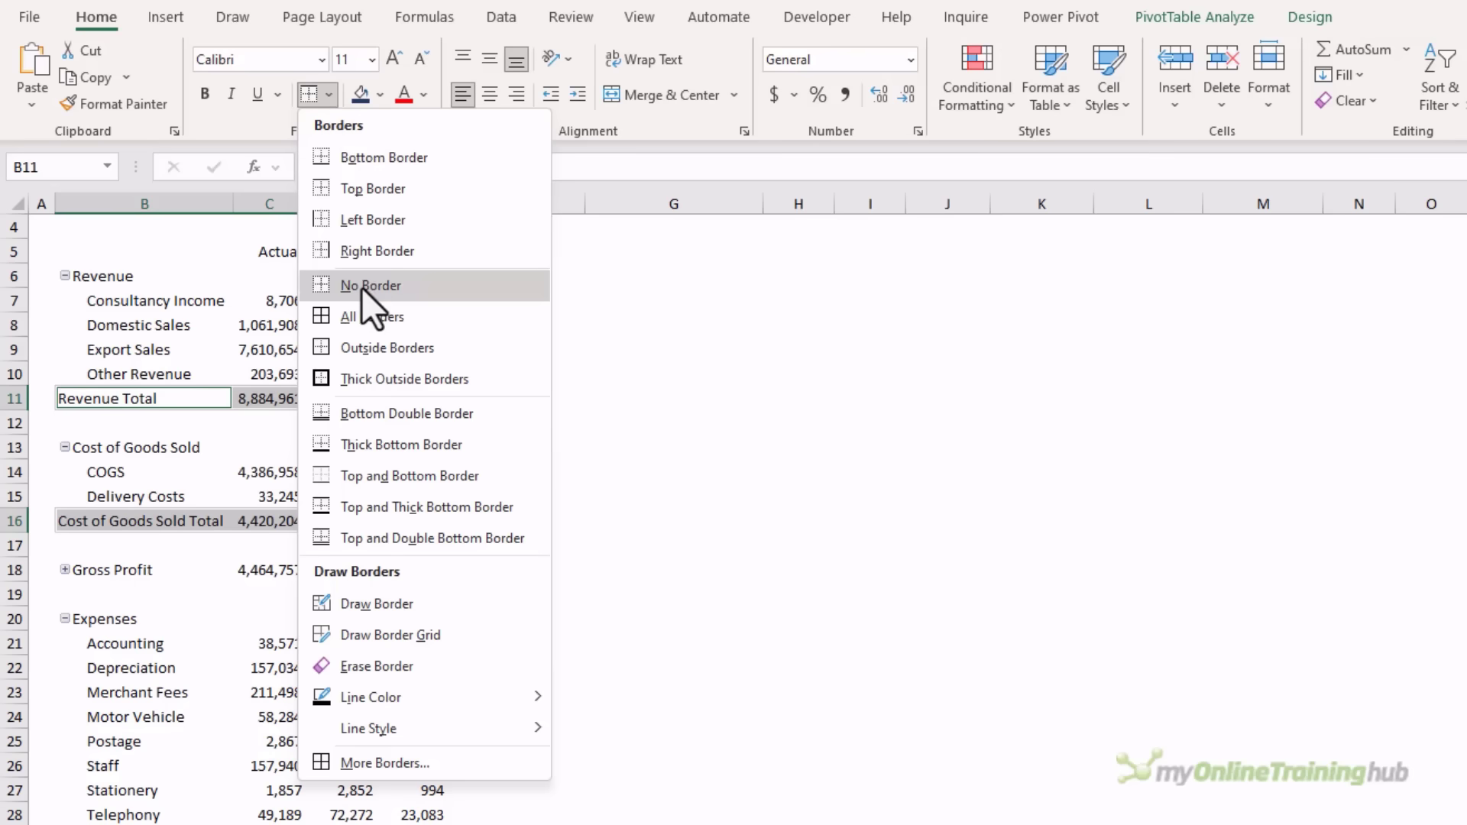
left_click(370, 286)
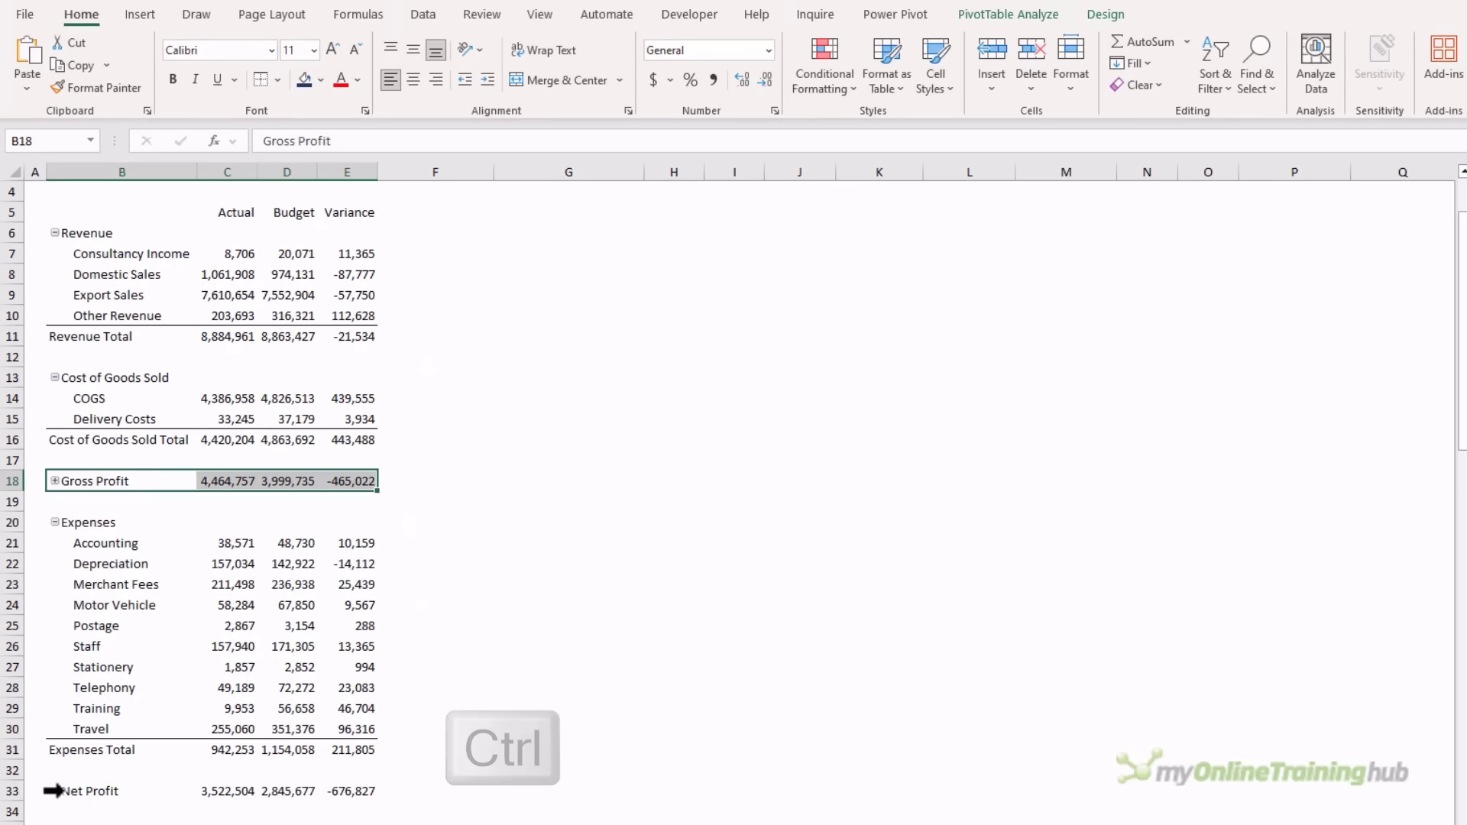
Step: Select the Gross Profit and Net Profit rows for a double-underline border
left_click(88, 790)
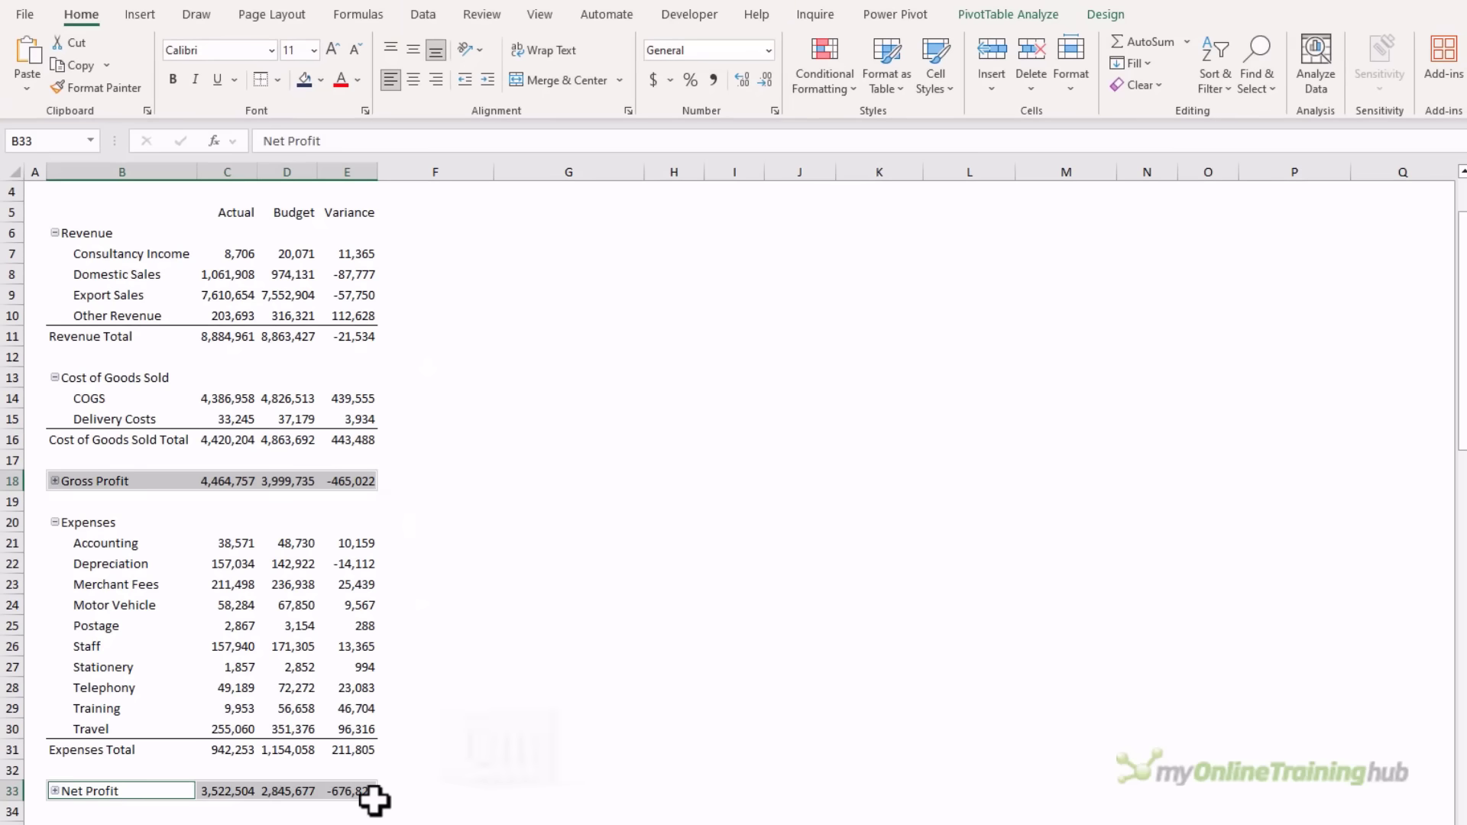
mouse_move(364, 731)
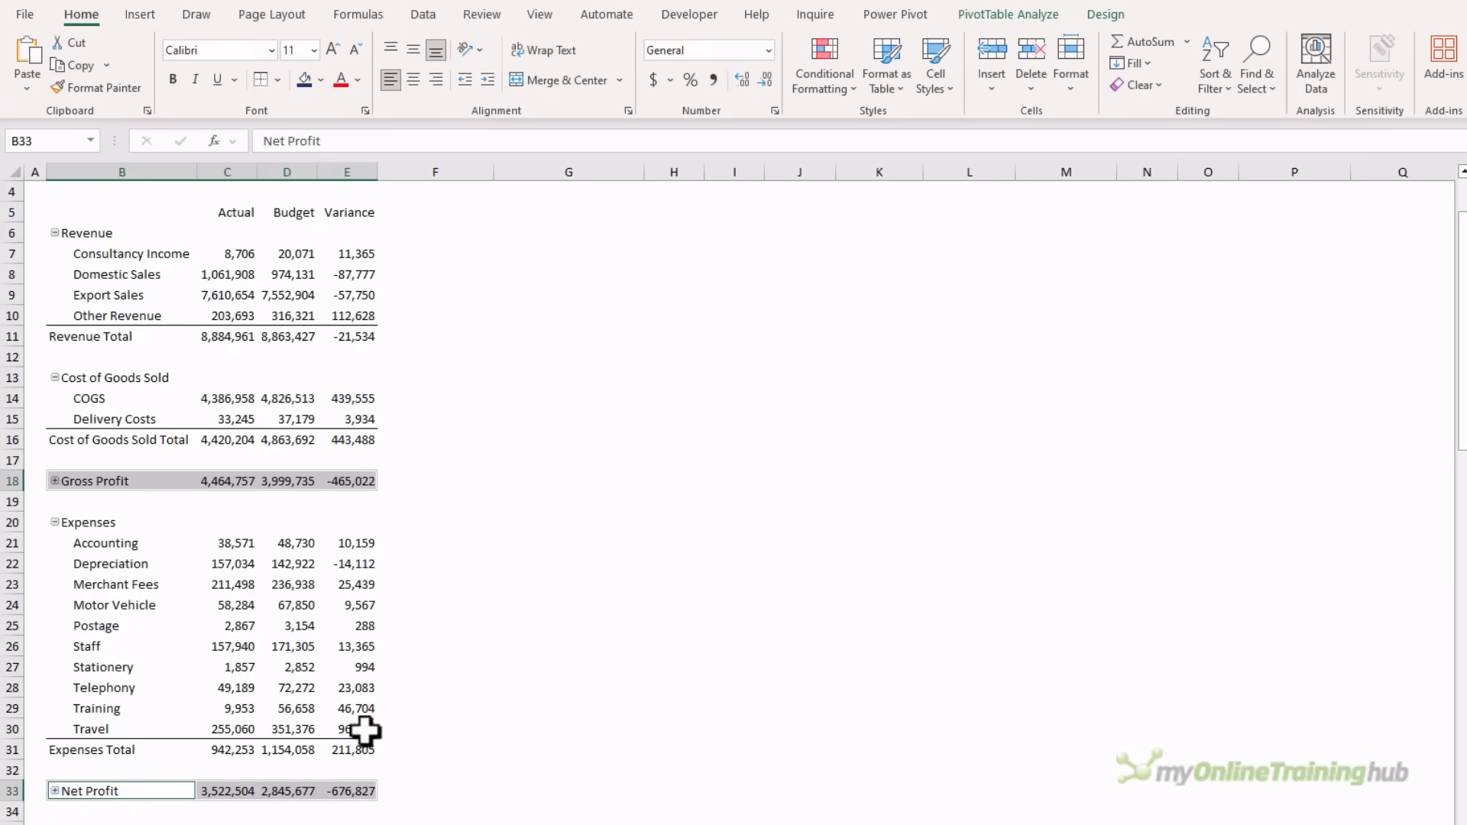
left_click(264, 80)
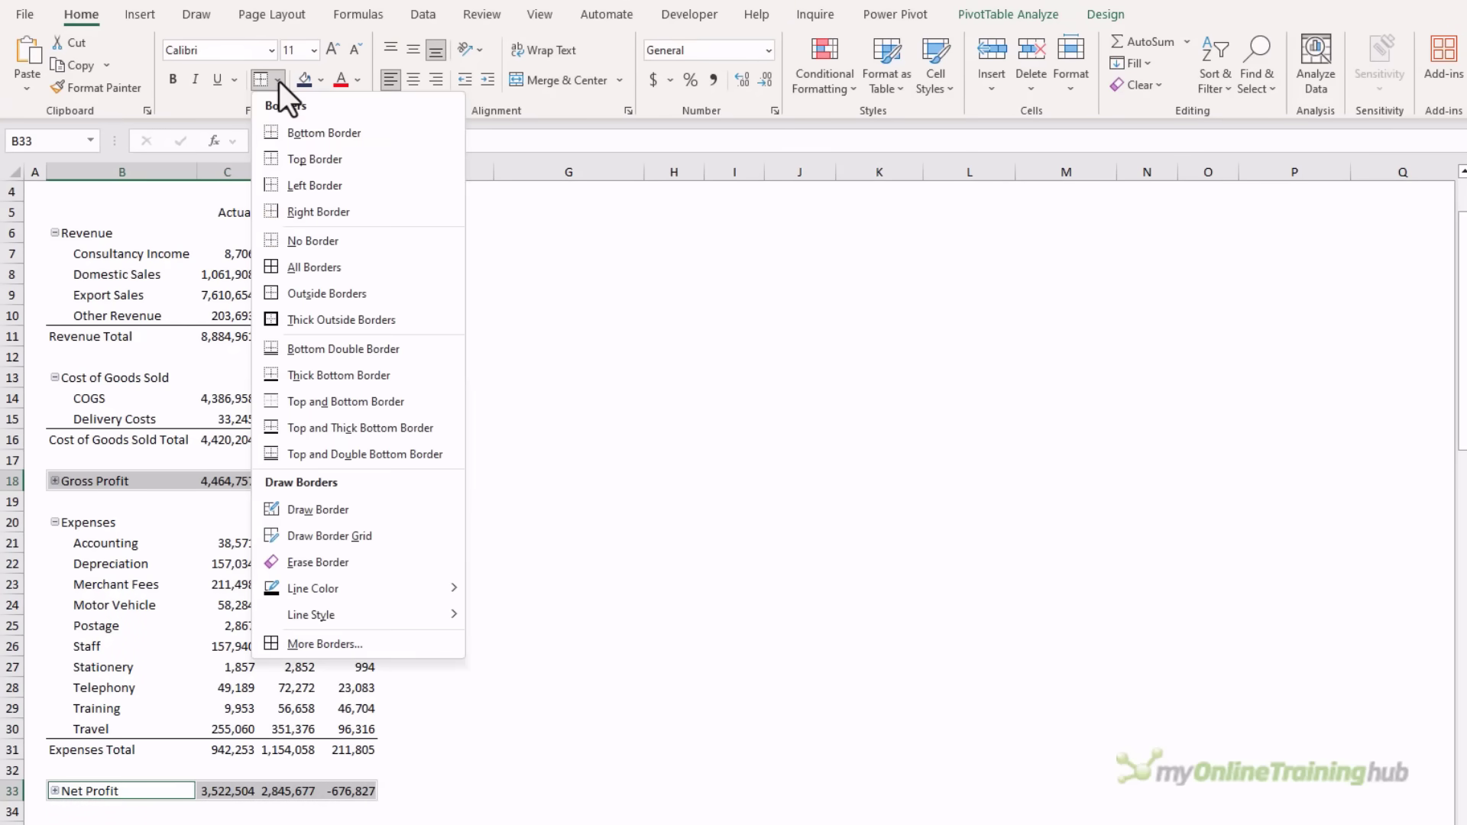
mouse_move(358, 454)
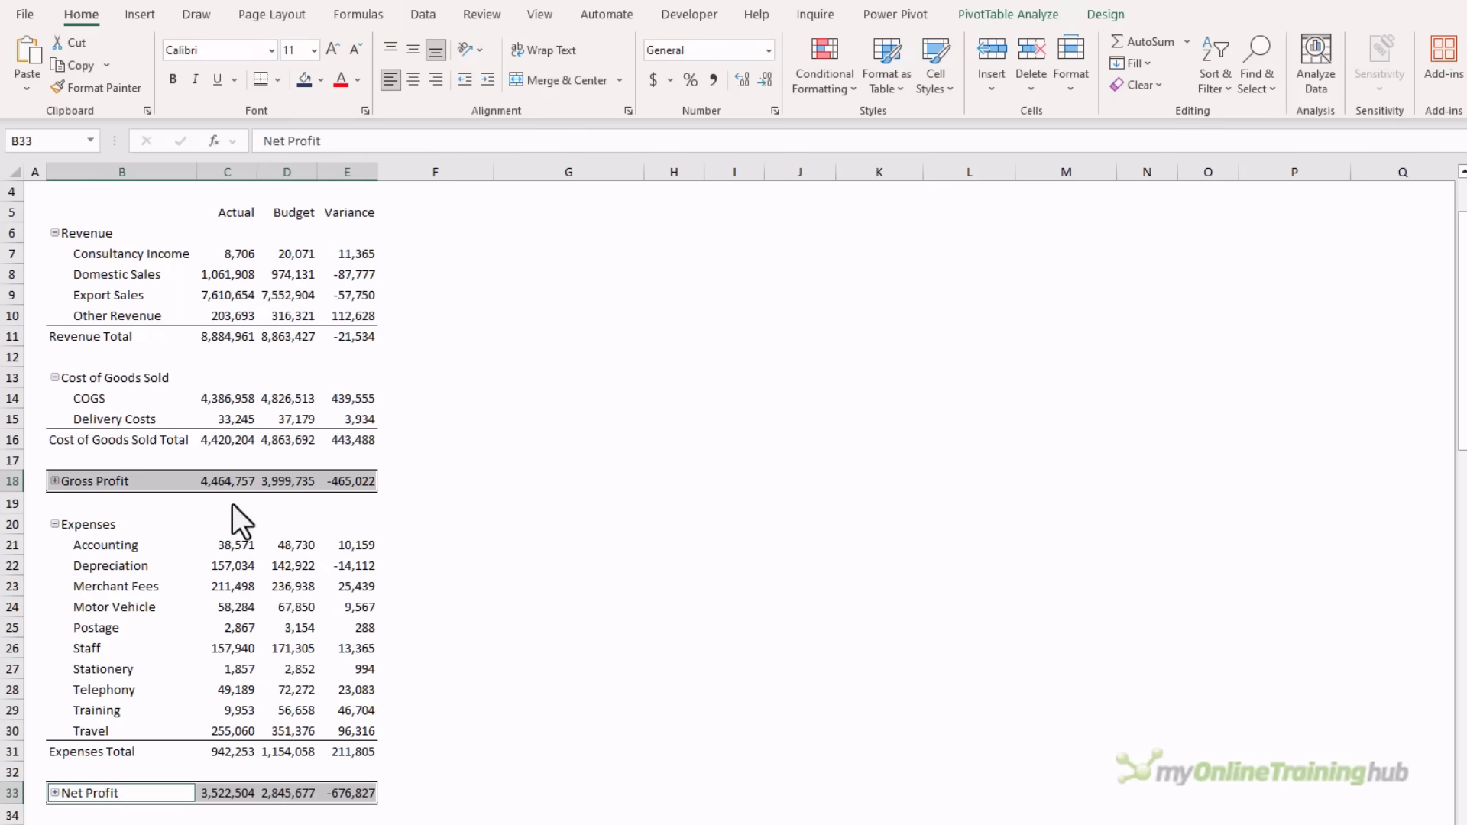
mouse_move(197, 524)
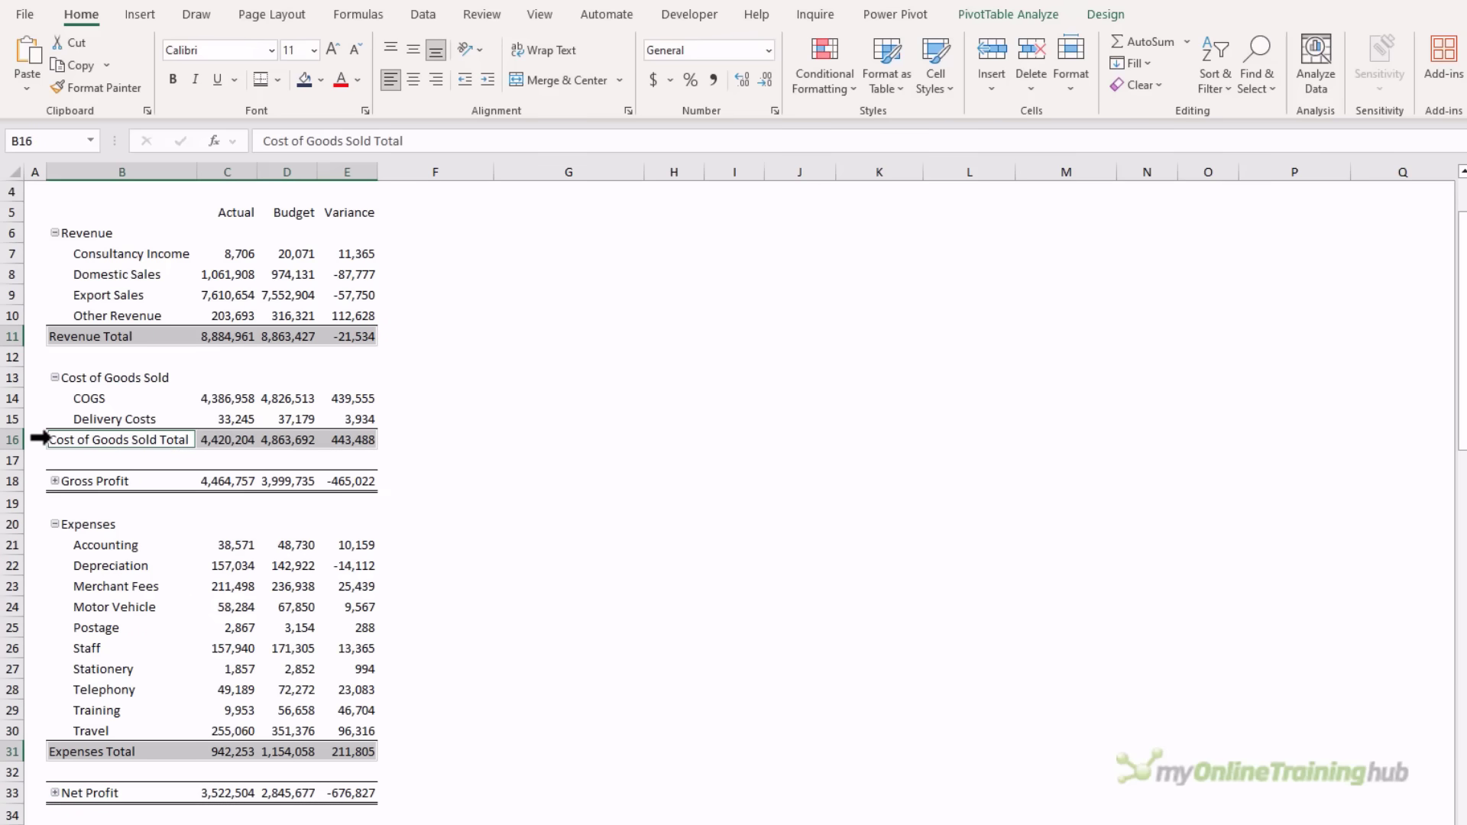
mouse_move(419, 445)
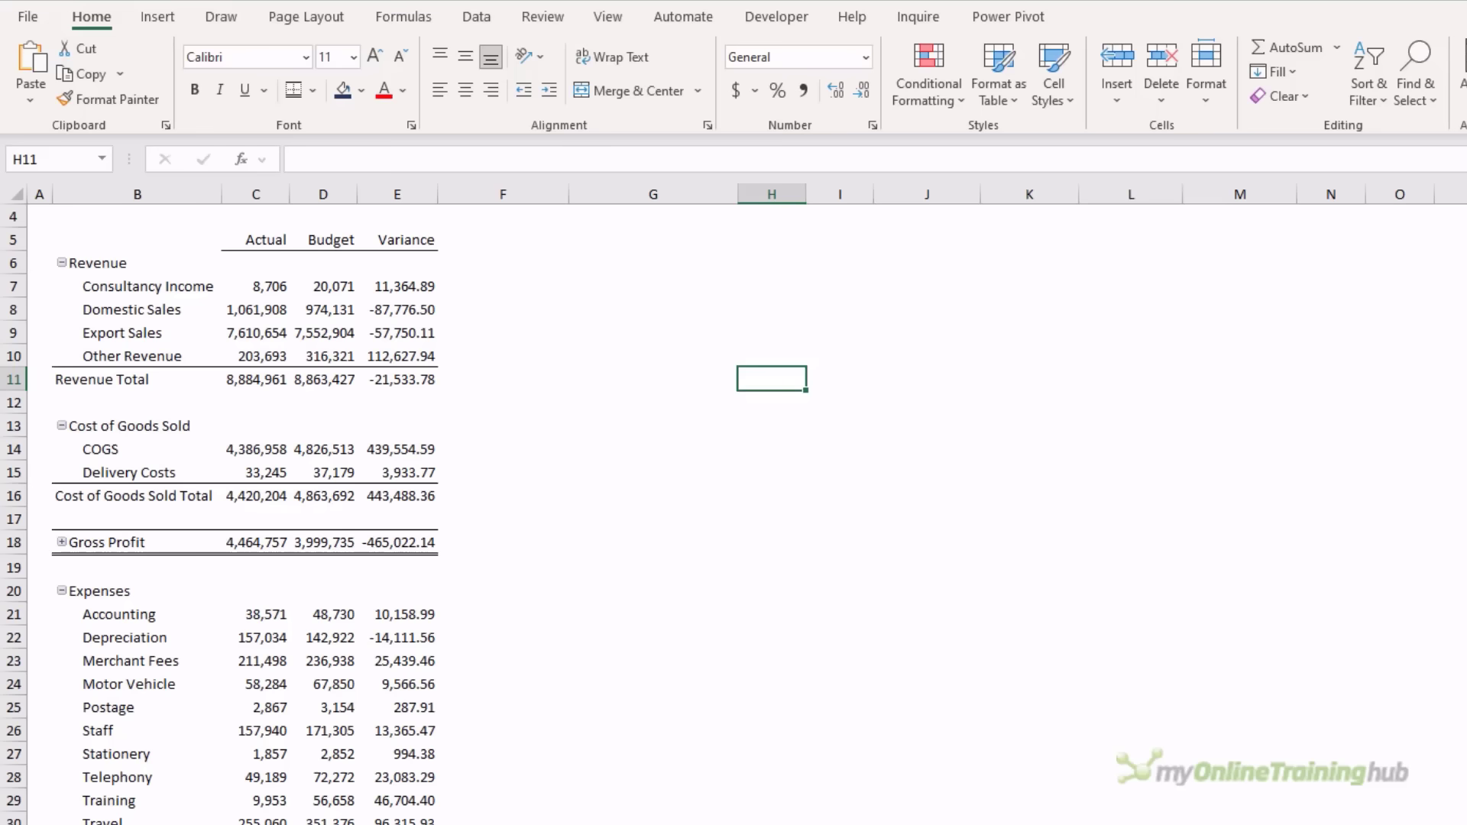
left_click(61, 263)
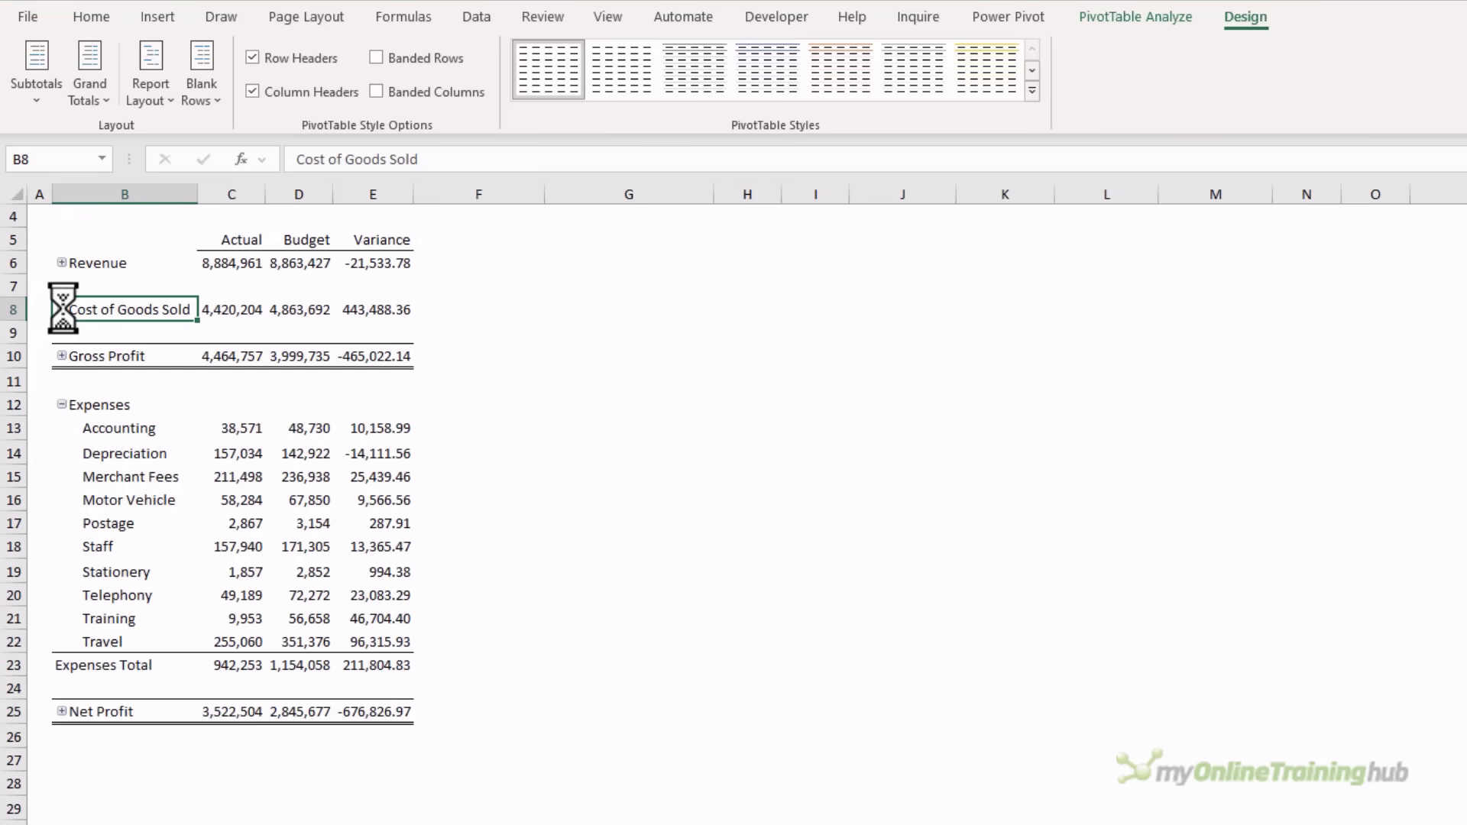
left_click(62, 263)
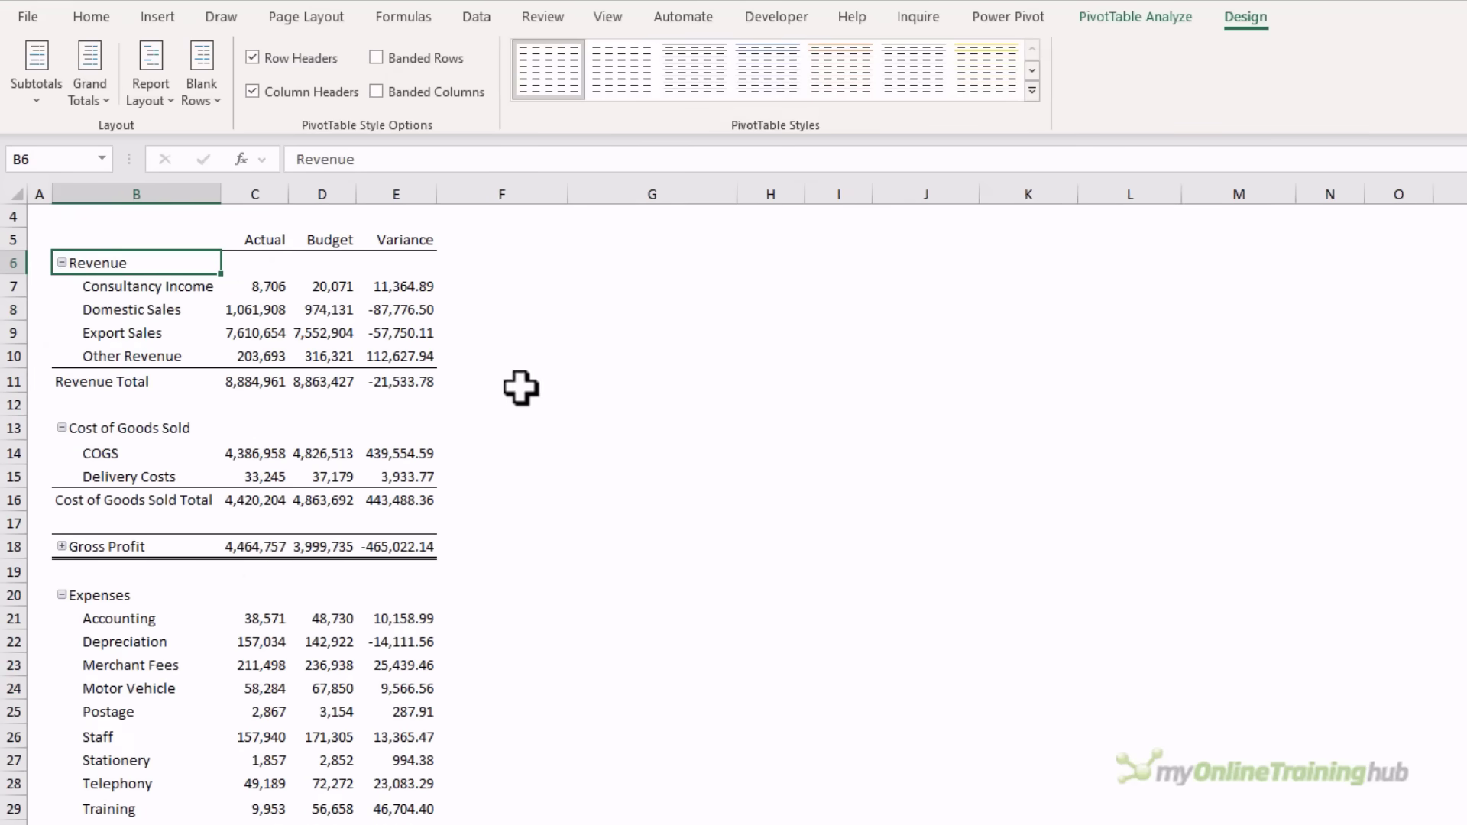
mouse_move(674, 395)
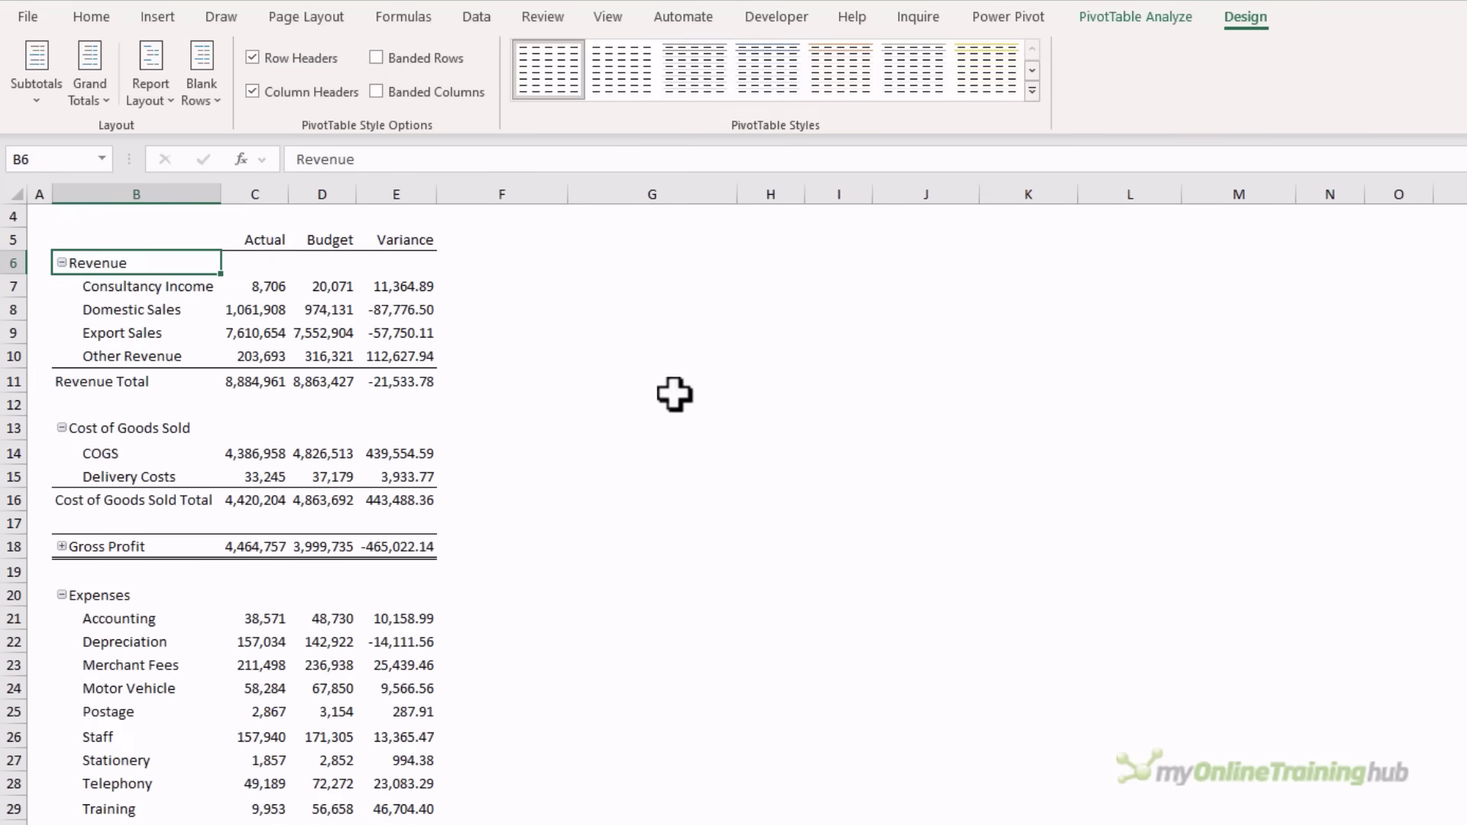
left_click(1136, 17)
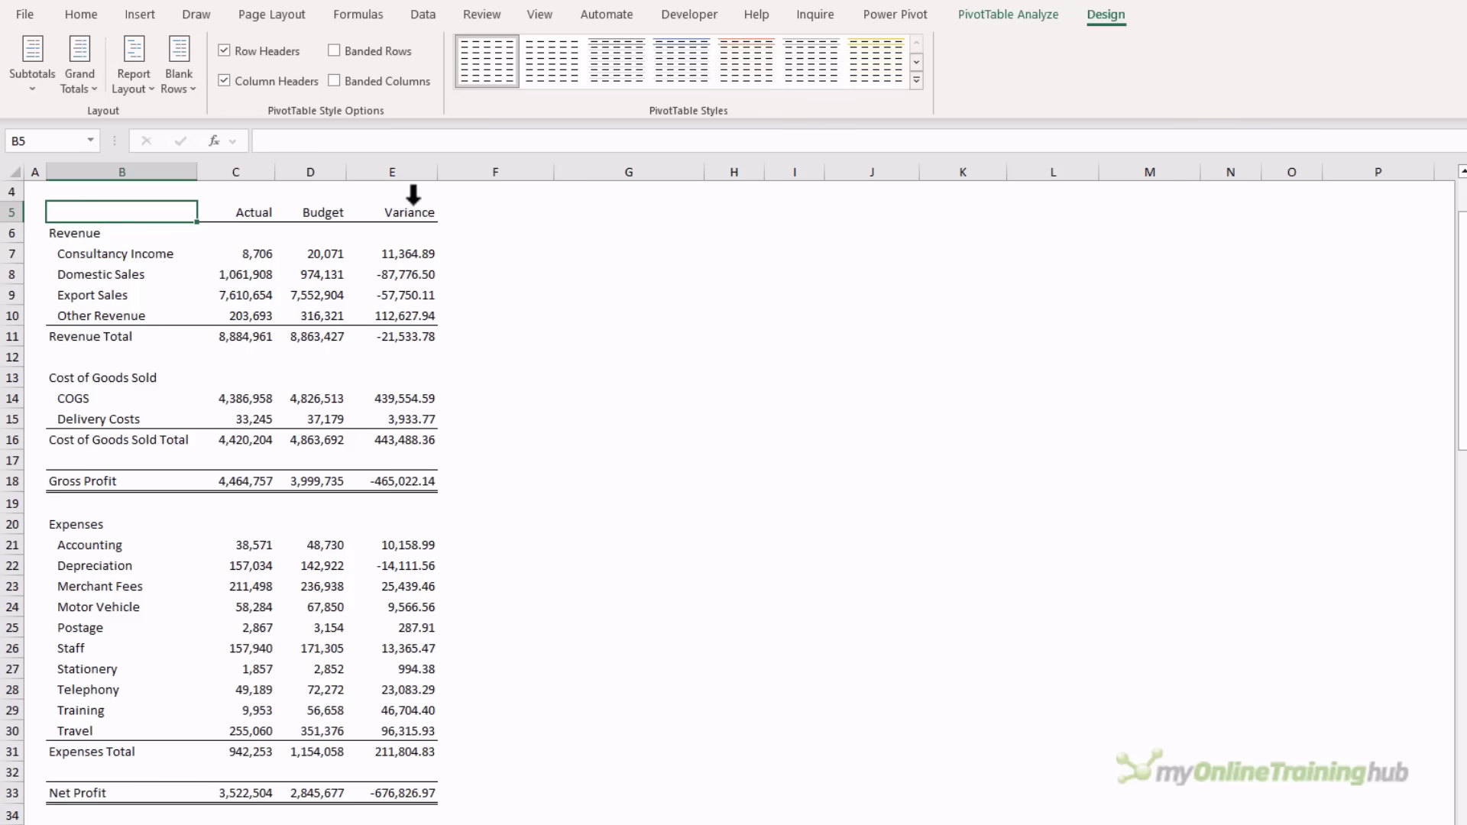
Step: Ctrl-select the revenue, Gross Profit and Net Profit variance cells for a Shapes icon set
left_click(391, 172)
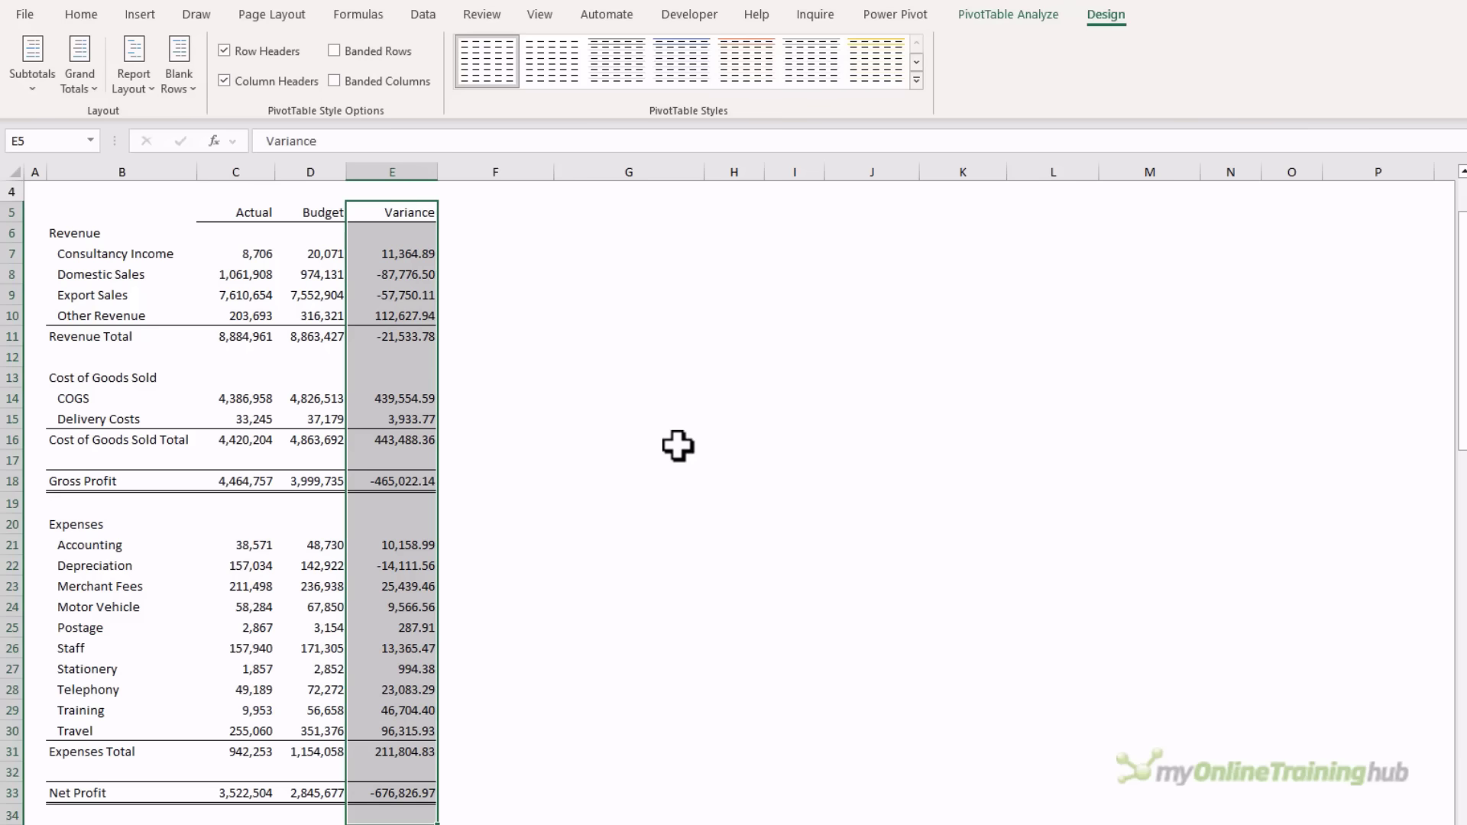
mouse_move(619, 406)
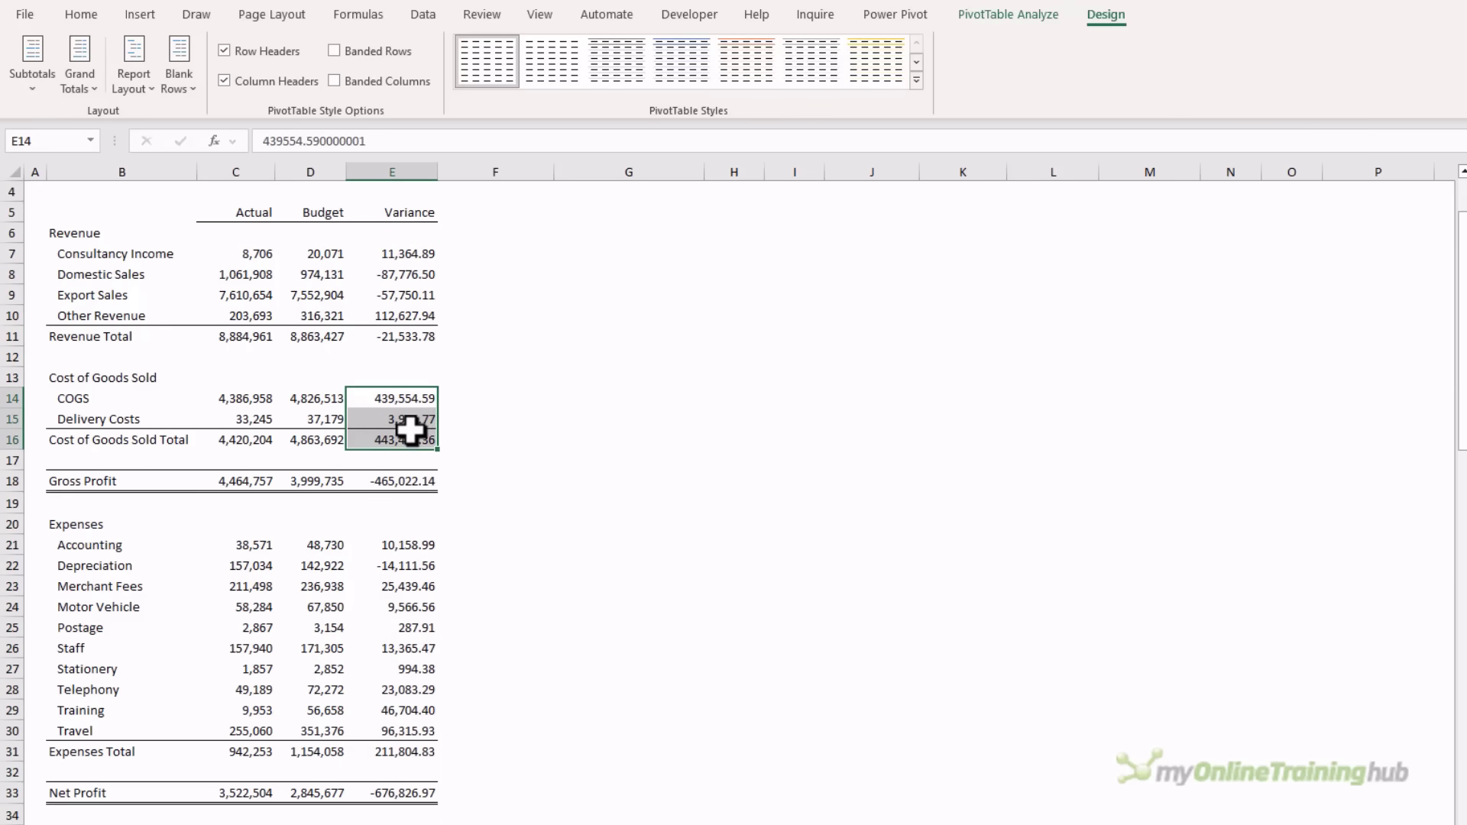
left_click(392, 337)
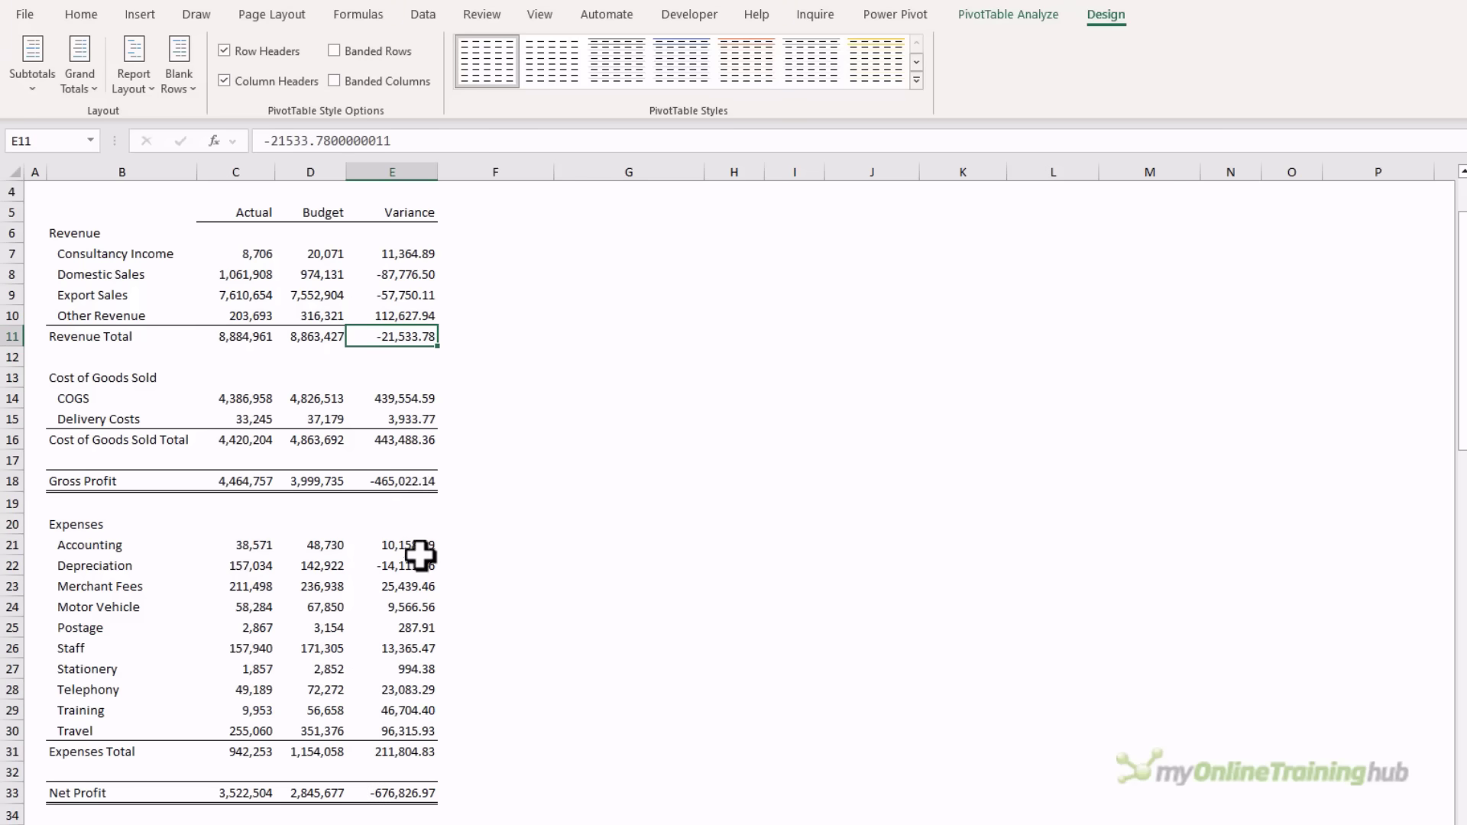
left_click(393, 565)
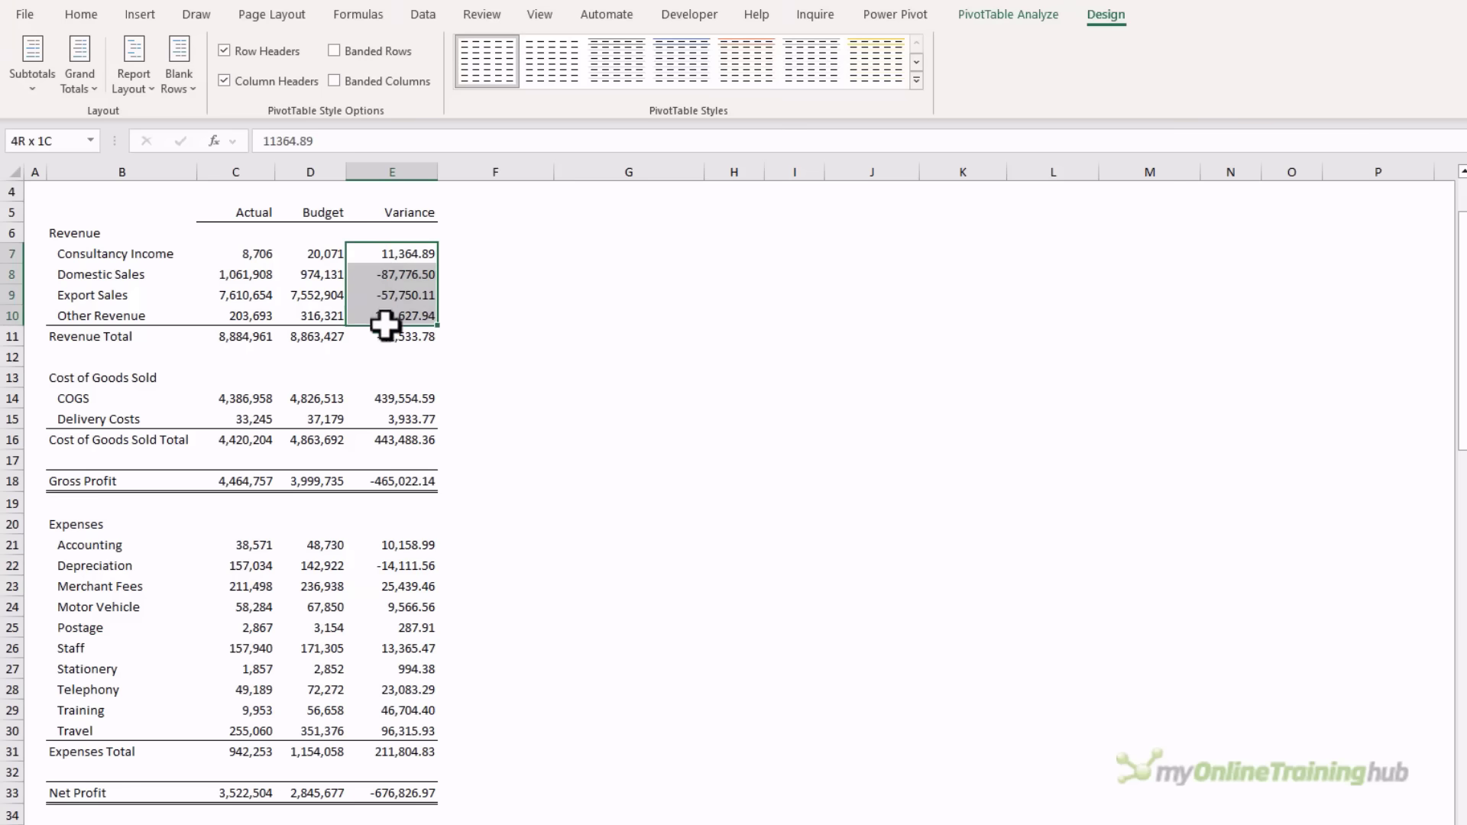
left_click(391, 480)
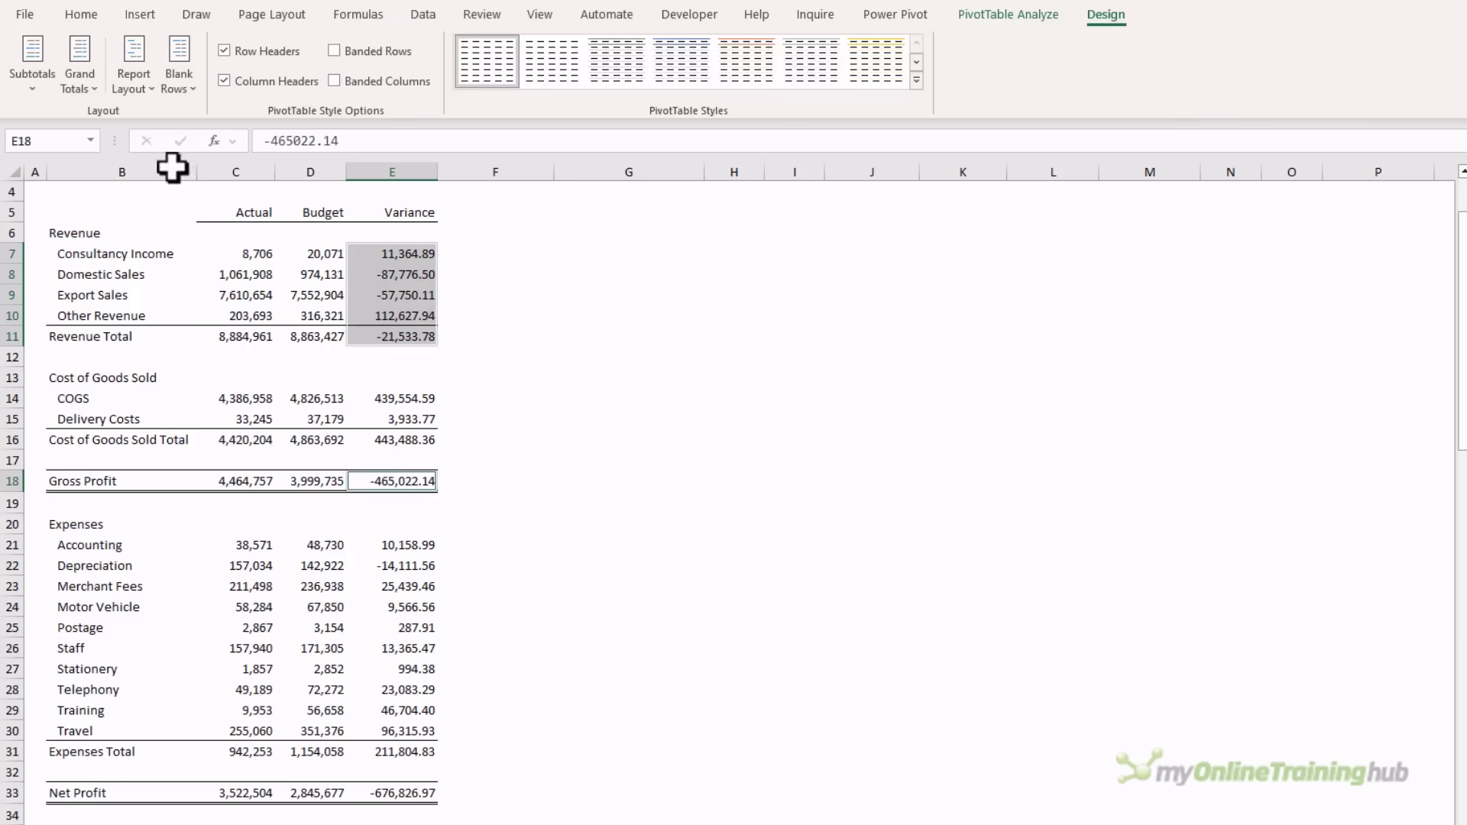
left_click(81, 14)
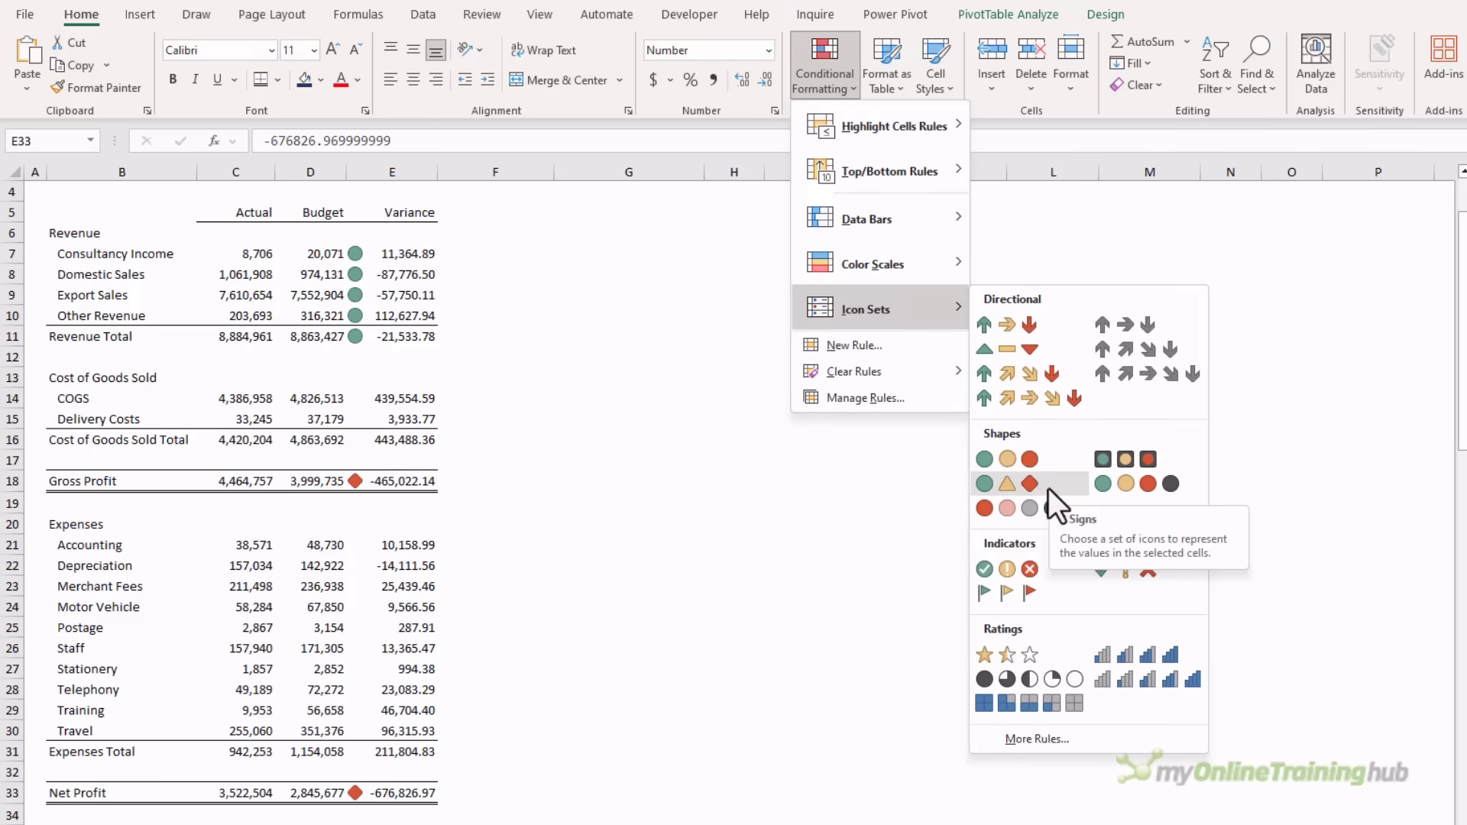
mouse_move(856, 397)
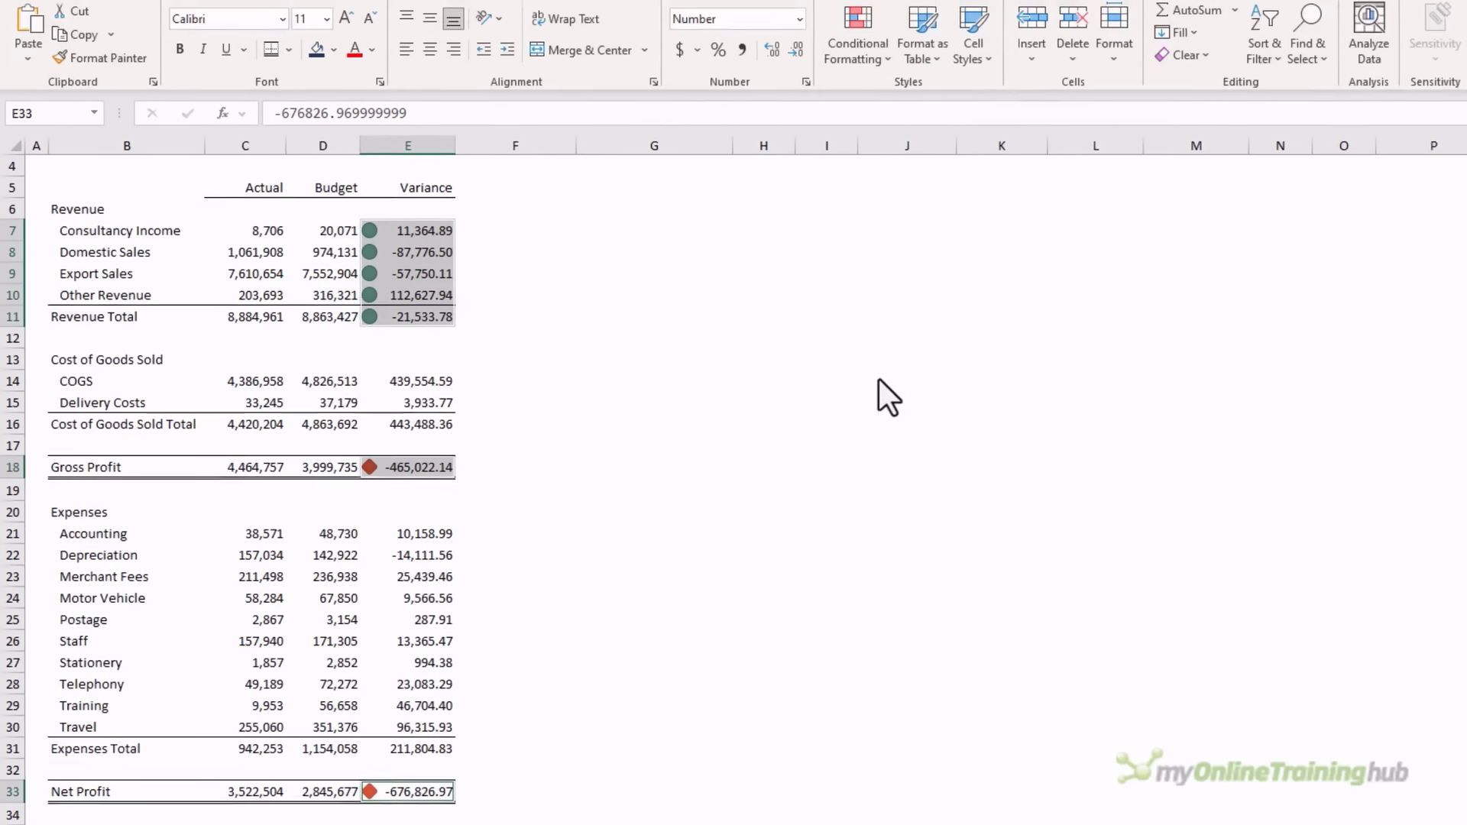
Step: Edit the variance icon rule: reverse icon order, thresholds 0 of type Number, and apply
left_click(856, 44)
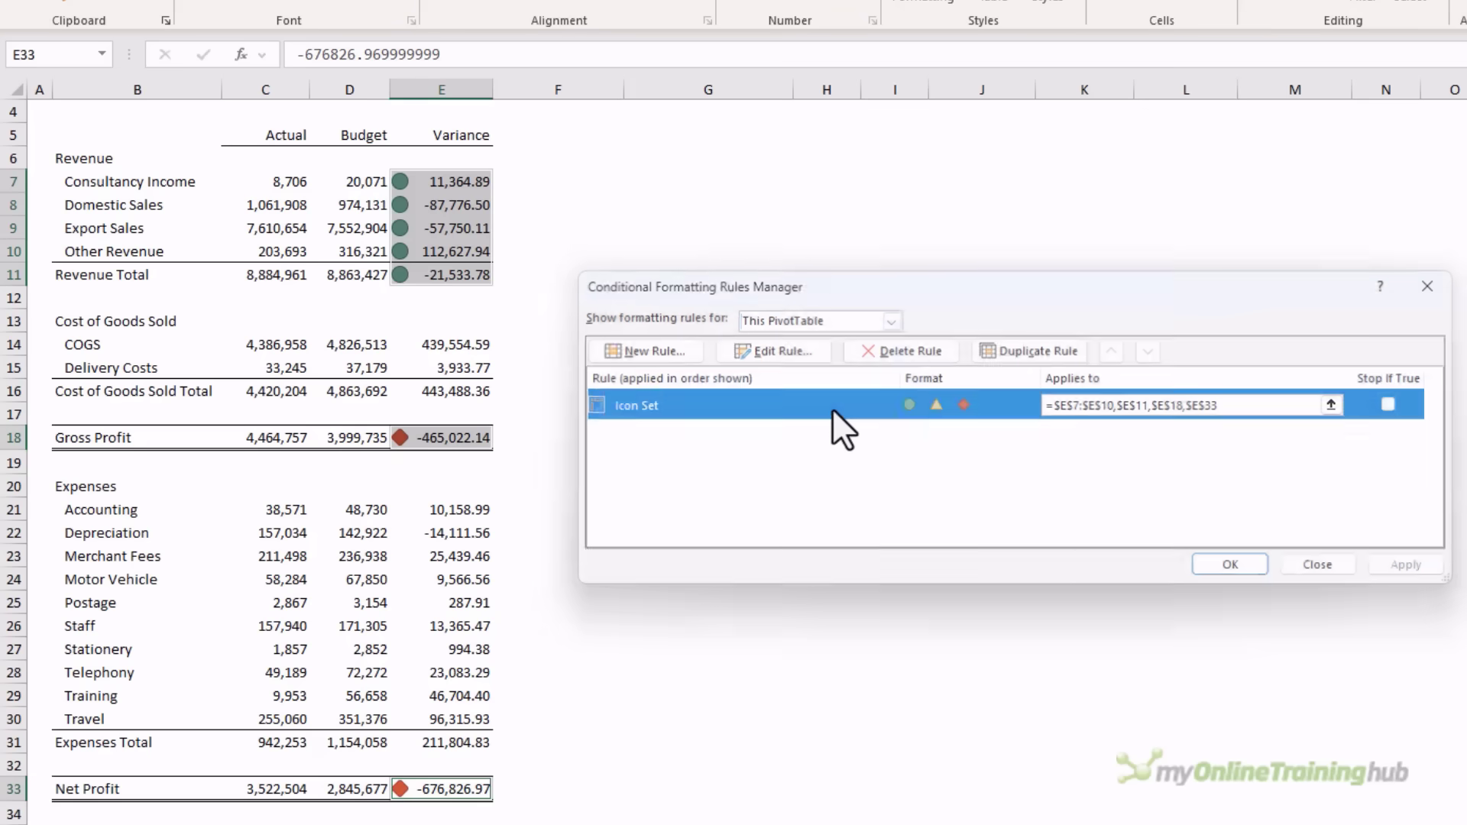
left_click(774, 351)
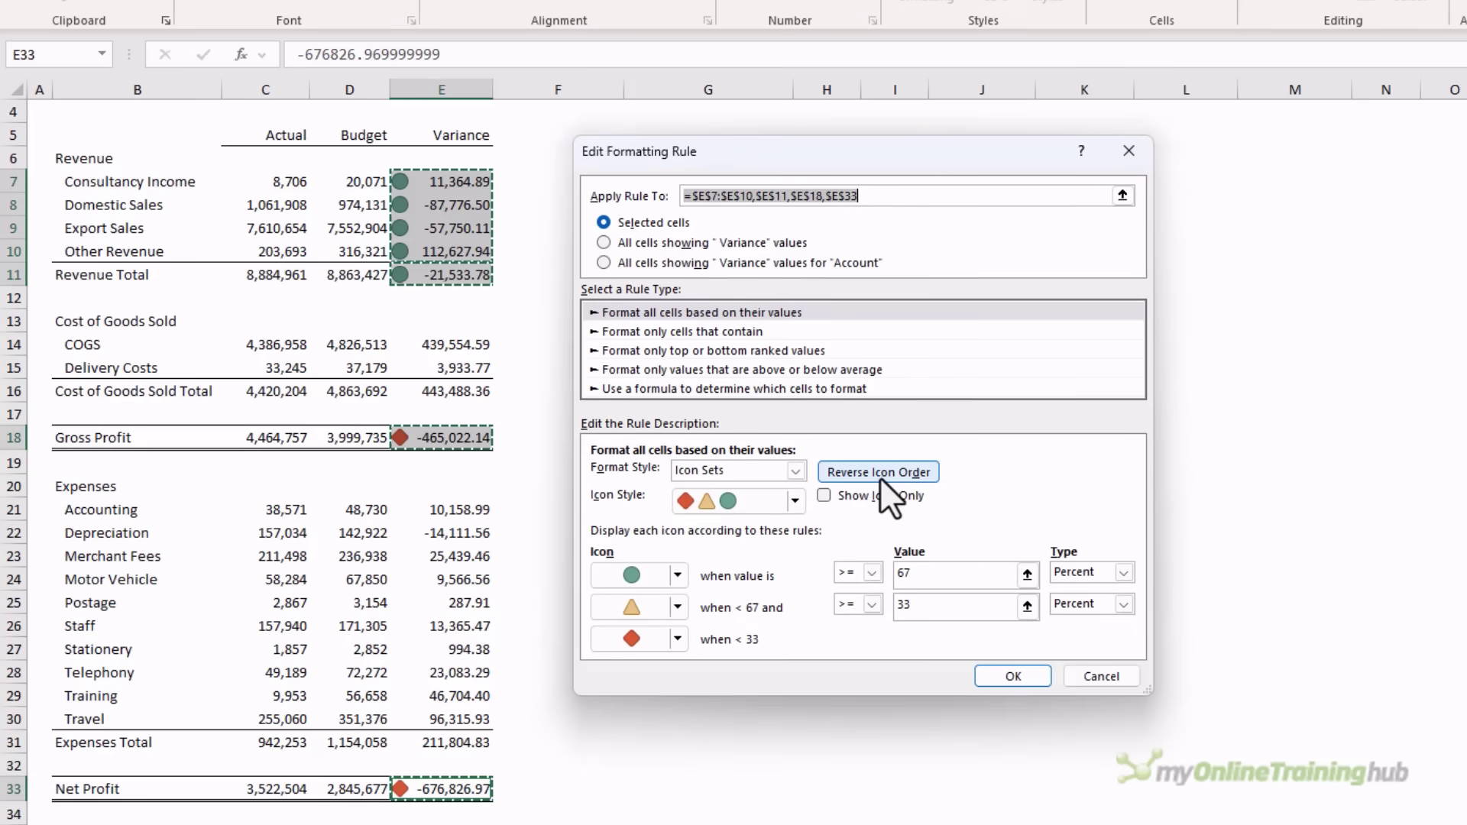
left_click(878, 470)
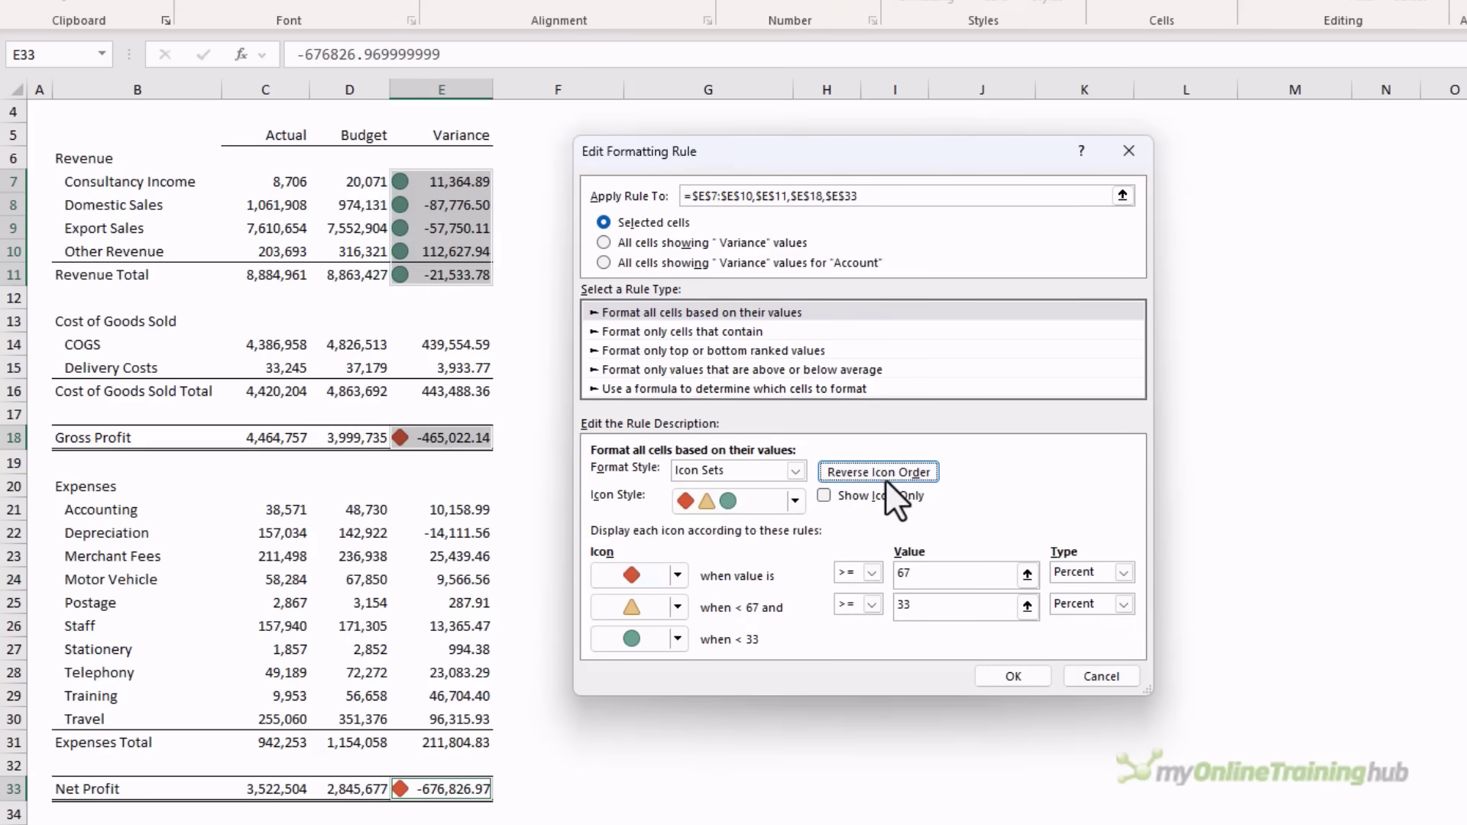
left_click(1119, 571)
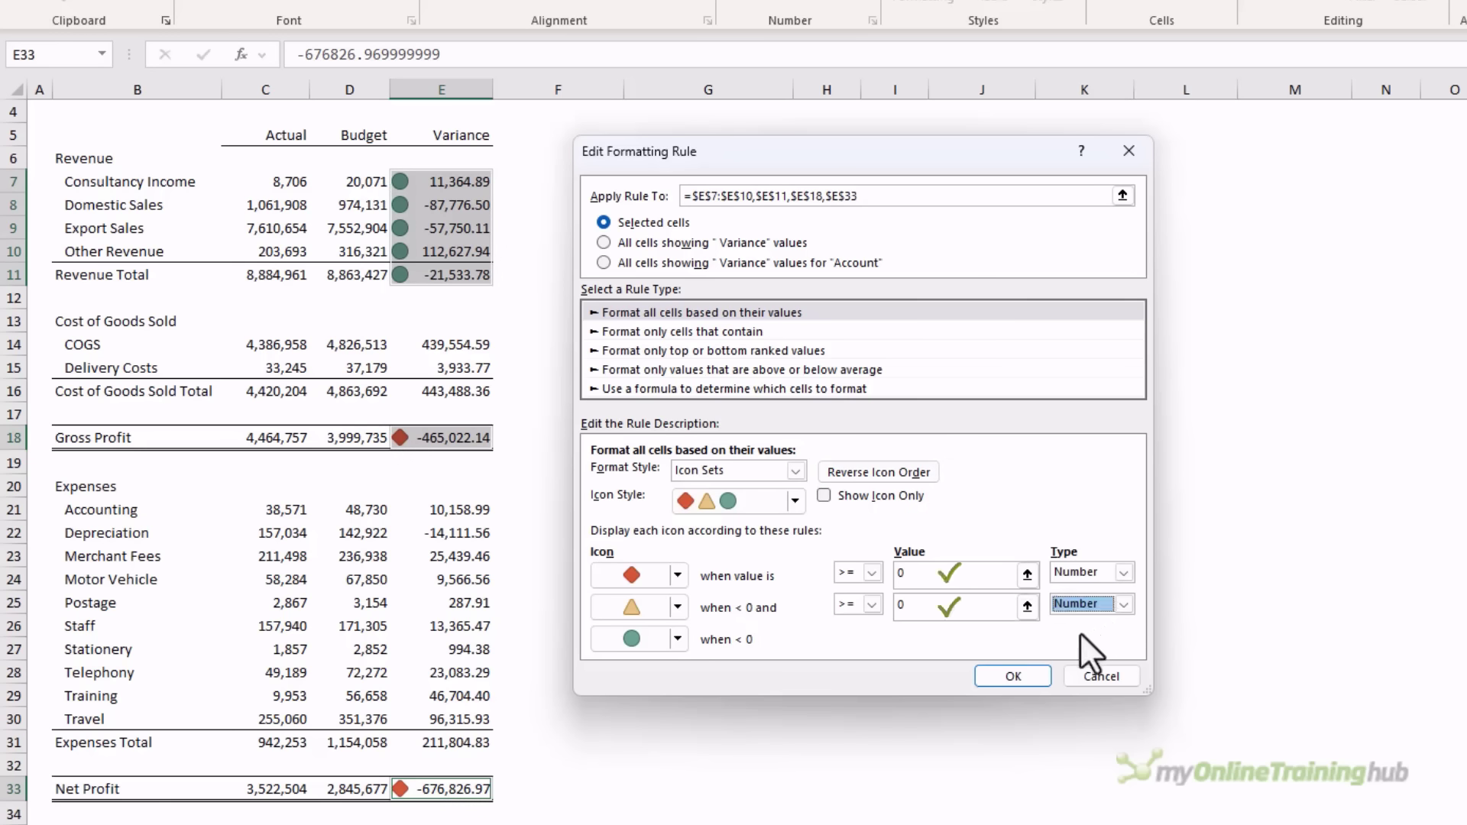
left_click(1012, 675)
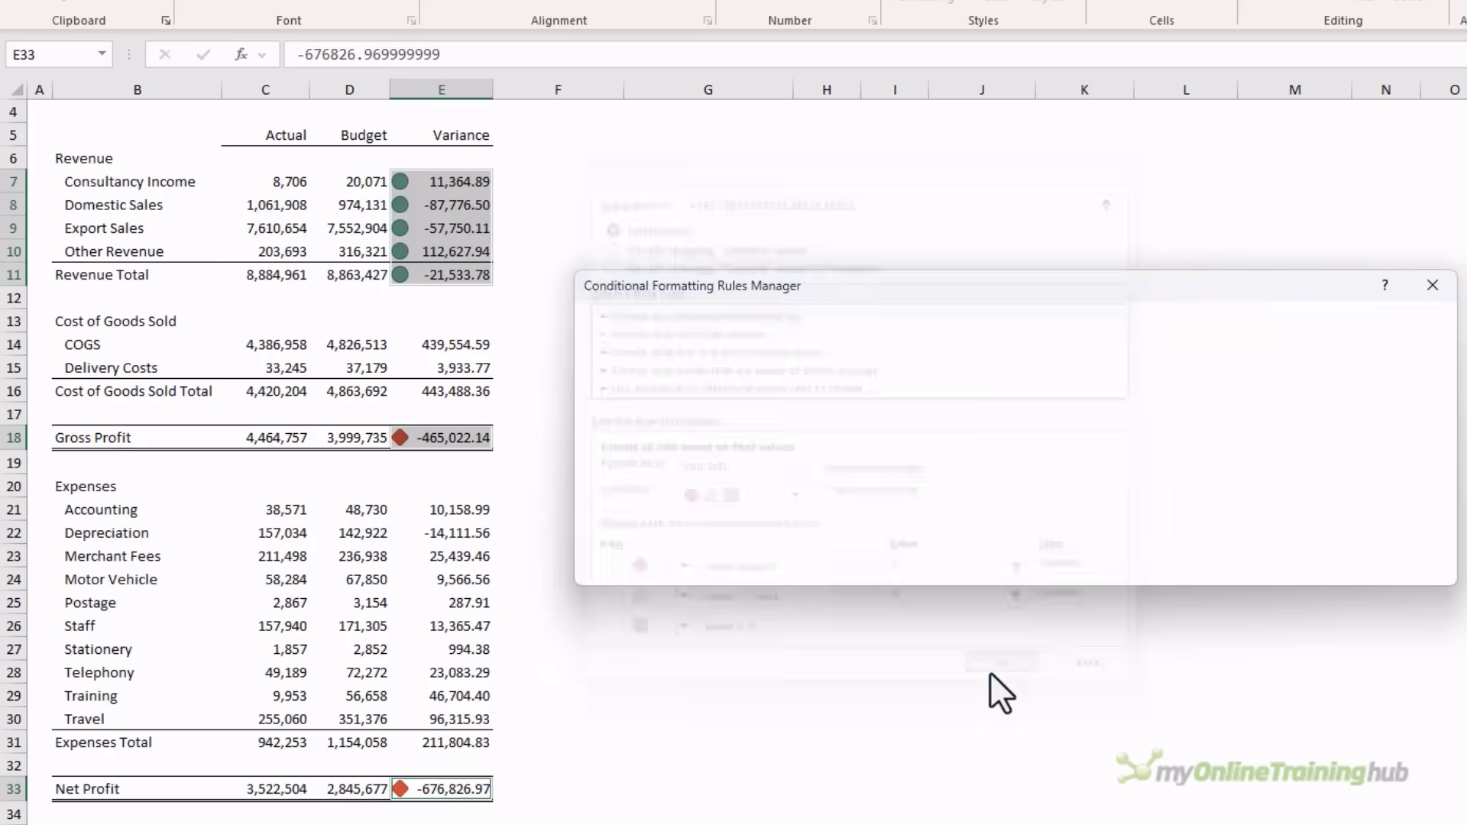
left_click(1001, 662)
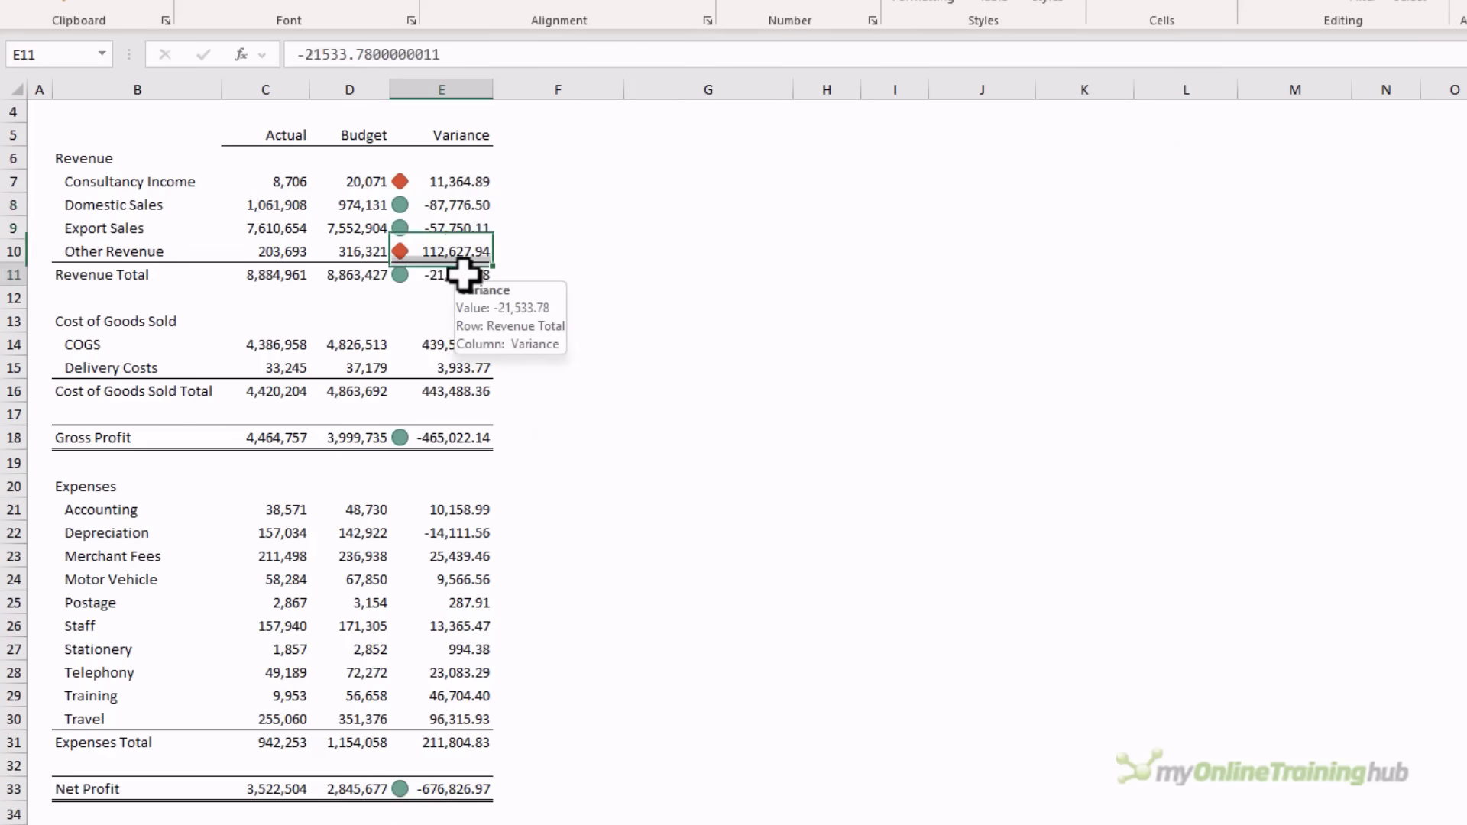
Step: Check the Gross Profit variance icon and select the cost of goods sold variances
left_click(449, 437)
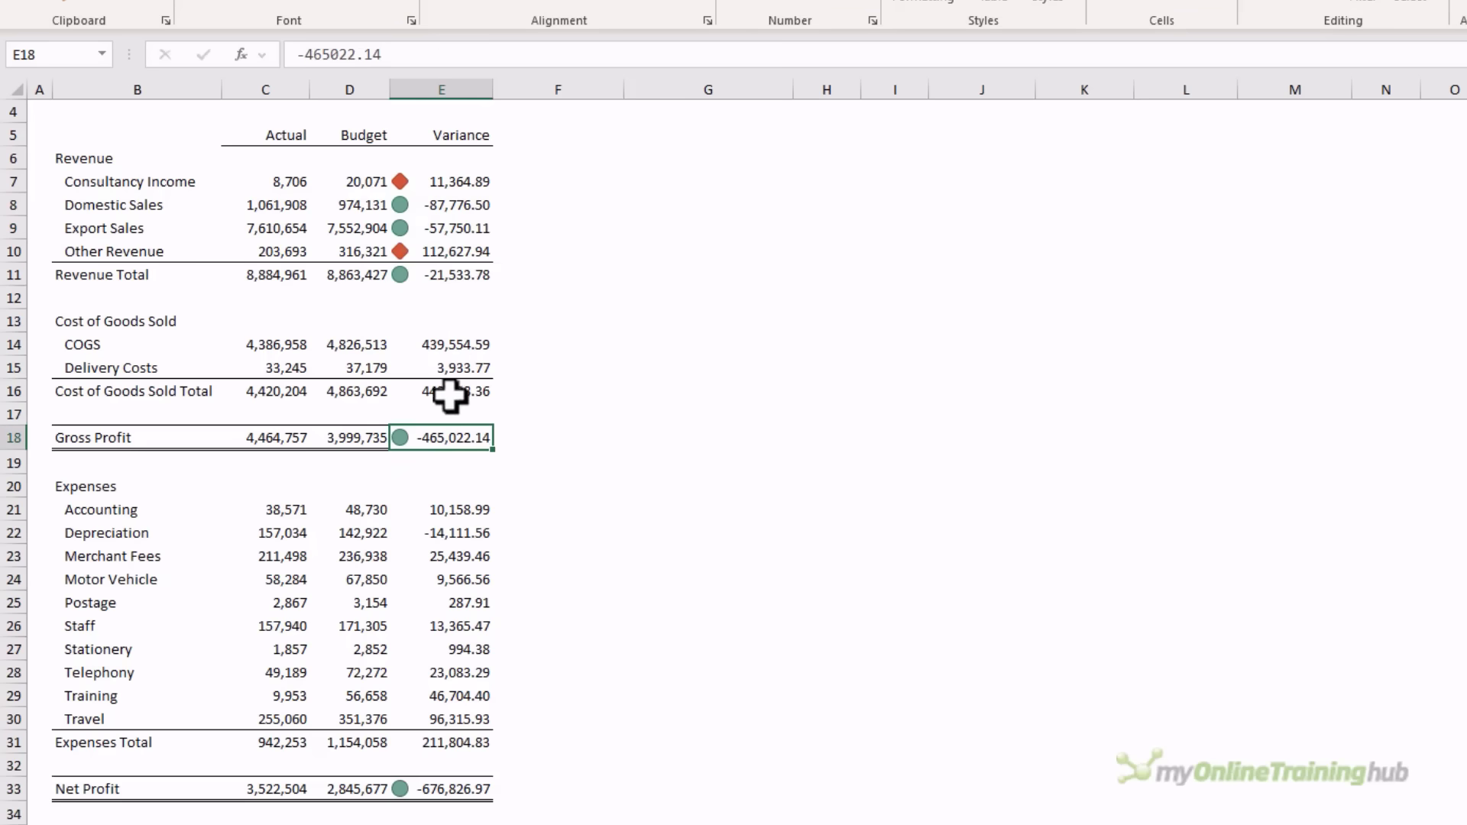
left_click(440, 182)
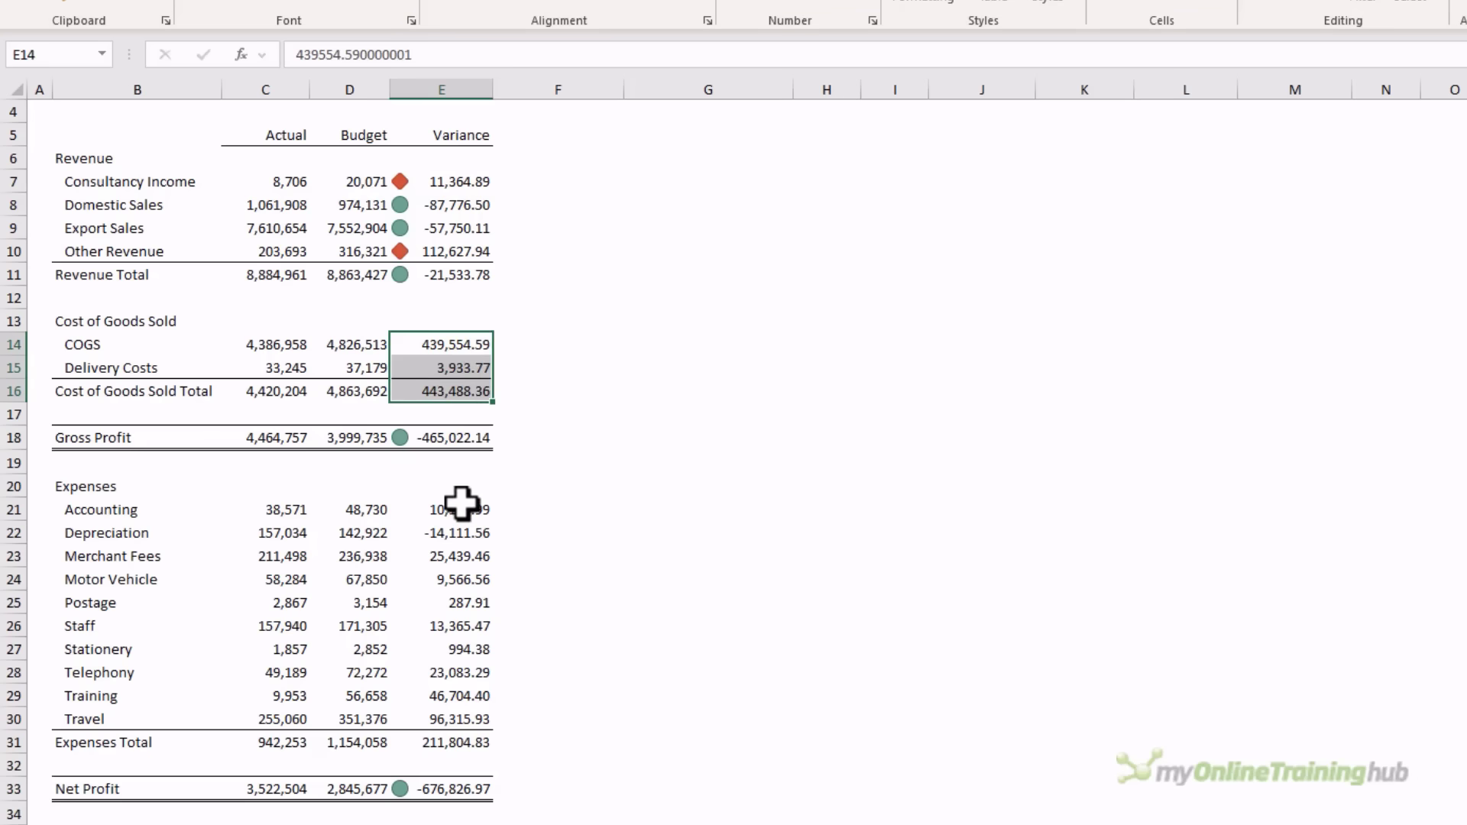
Step: Edit the E14:E31 icon rule so both thresholds are 0 of type Number
left_click(926, 62)
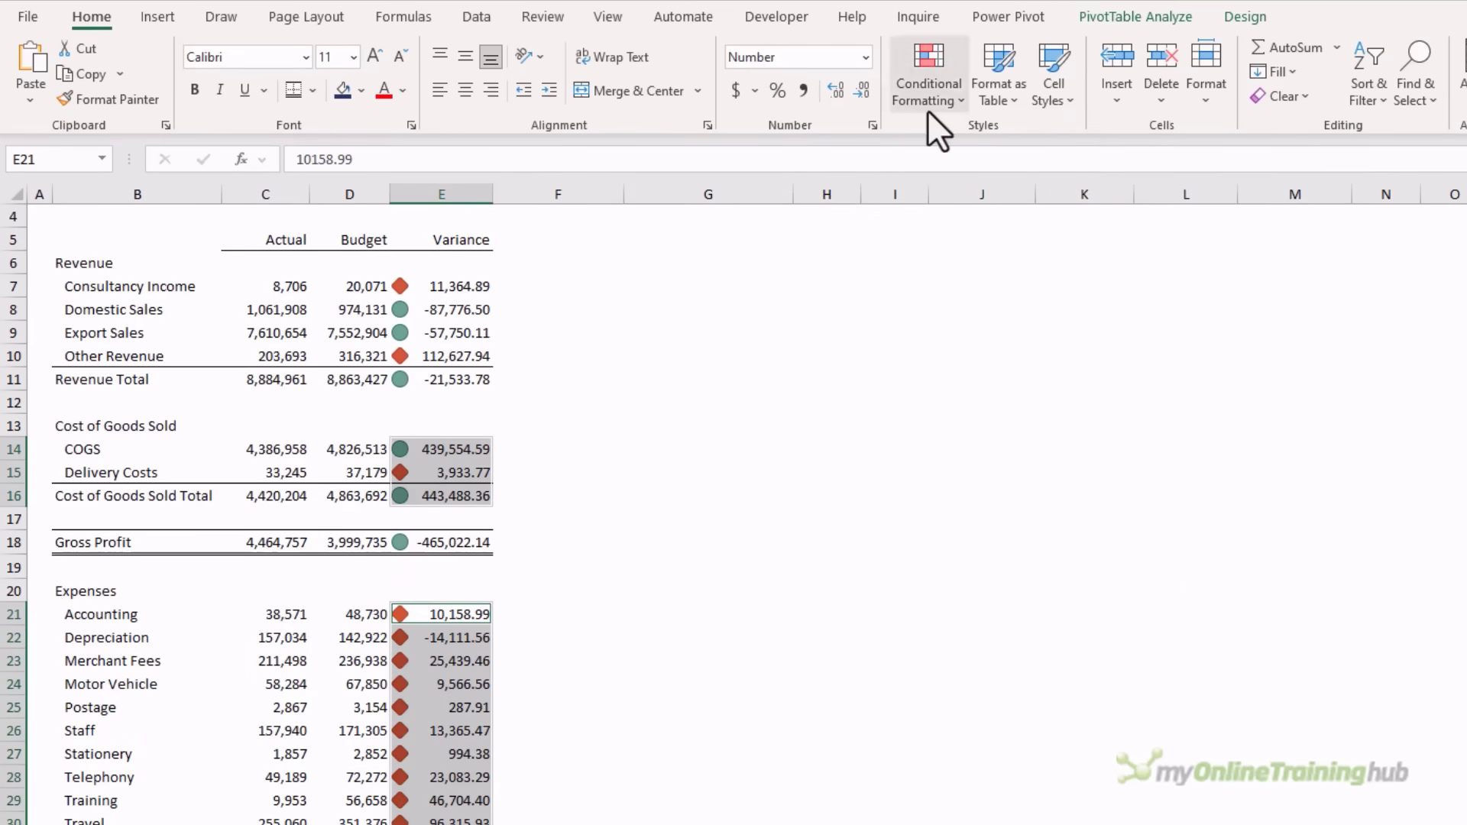
left_click(927, 73)
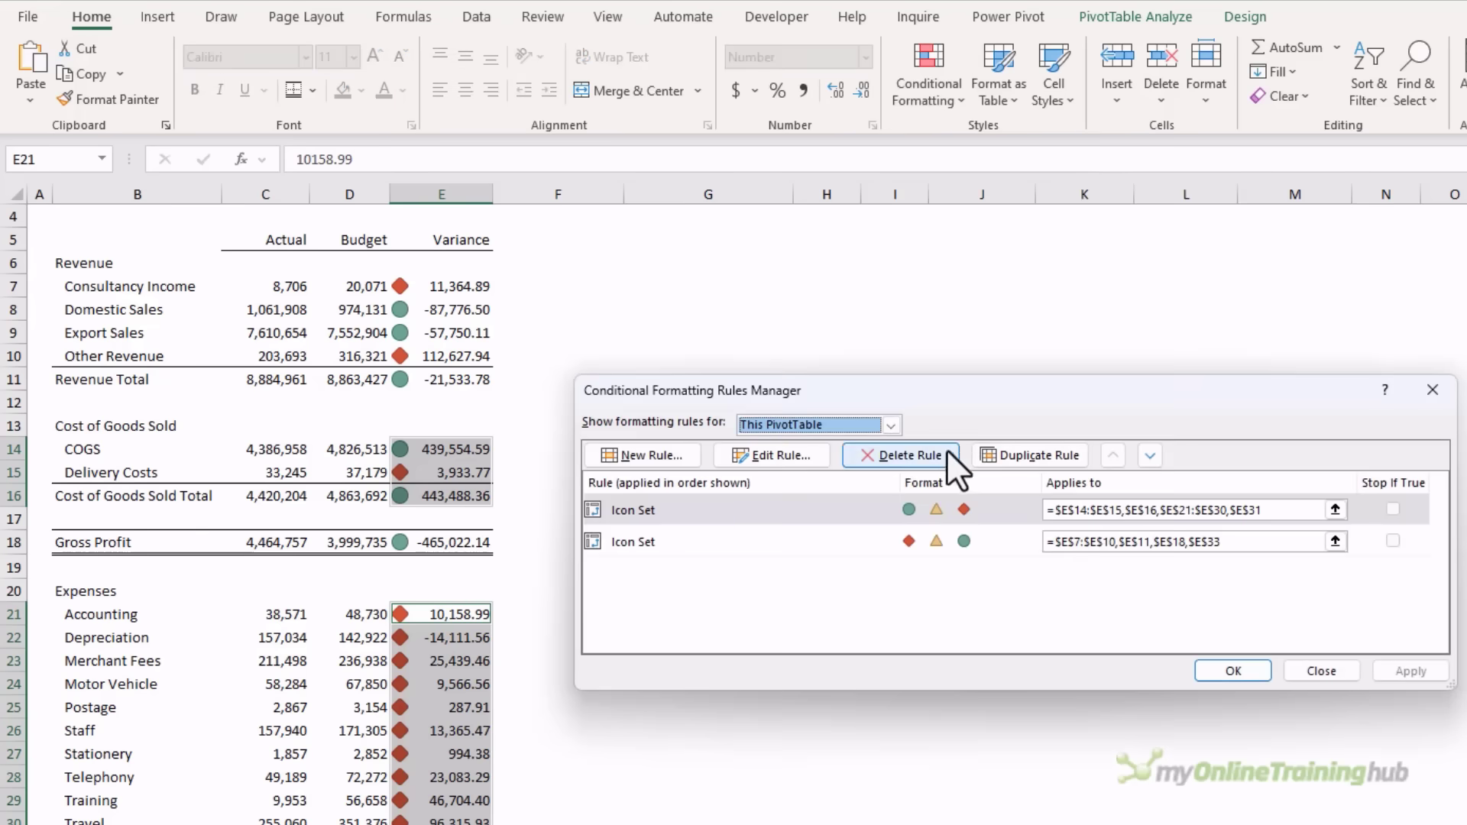
left_click(772, 455)
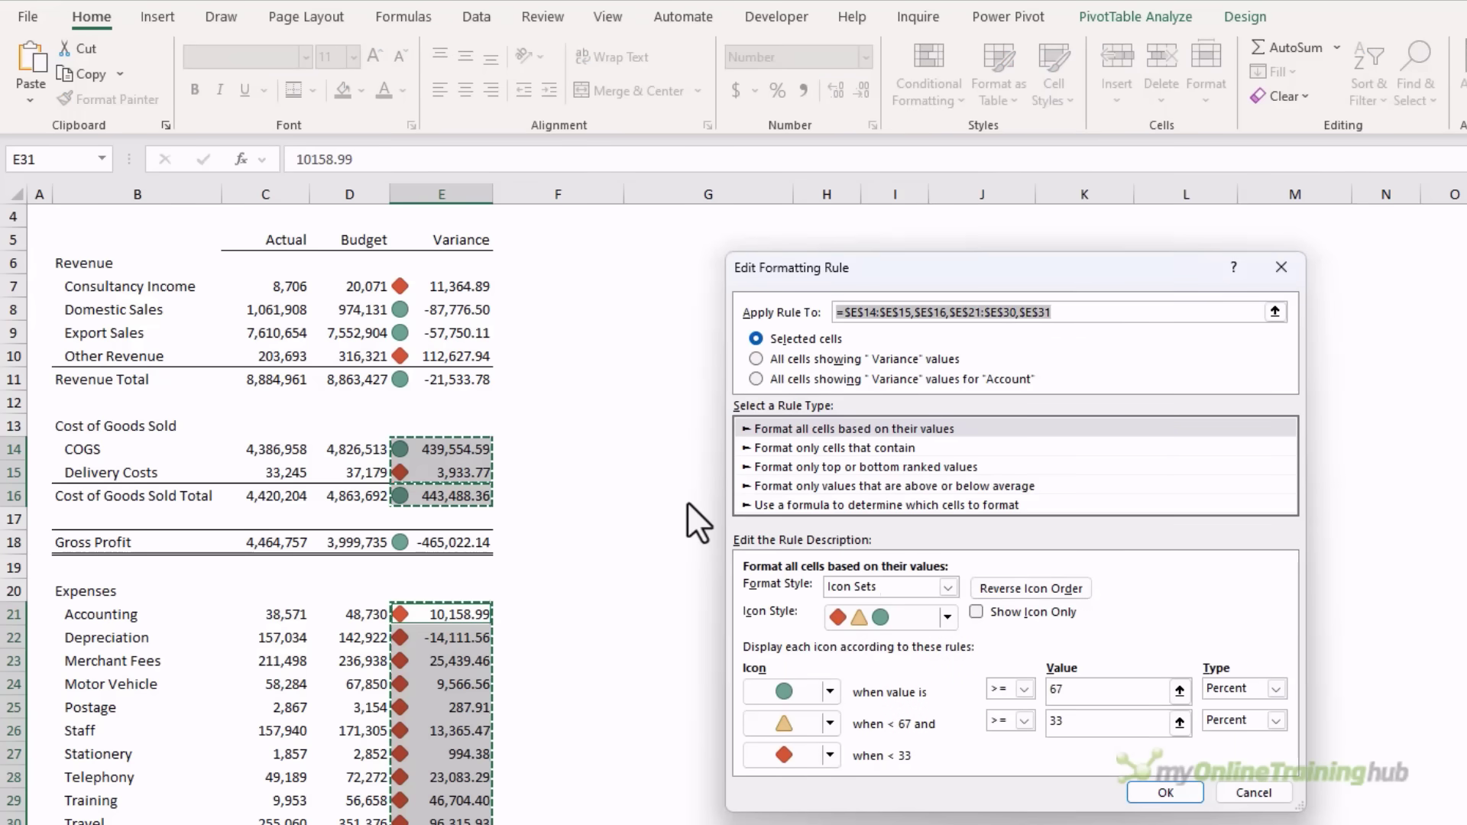
left_click(1283, 688)
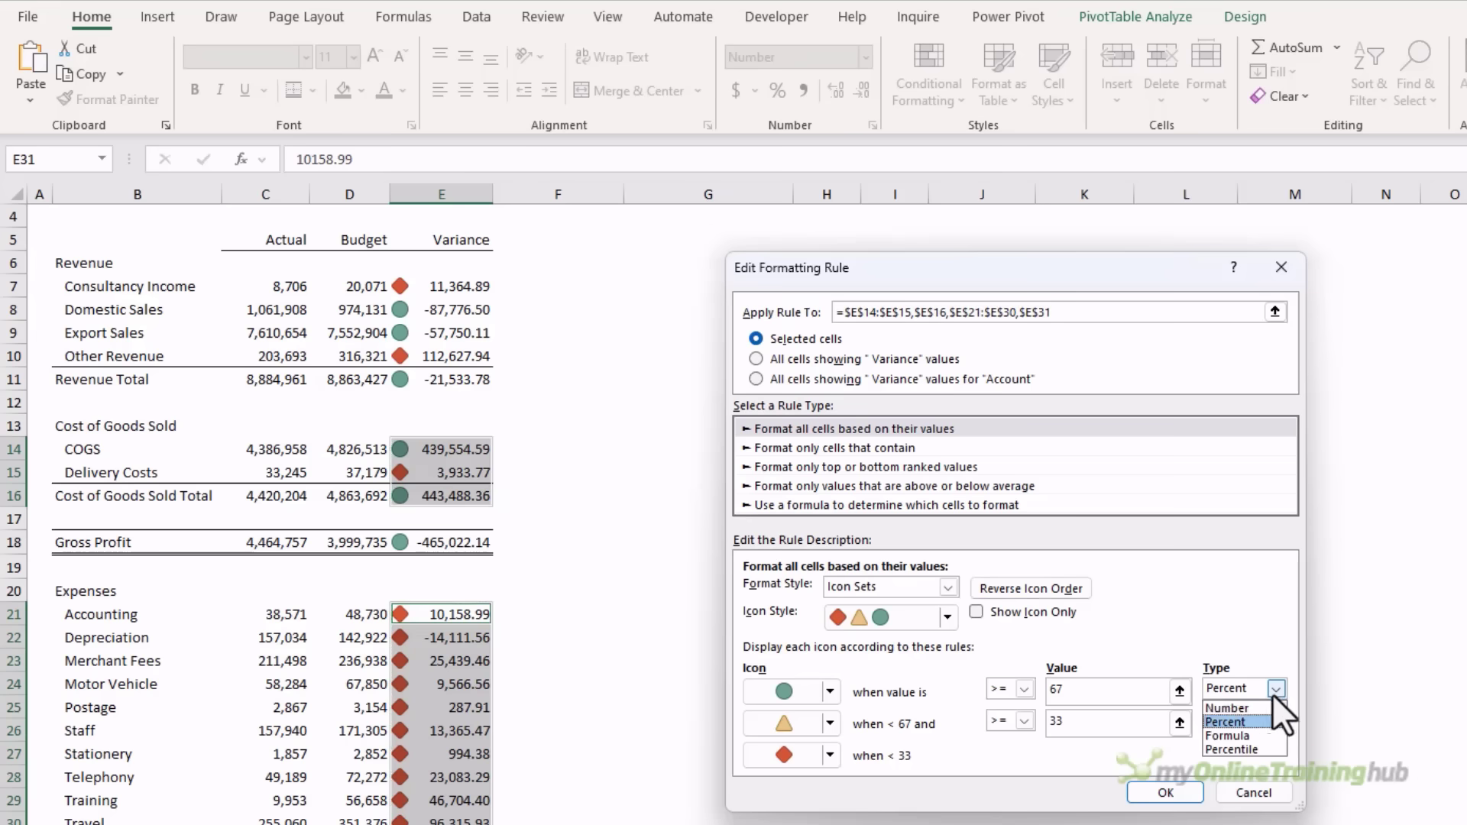
left_click(1227, 707)
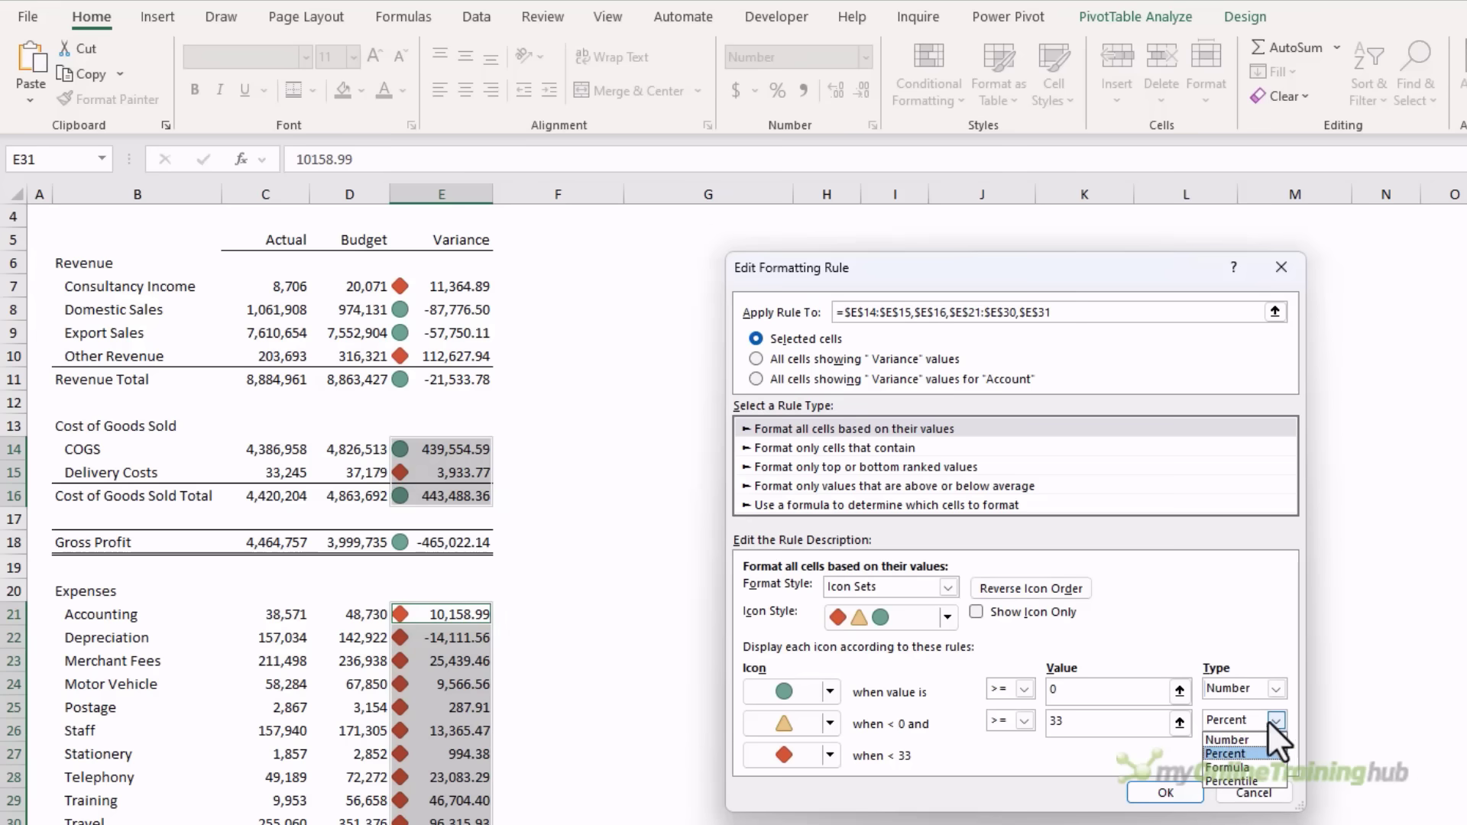
left_click(1226, 740)
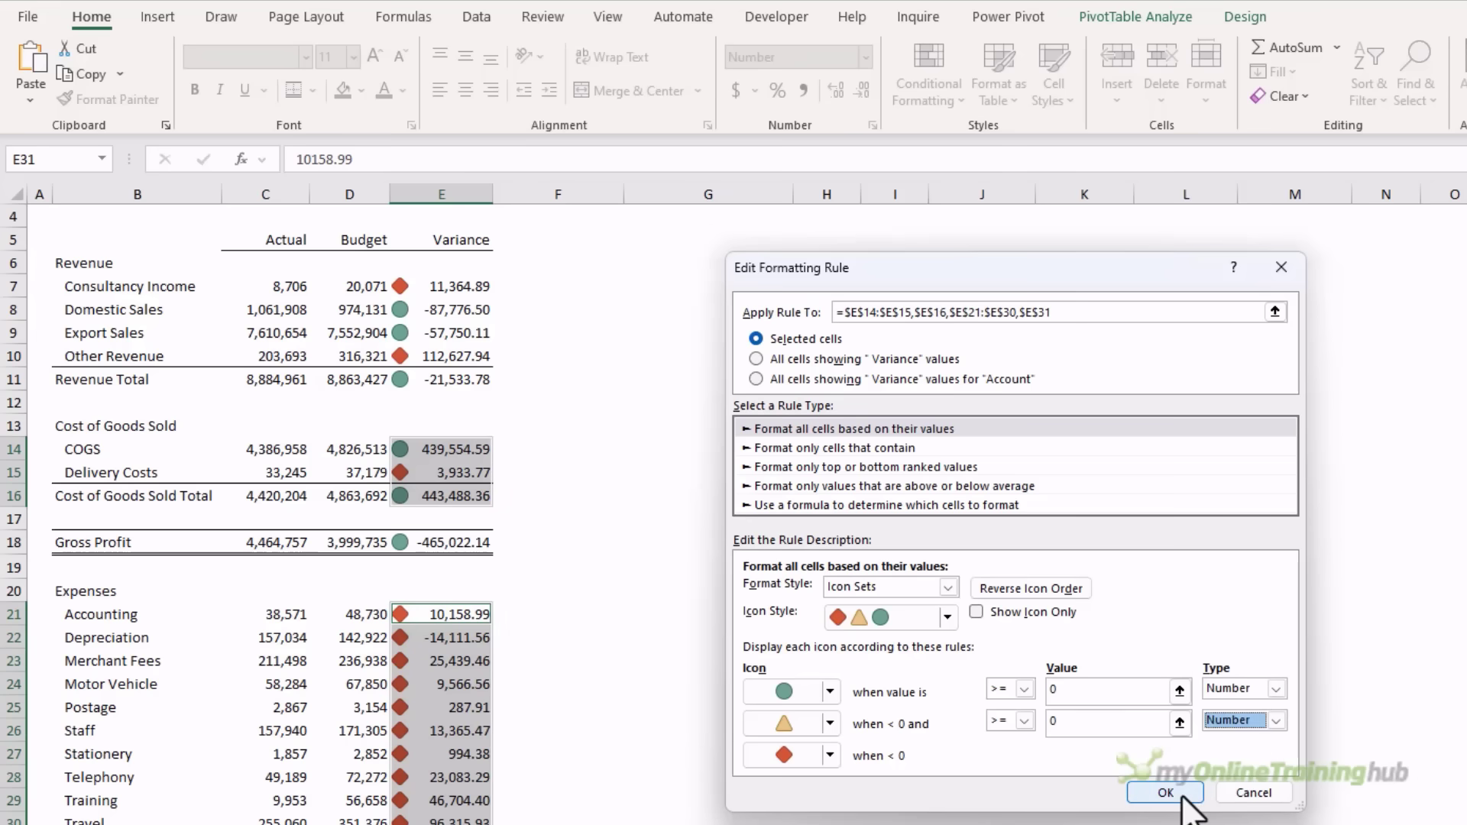
left_click(1165, 793)
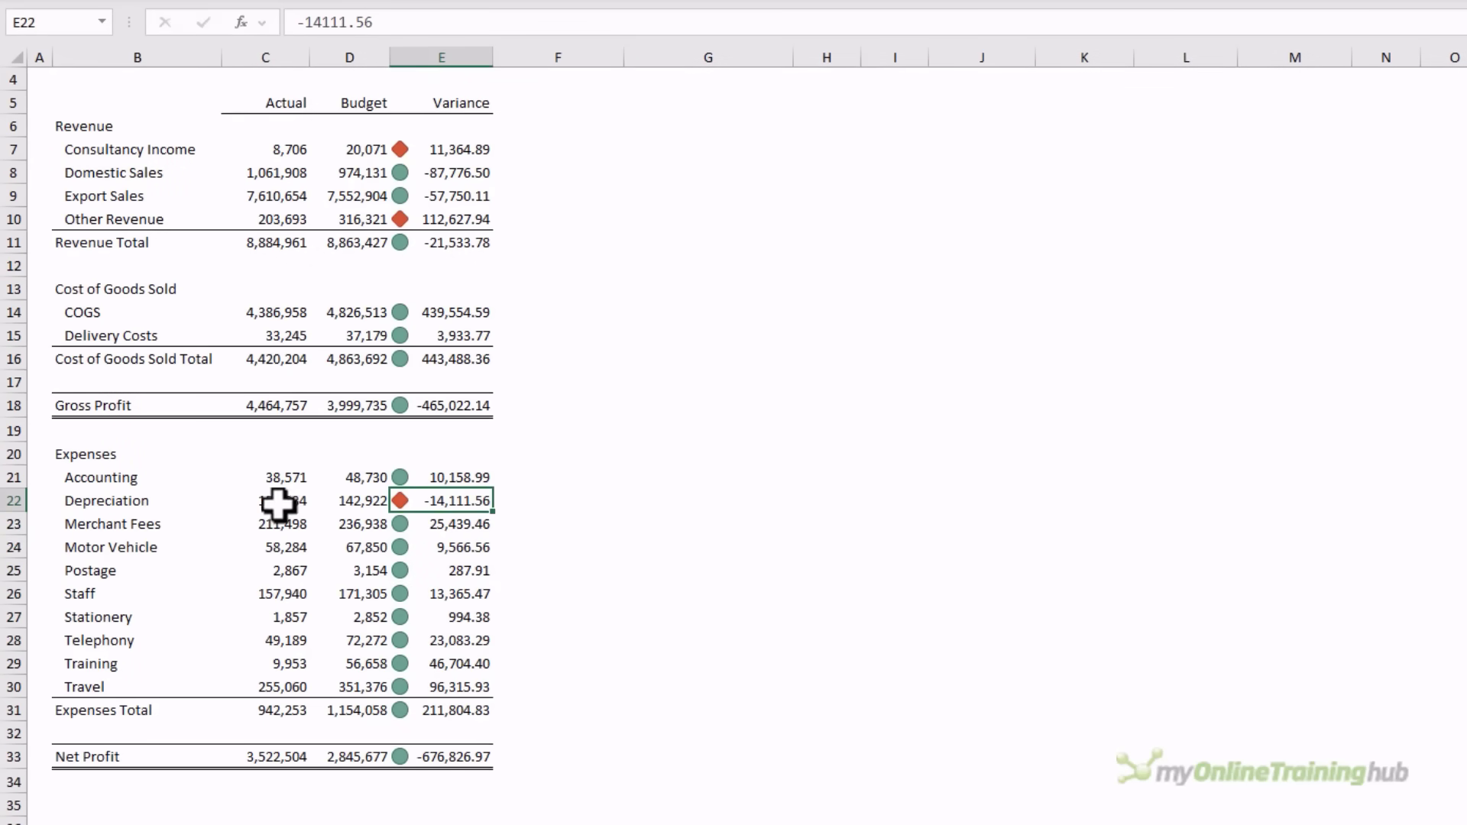
Step: Check Depreciation's red-diamond variance and select the expense variances from Merchant Fees to Travel
left_click(266, 500)
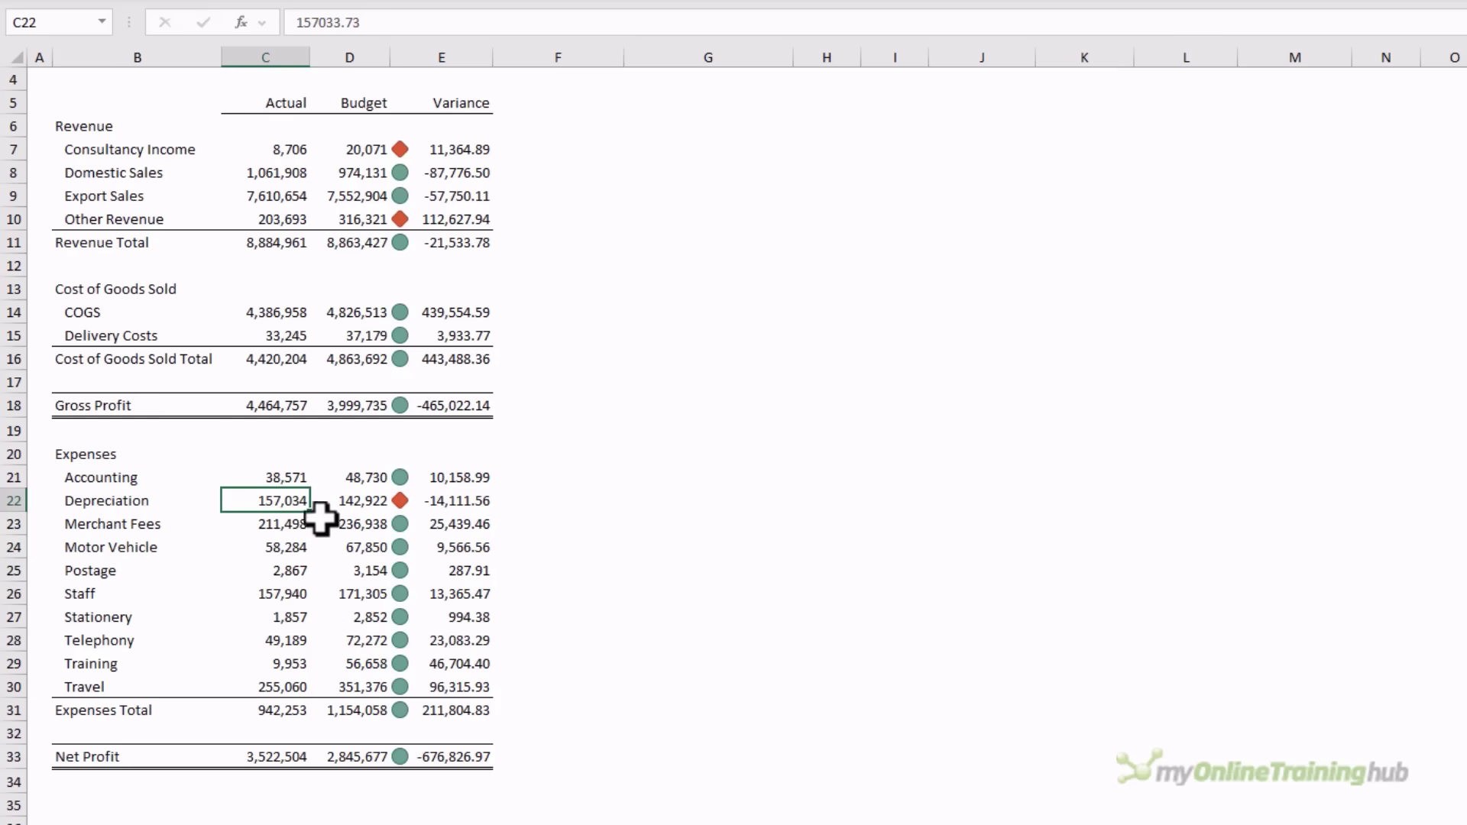
left_click(440, 501)
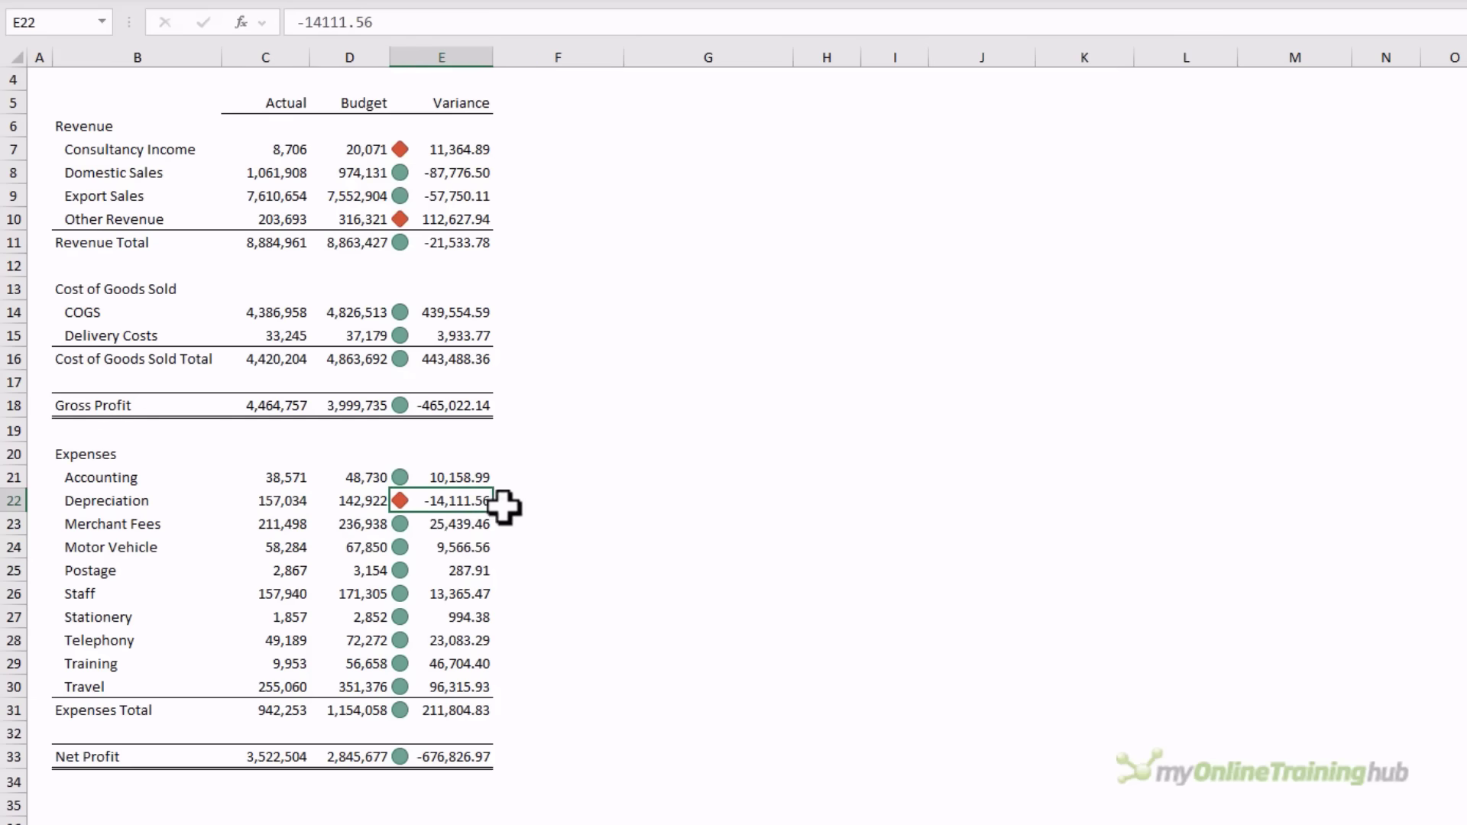
left_click_drag(440, 524, 441, 663)
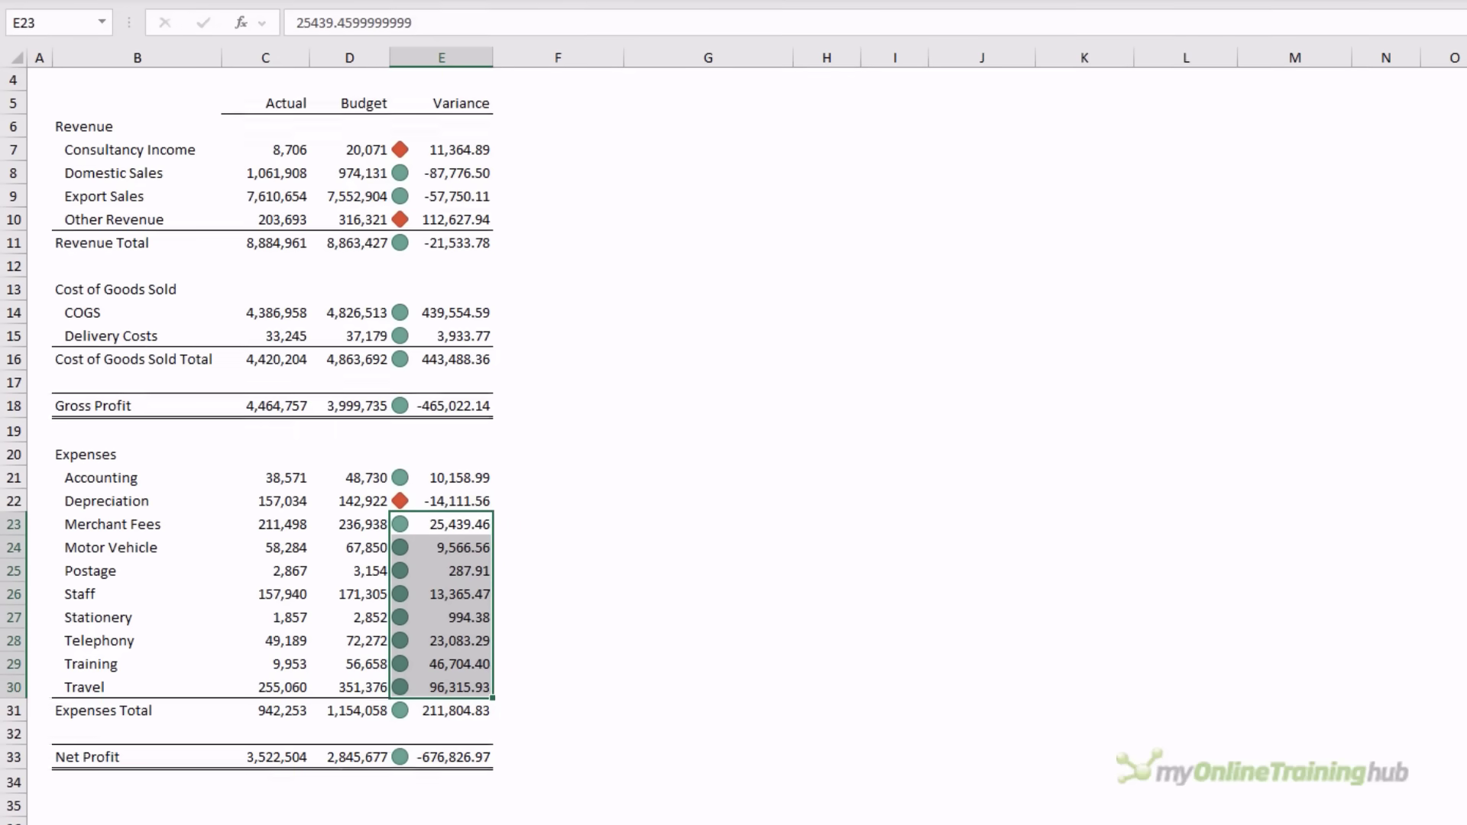
Step: Review the Apply Rule To options of the cost and expense icon rule, then cancel unchanged
left_click(927, 73)
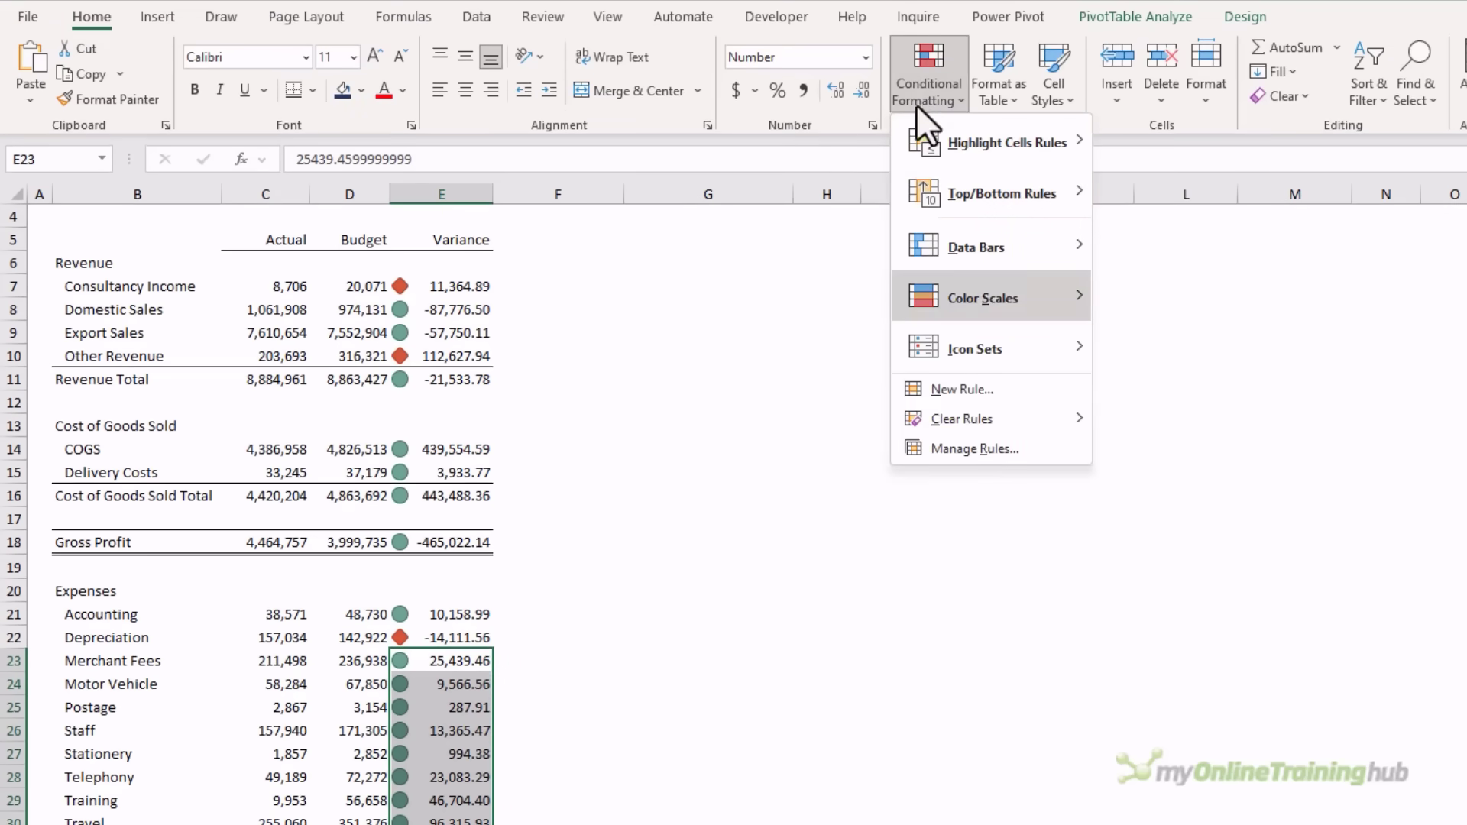
left_click(974, 448)
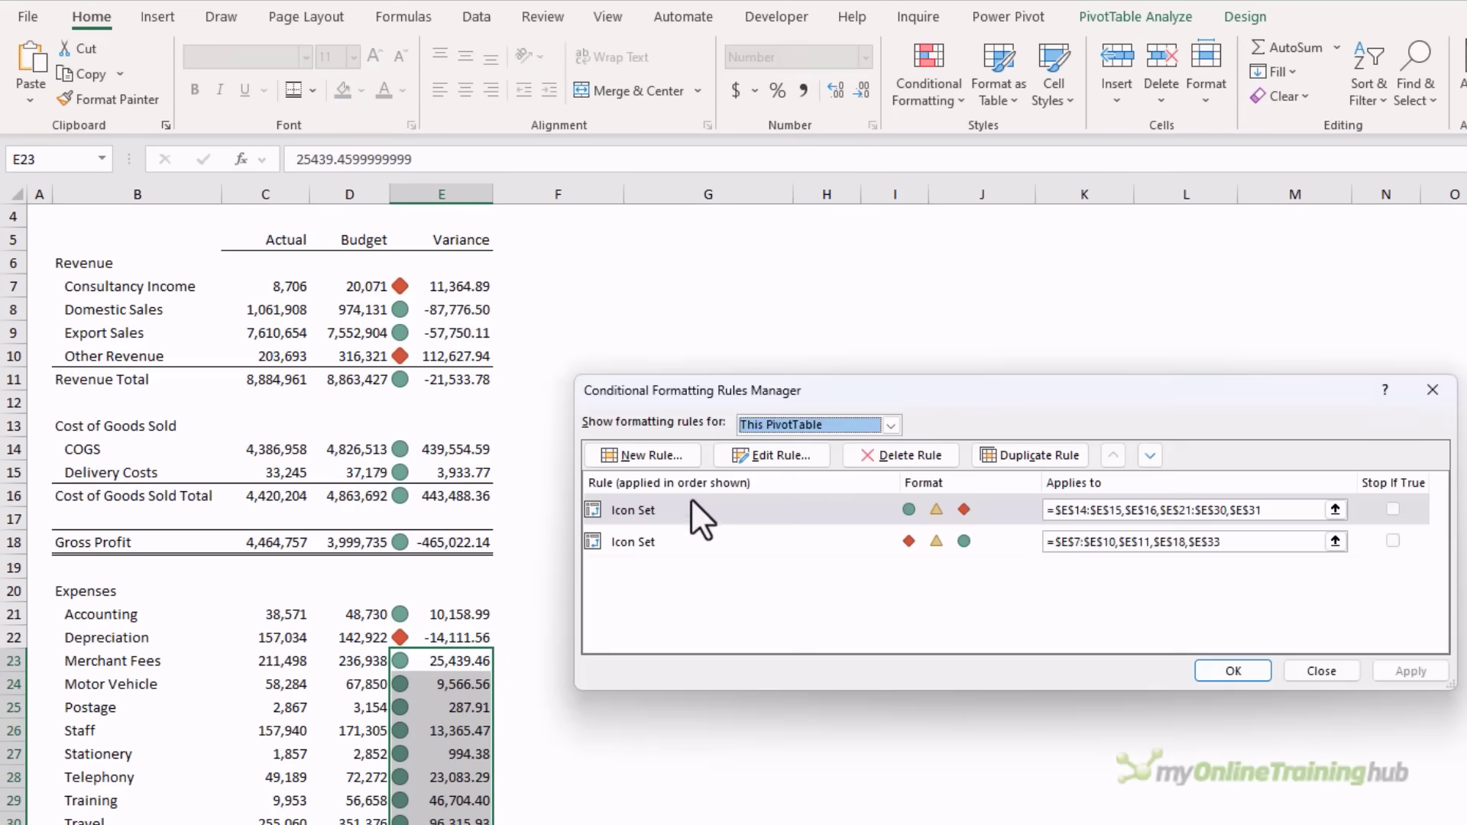
left_click(770, 456)
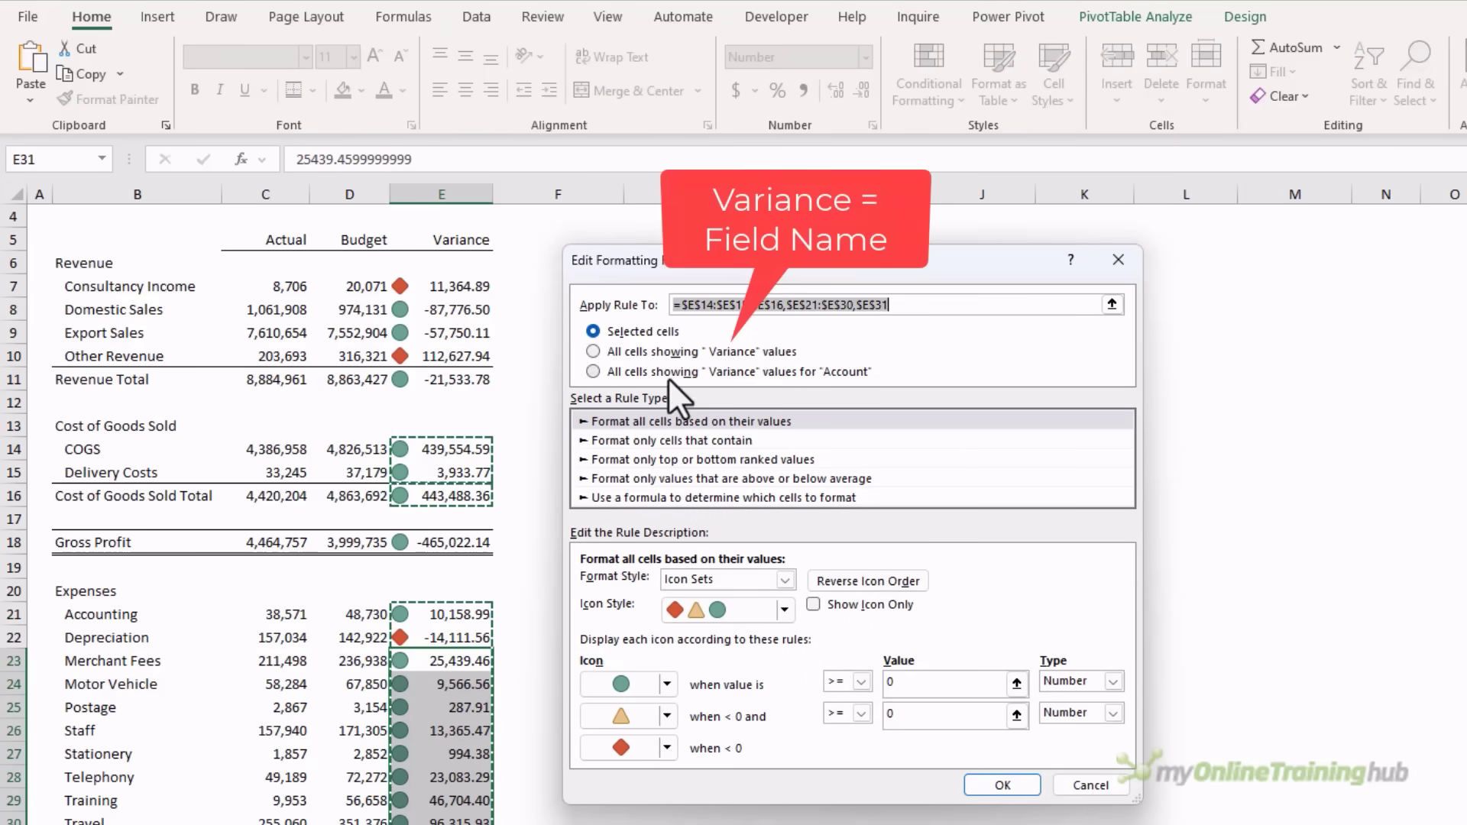
mouse_move(798, 398)
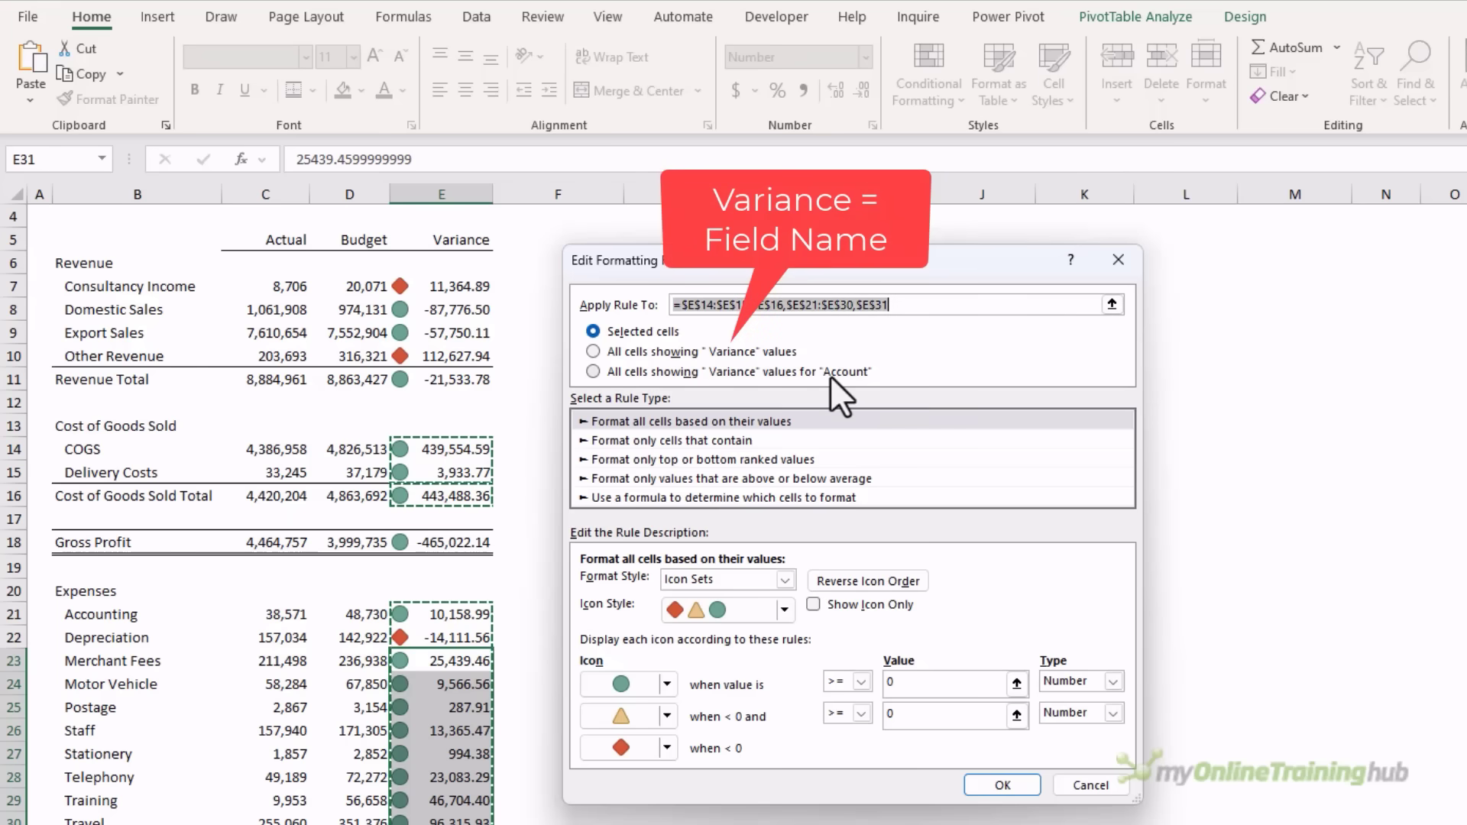
mouse_move(616, 374)
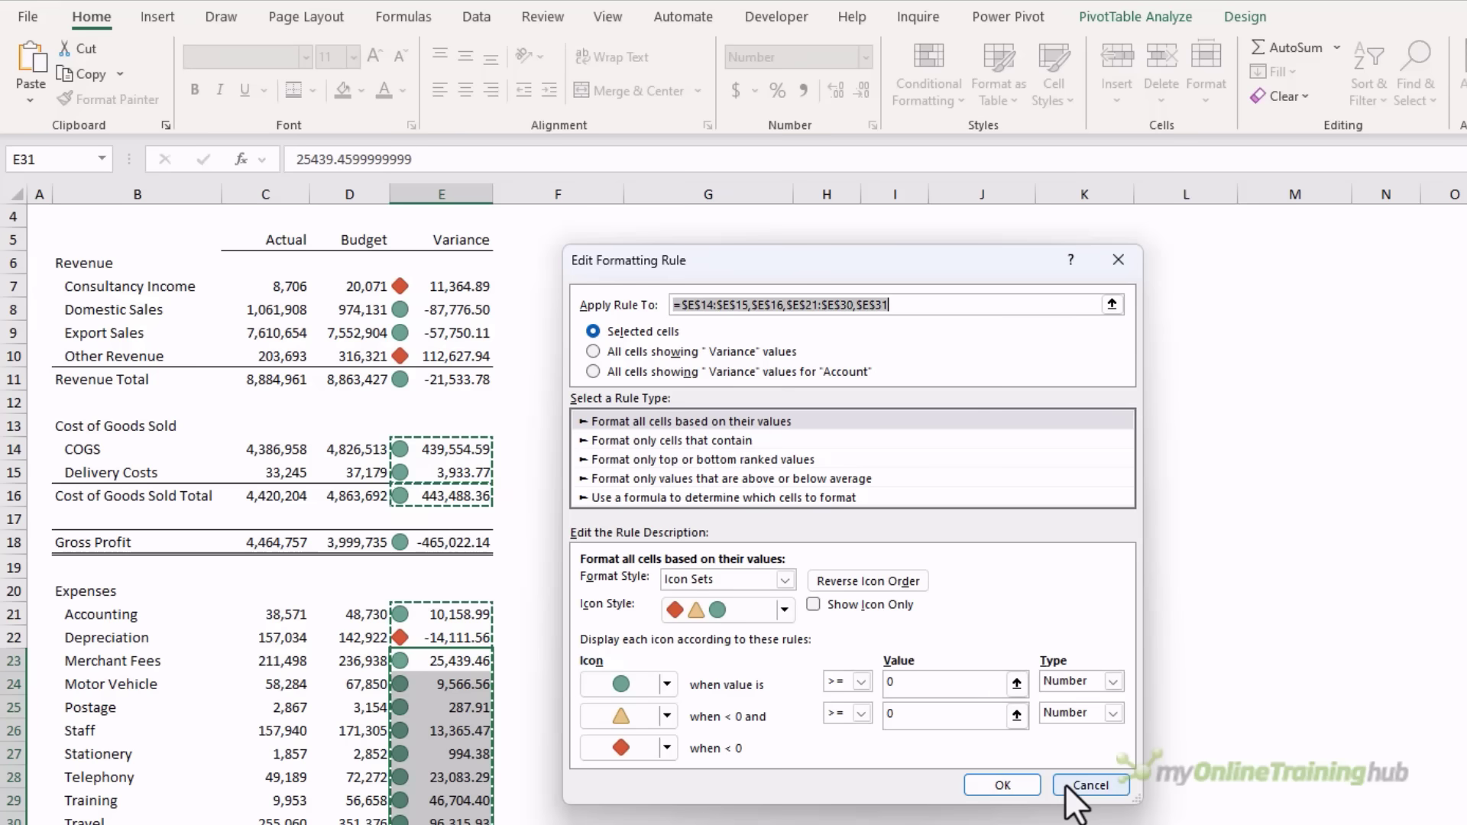
left_click(1089, 786)
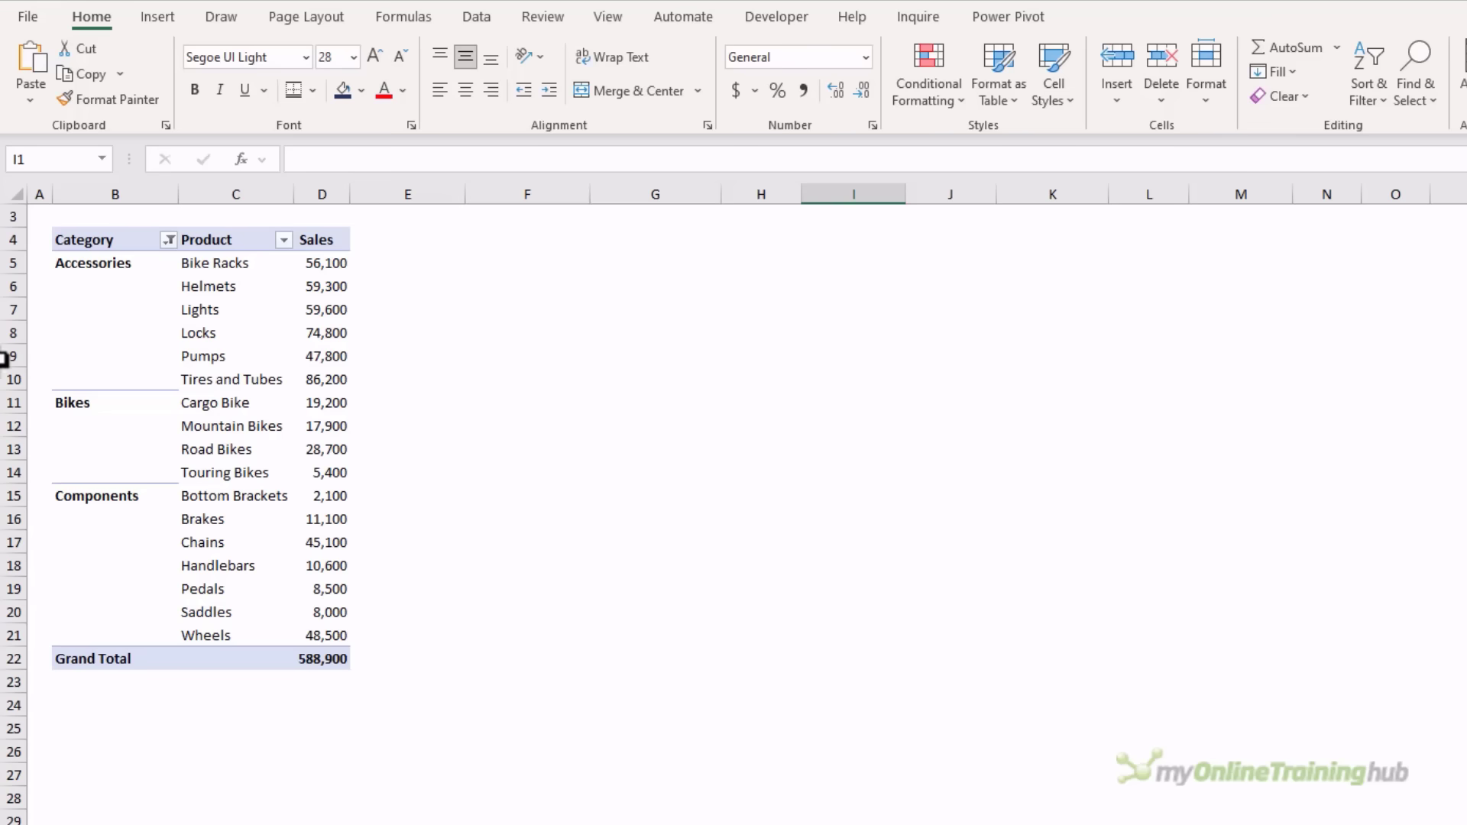
Step: Repeat all item labels in the PivotTable via the Design Report Layout menu
left_click(115, 331)
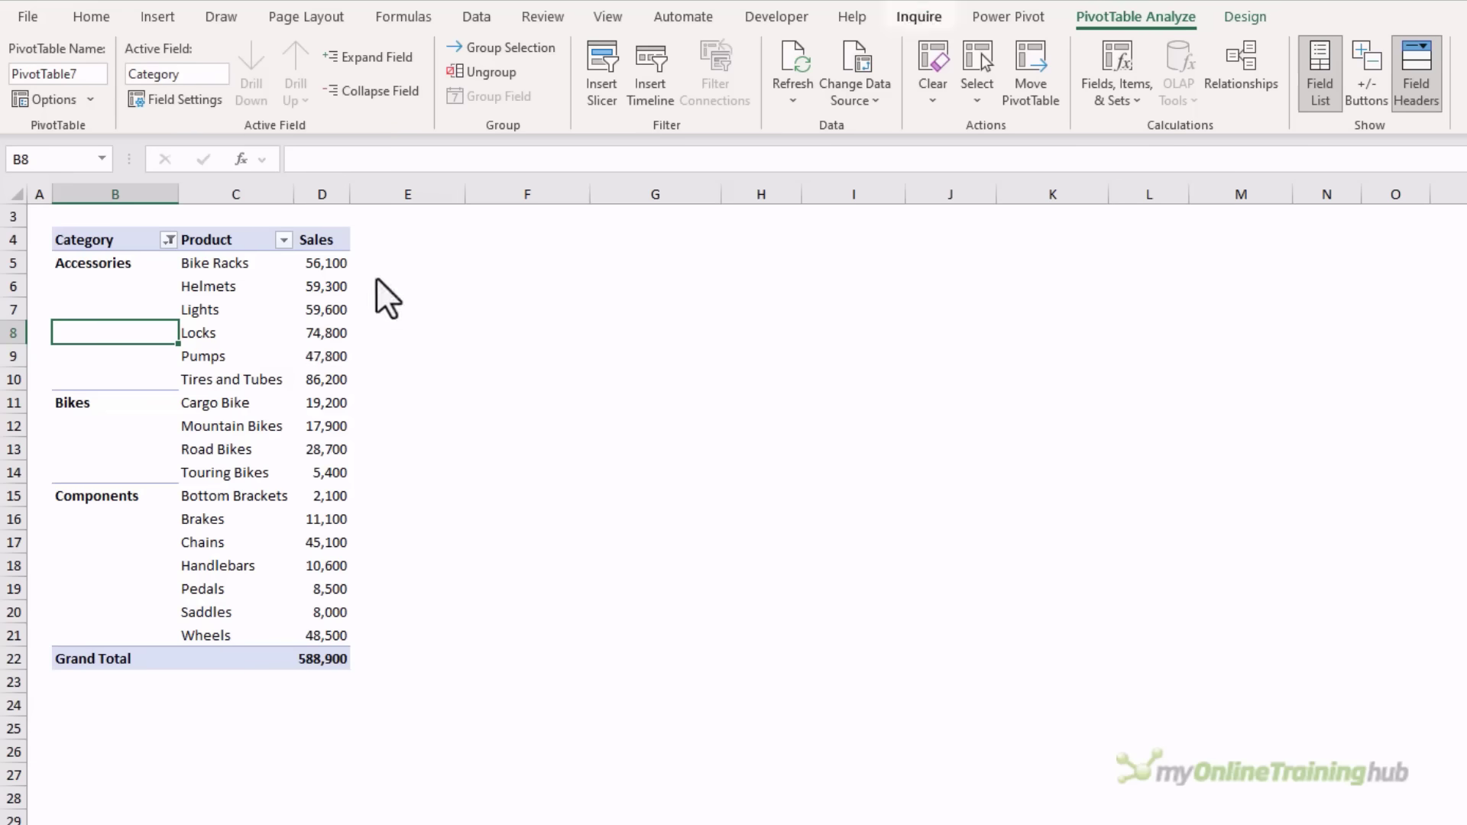
left_click(1246, 17)
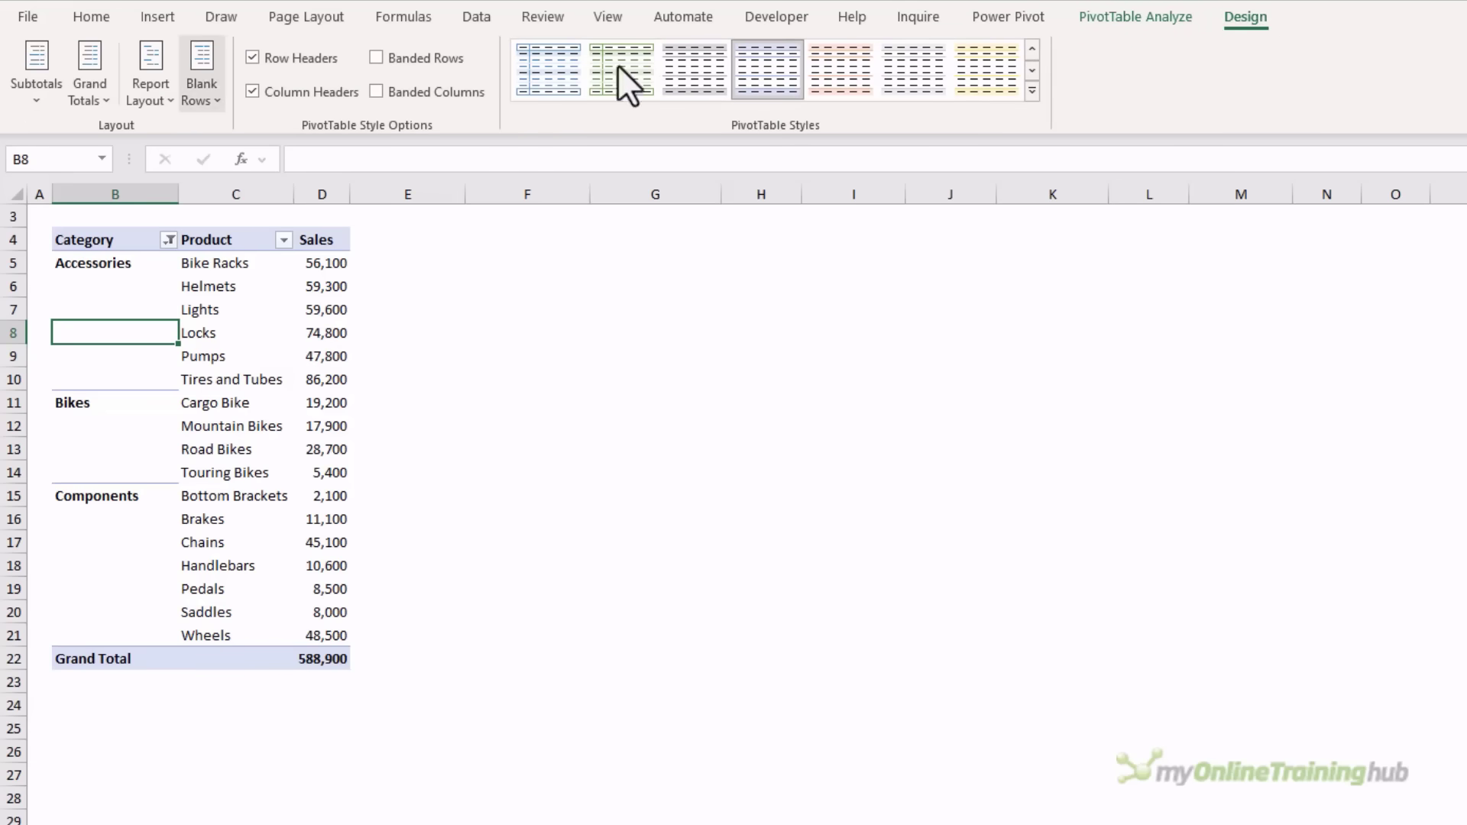
left_click(148, 73)
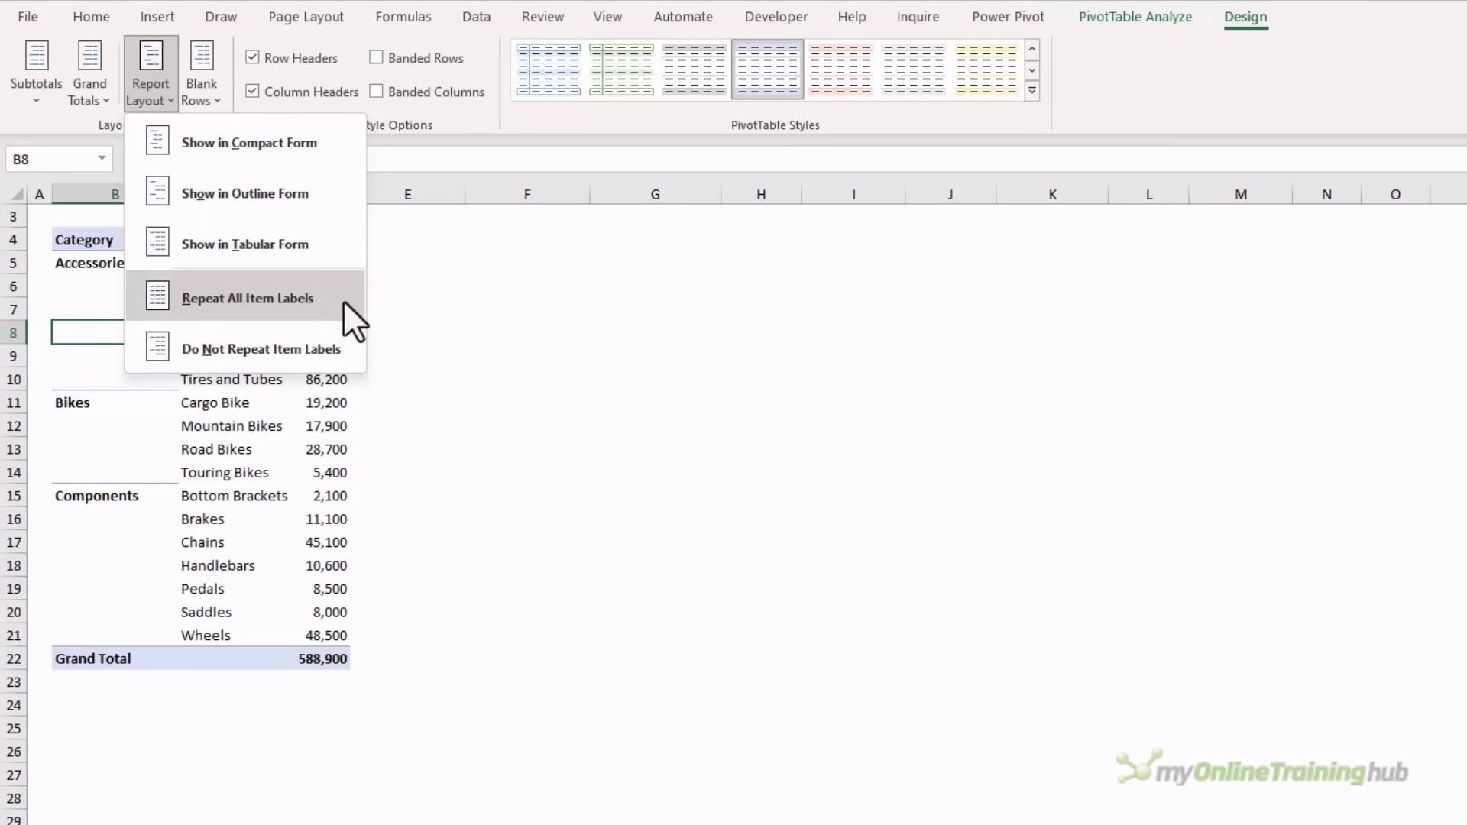
left_click(248, 298)
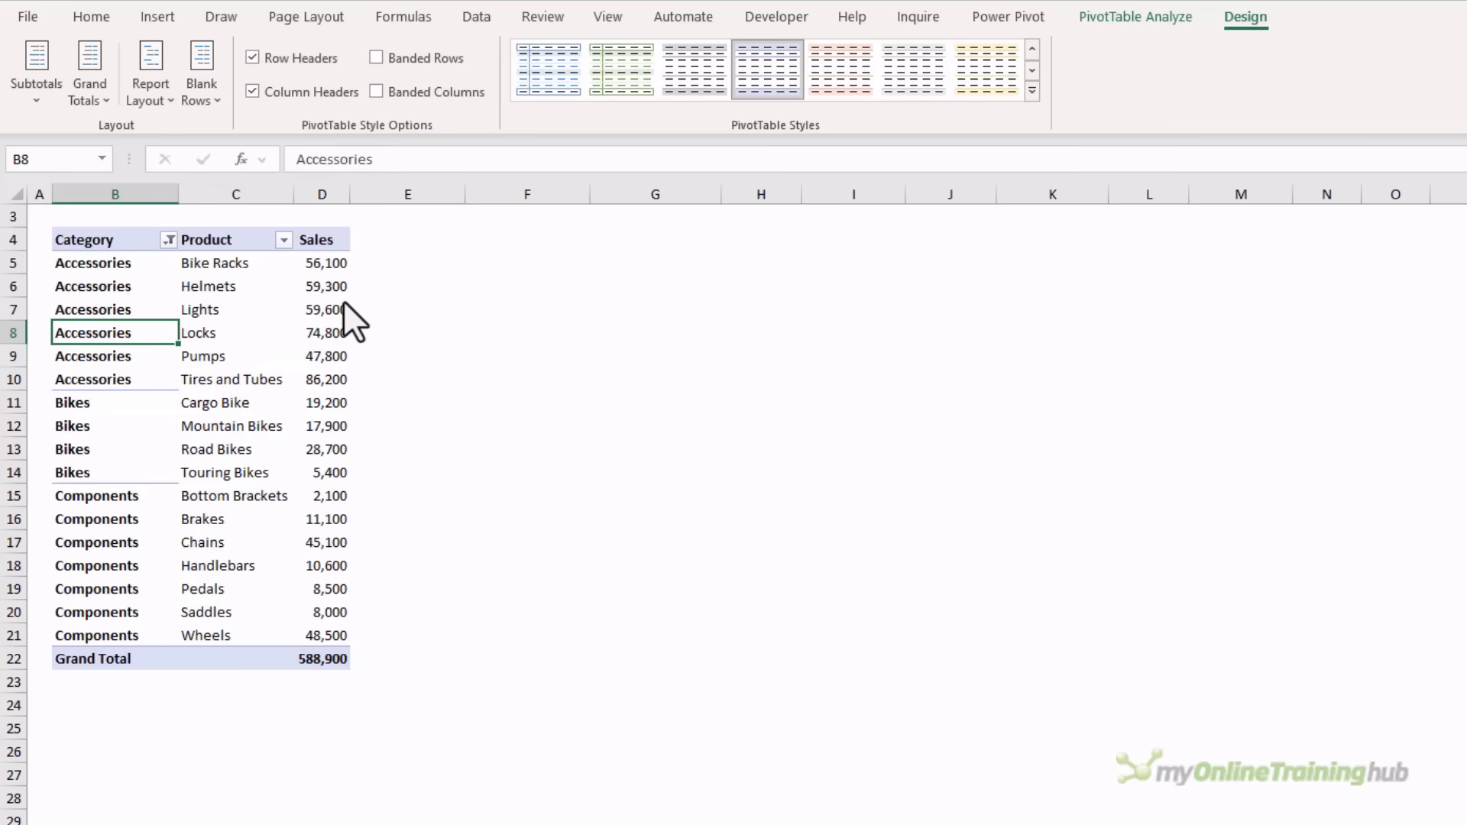
mouse_move(150, 73)
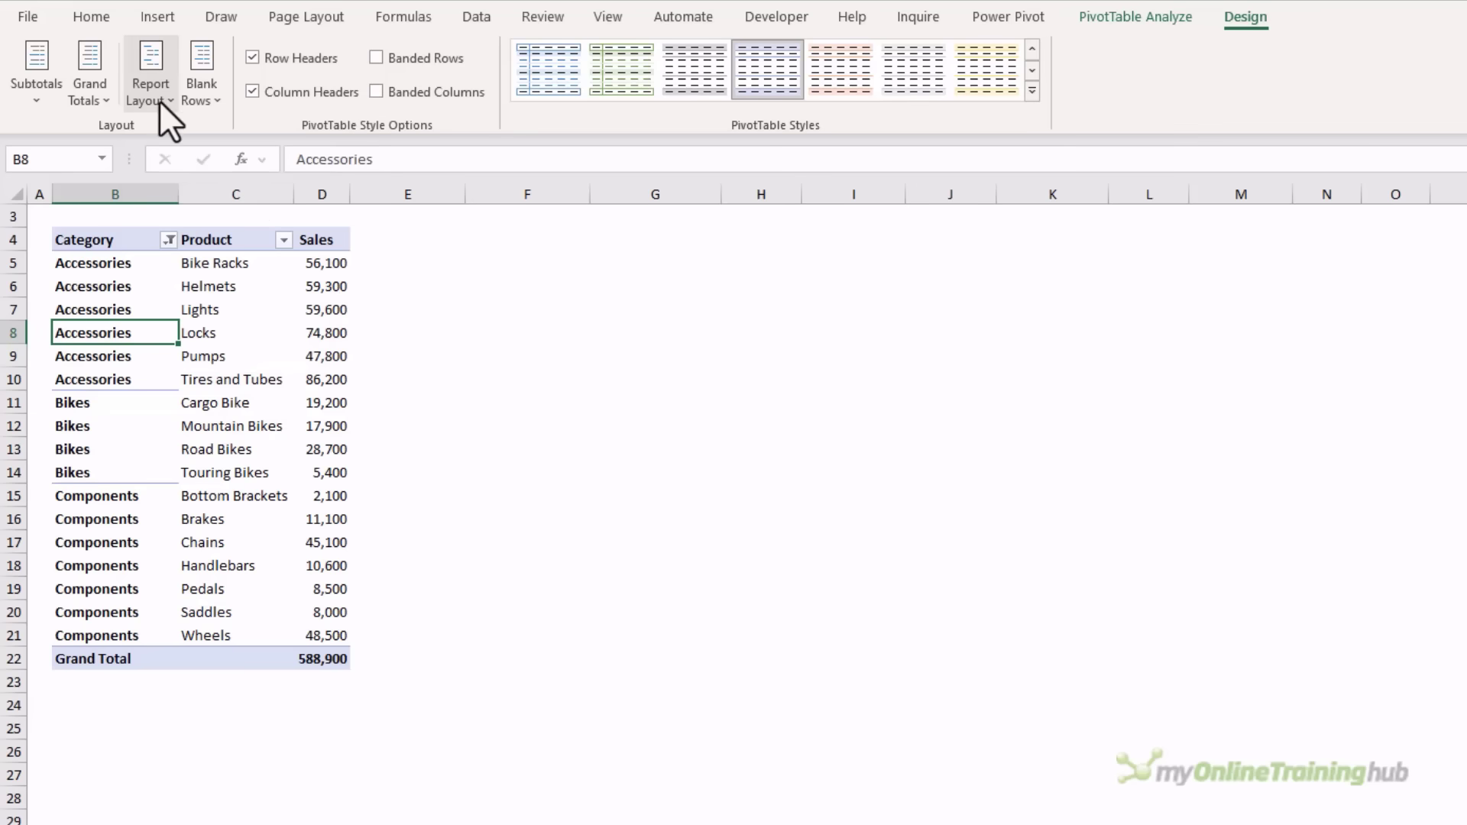
left_click(149, 74)
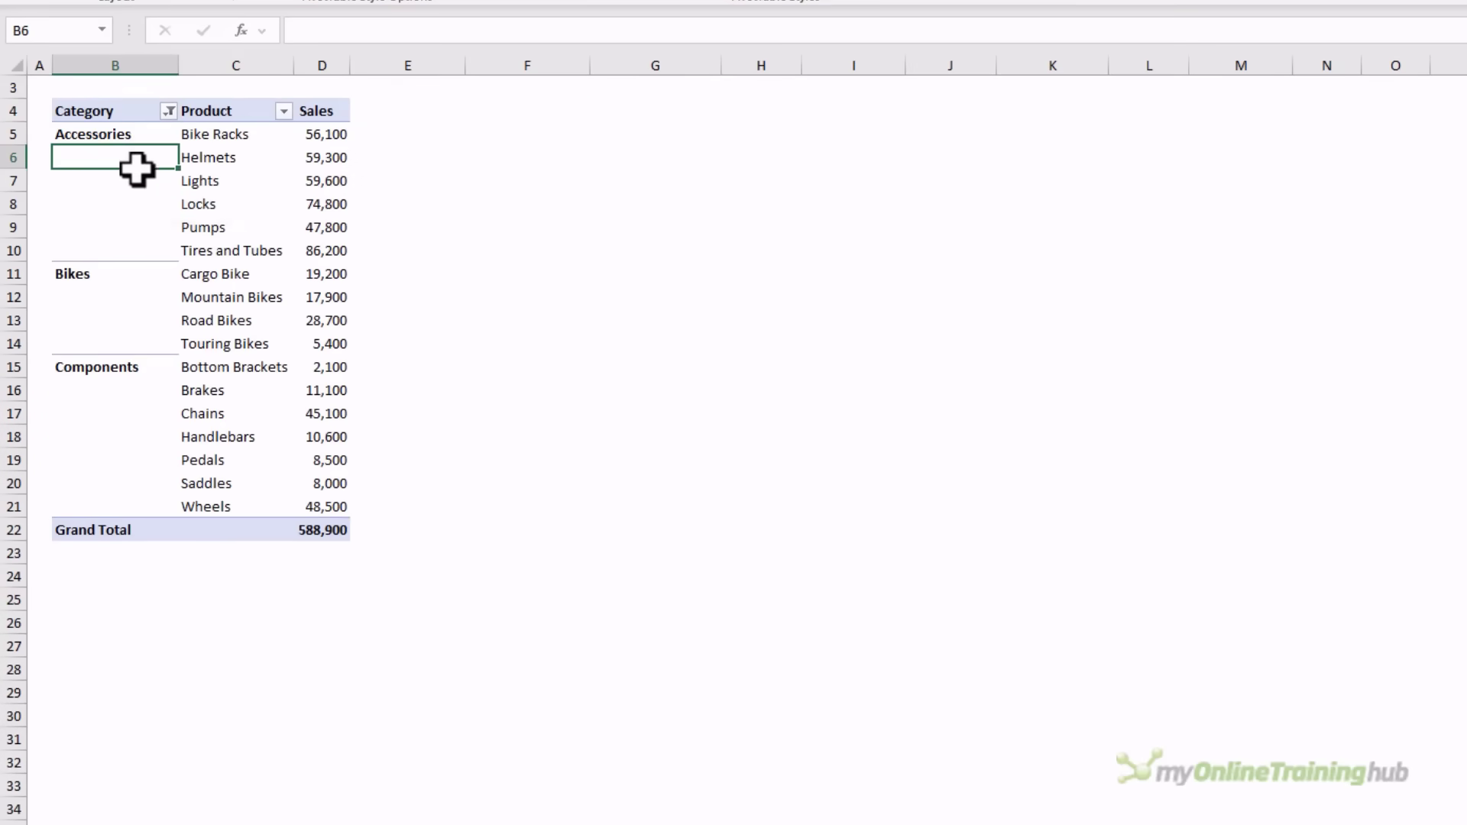
Step: Enable Repeat item labels for the Category field in its Field Settings
right_click(115, 156)
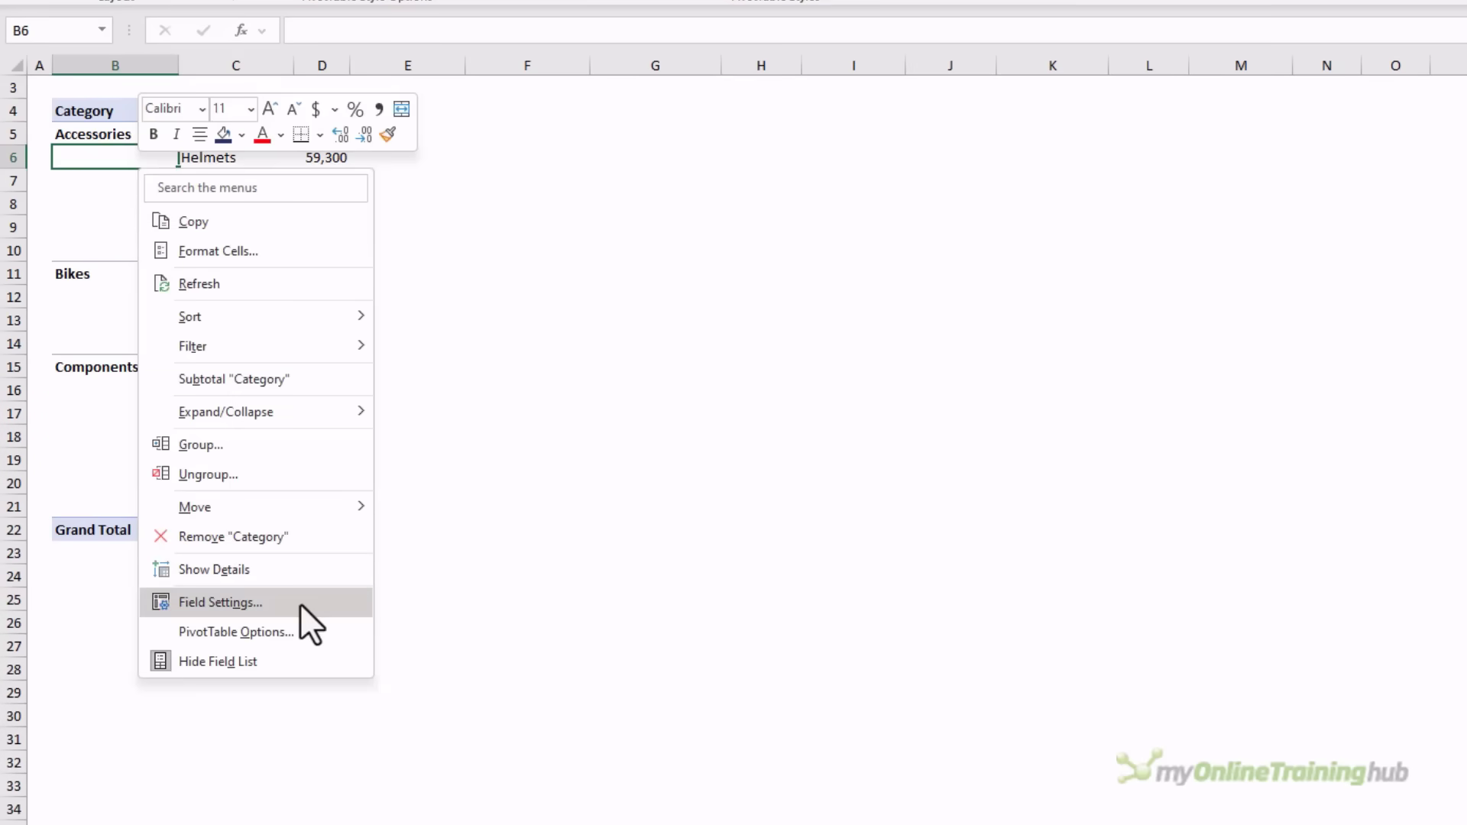
left_click(220, 602)
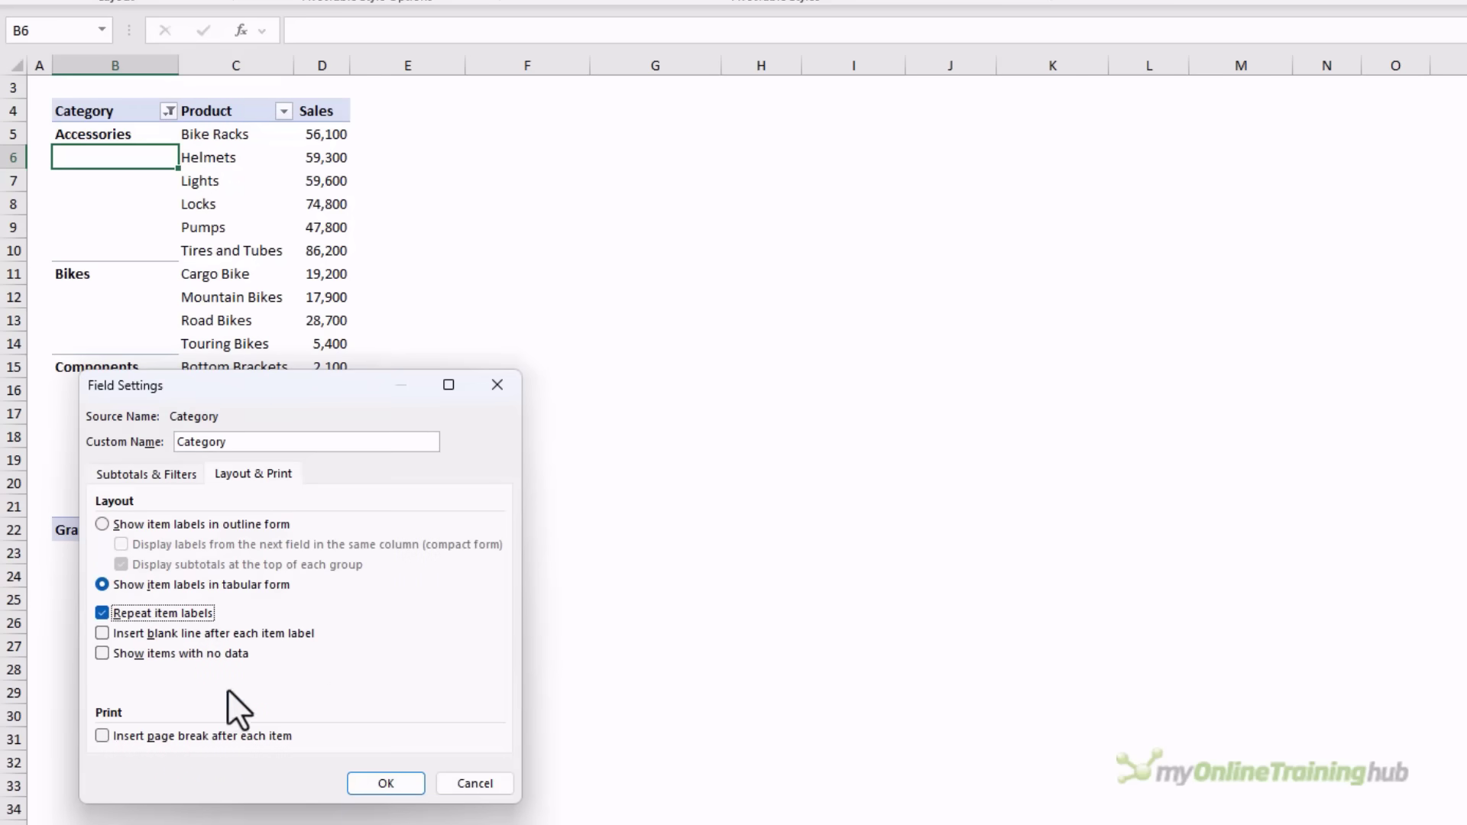
left_click(385, 782)
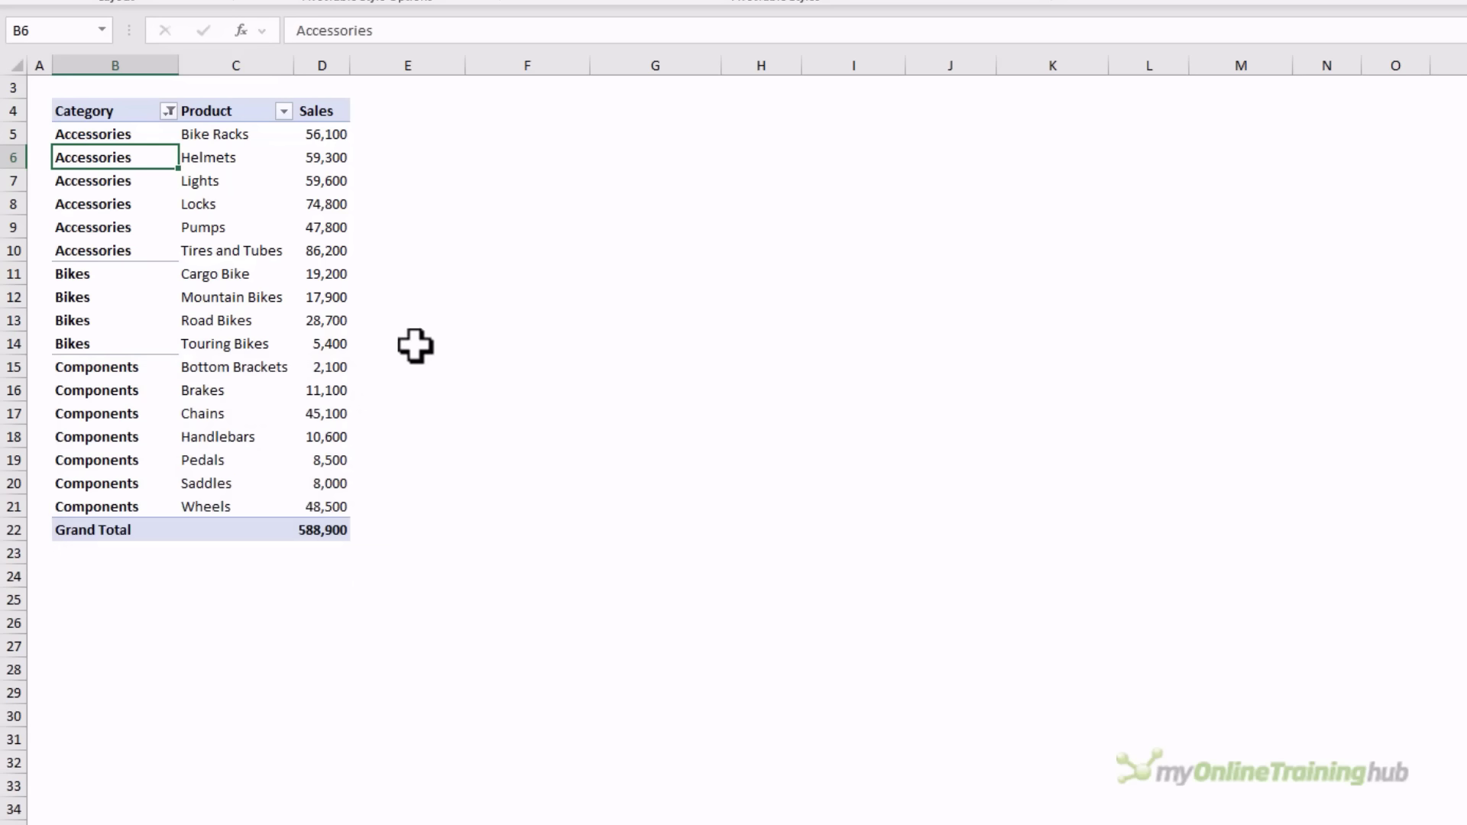
left_click(527, 133)
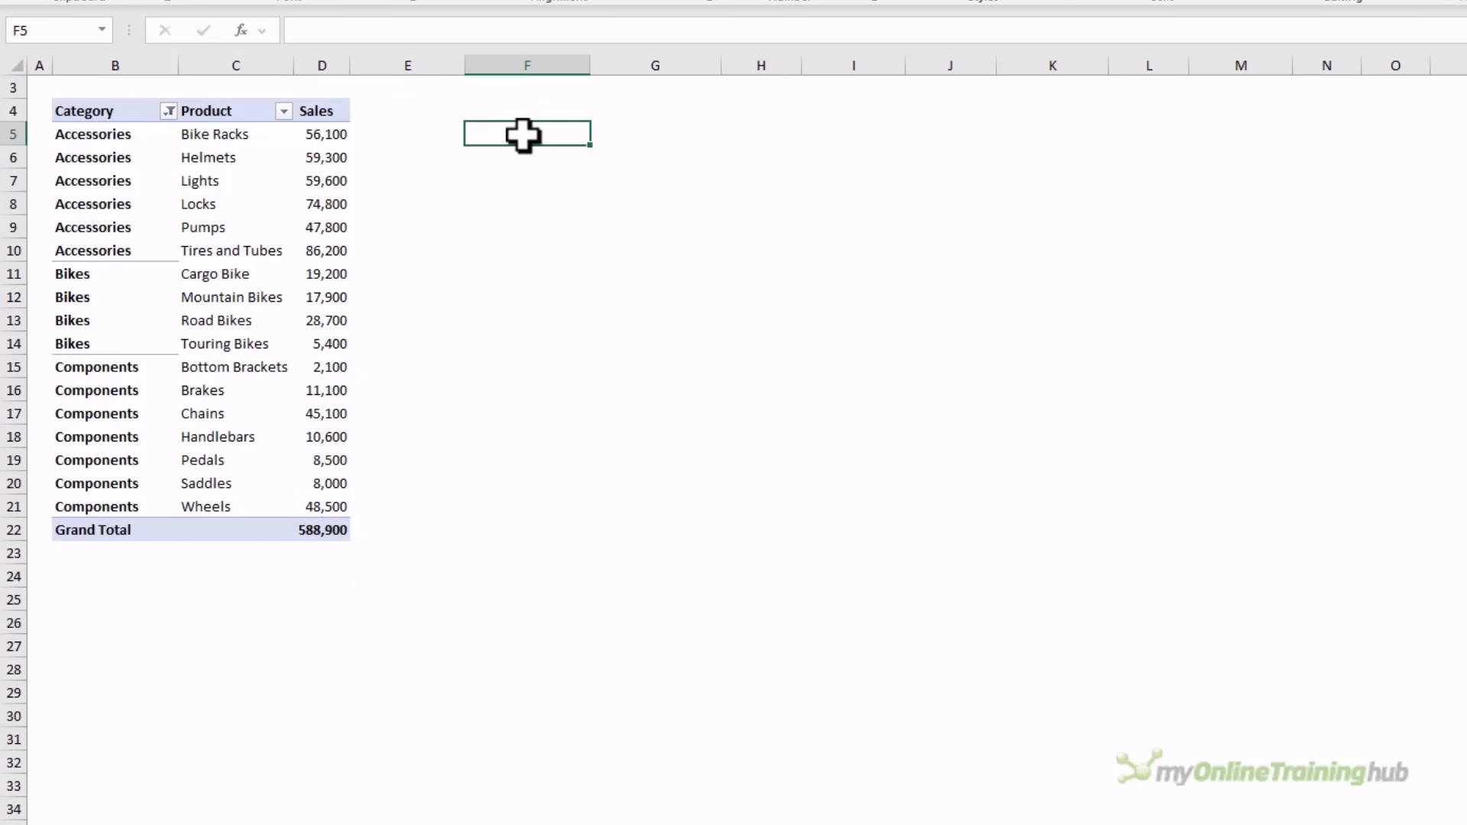
left_click_drag(115, 158, 114, 226)
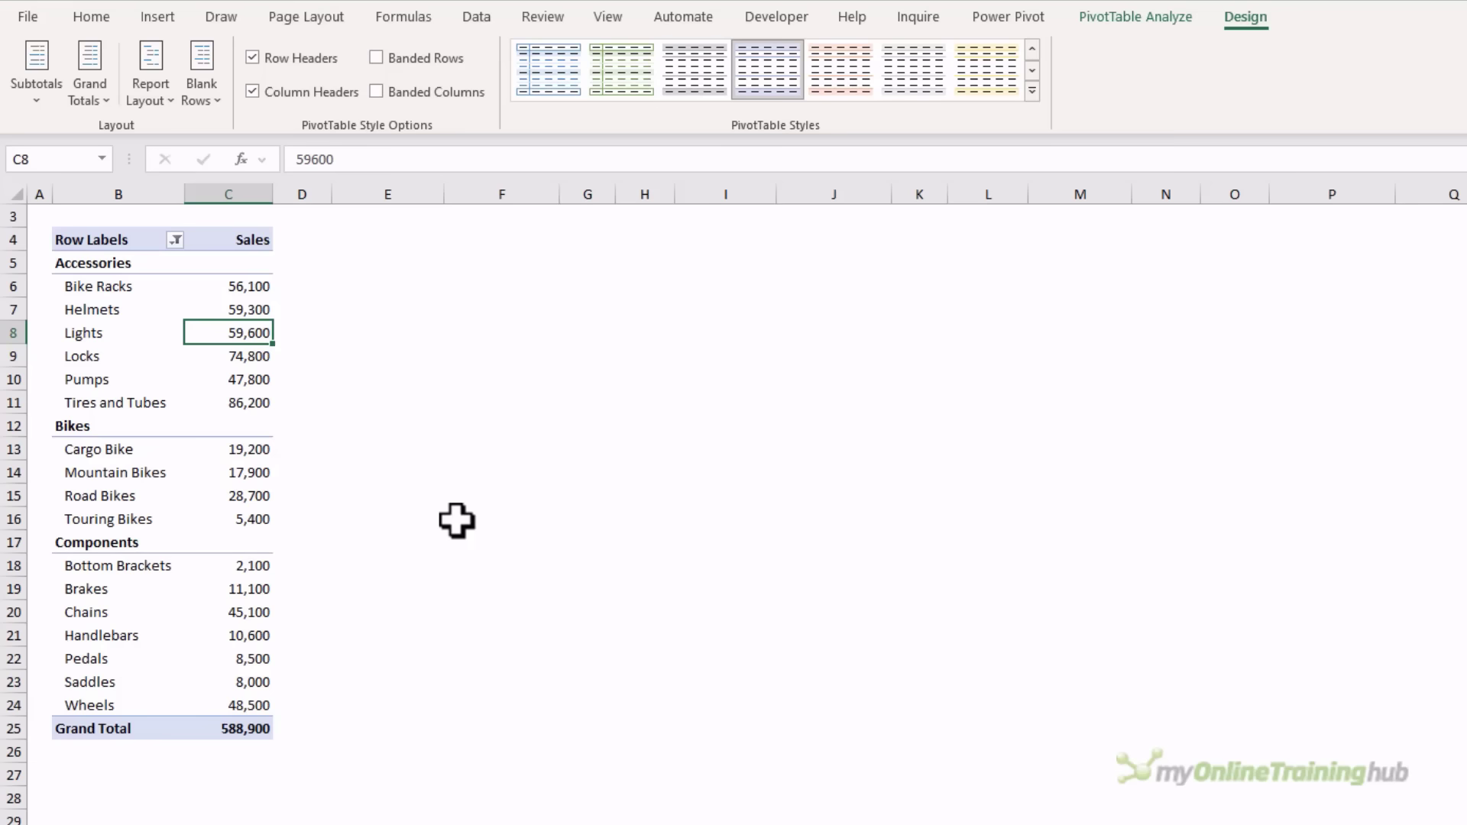
Step: Switch the report layout to Outline Form, then to Tabular Form with Category and Product columns
left_click(148, 74)
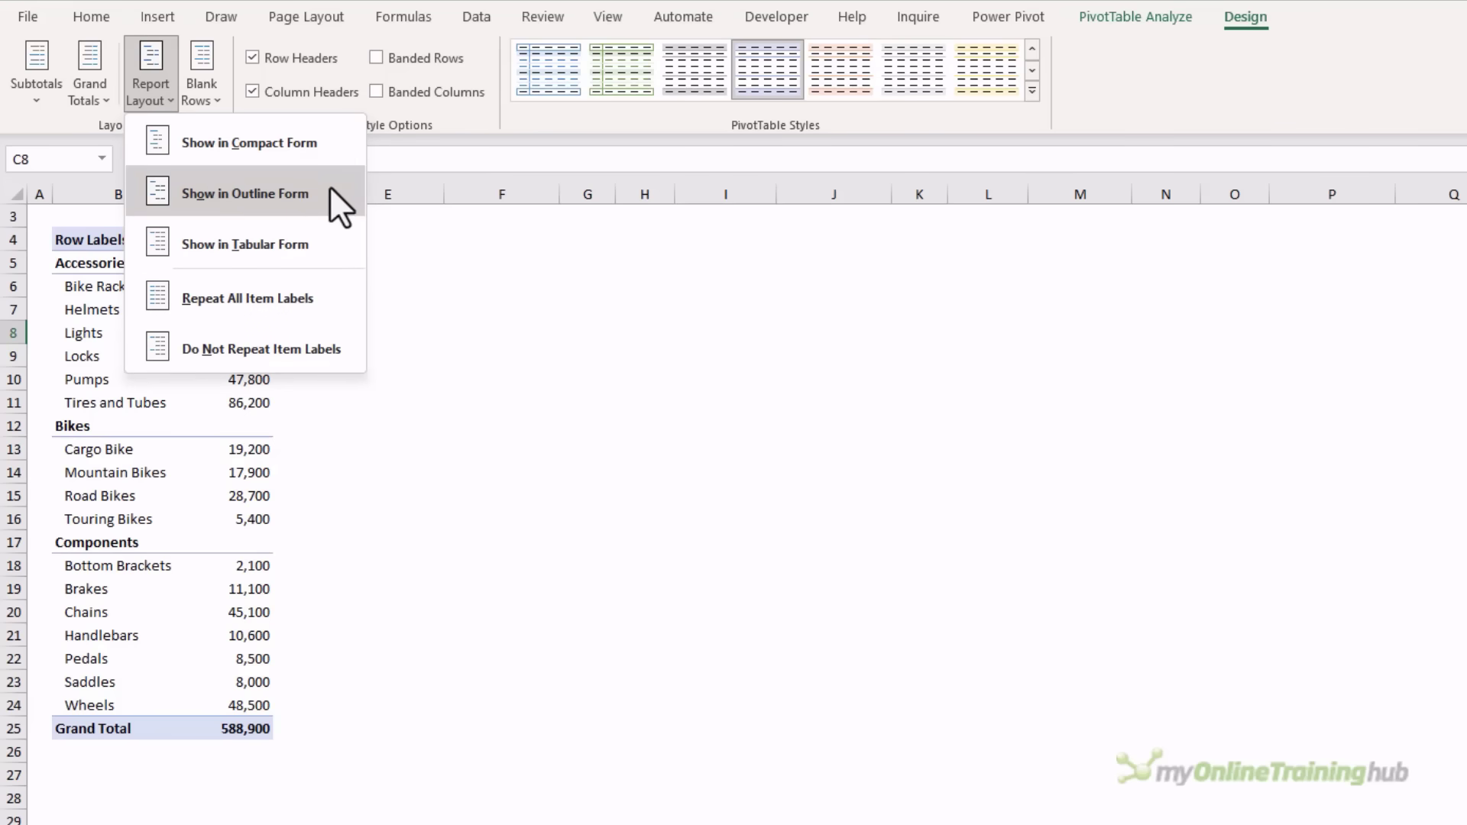
left_click(245, 192)
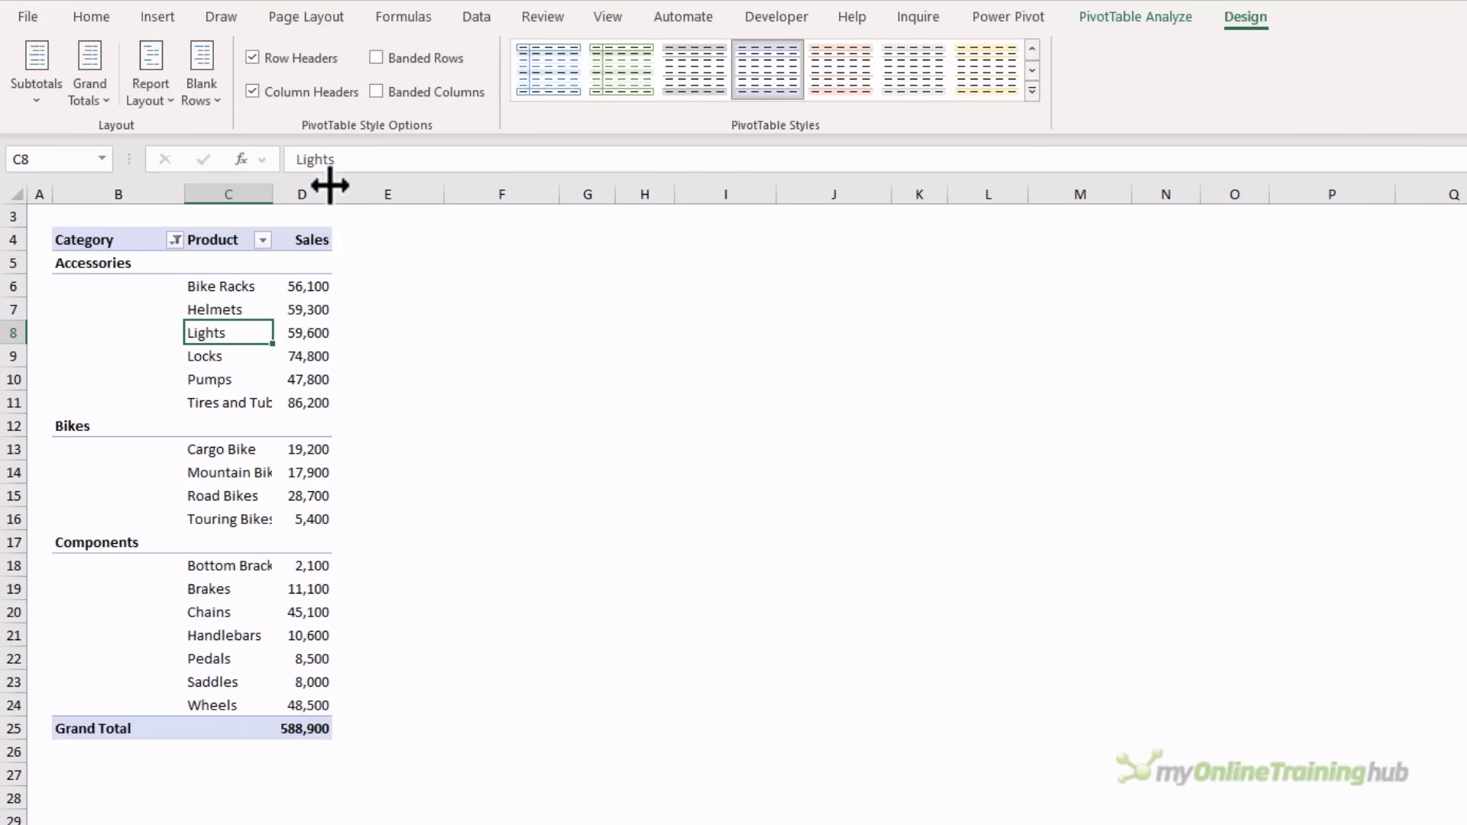
left_click(150, 73)
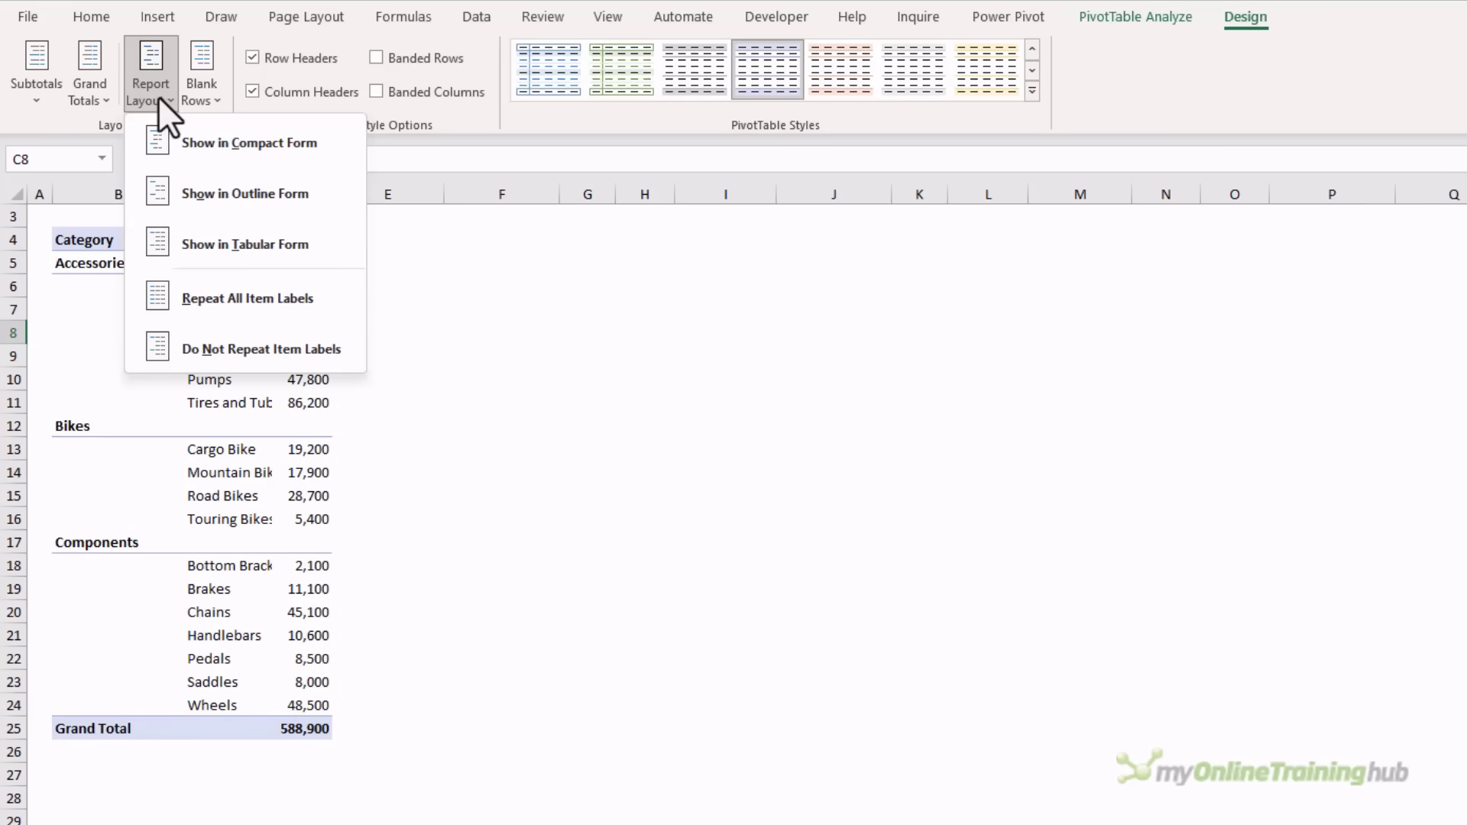
left_click(243, 244)
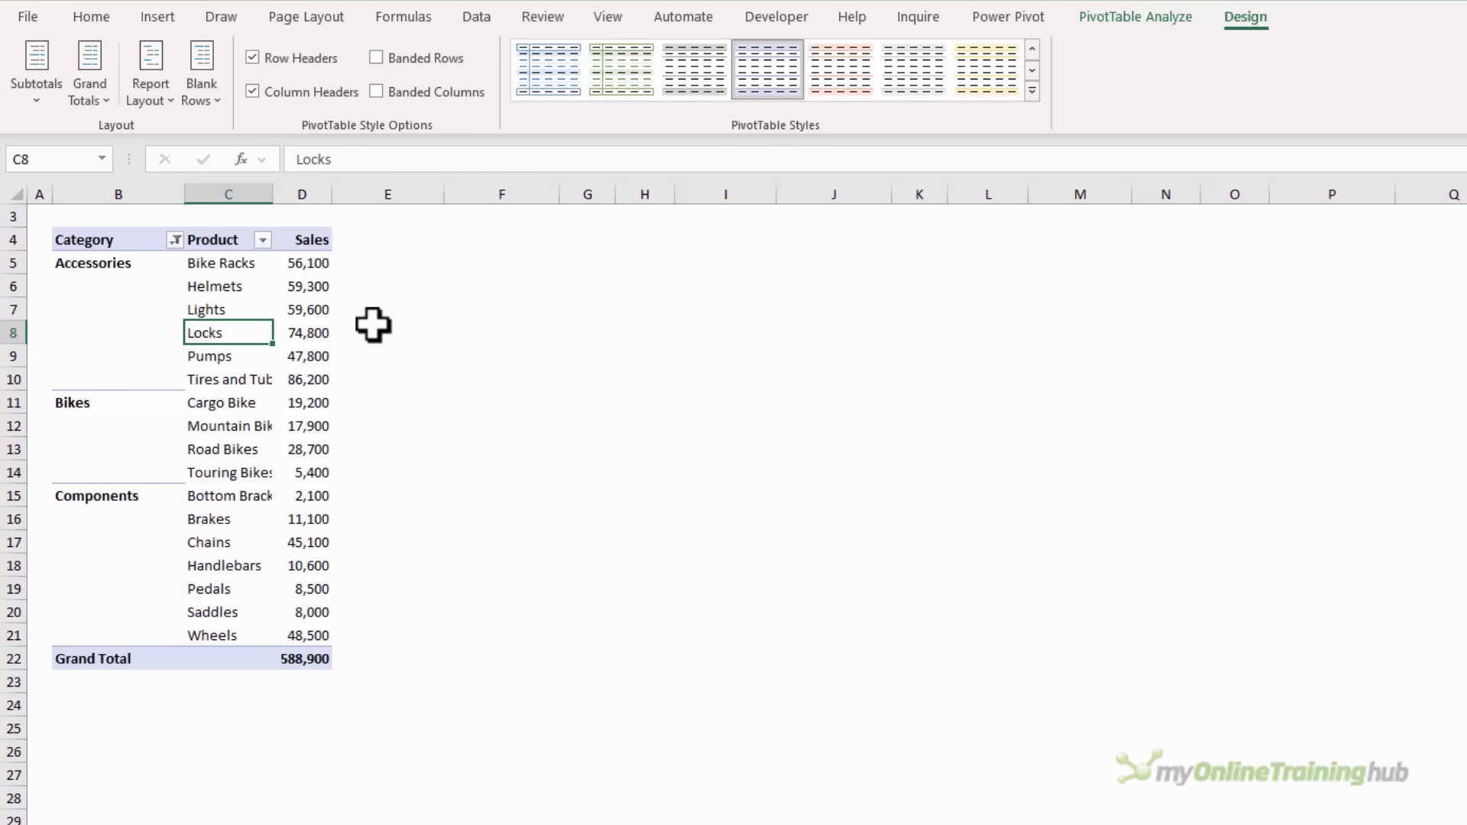
mouse_move(360, 420)
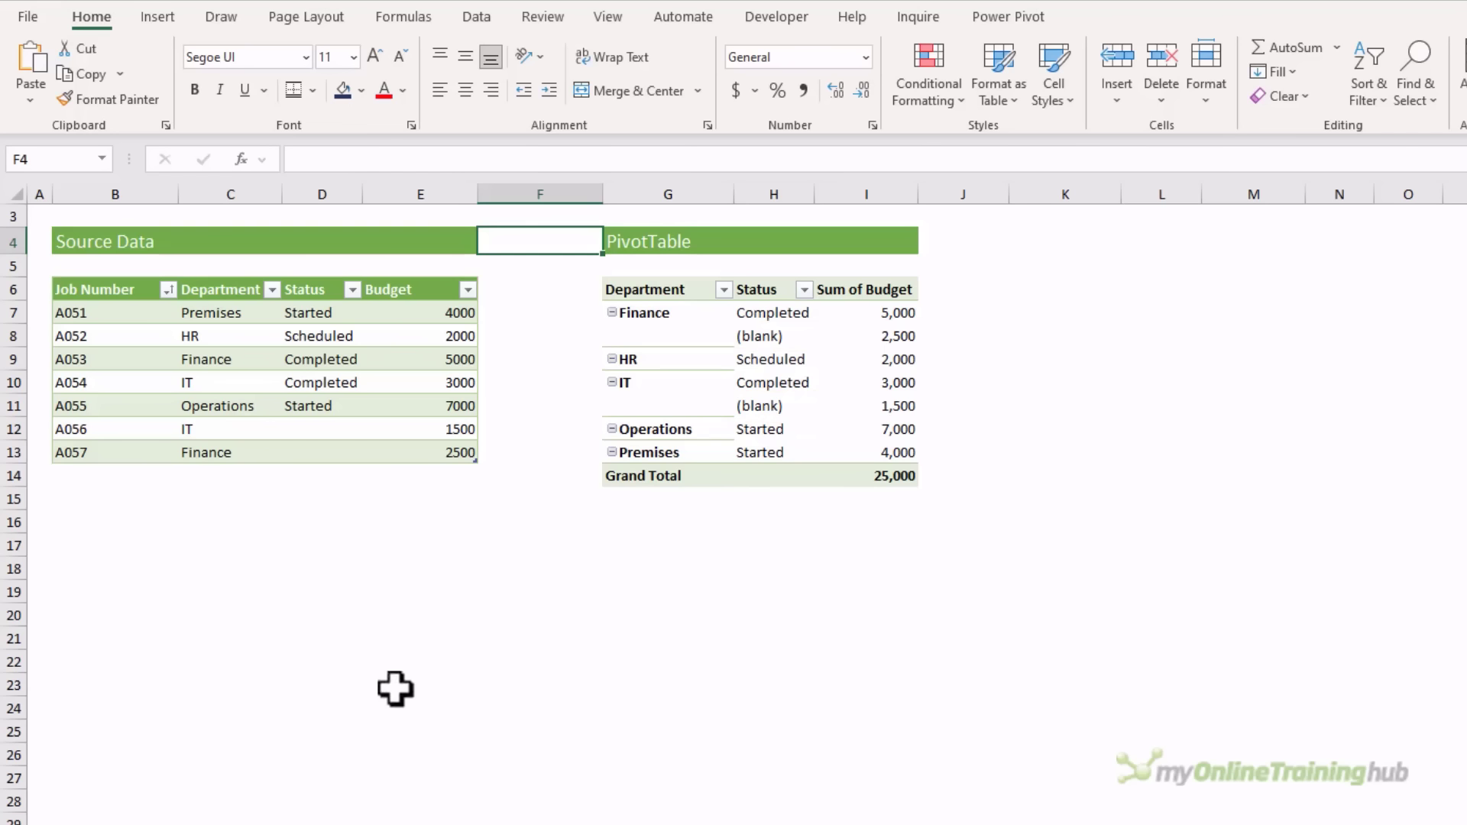
Step: Replace the (blank) Status label with a space so it displays empty
left_click(758, 335)
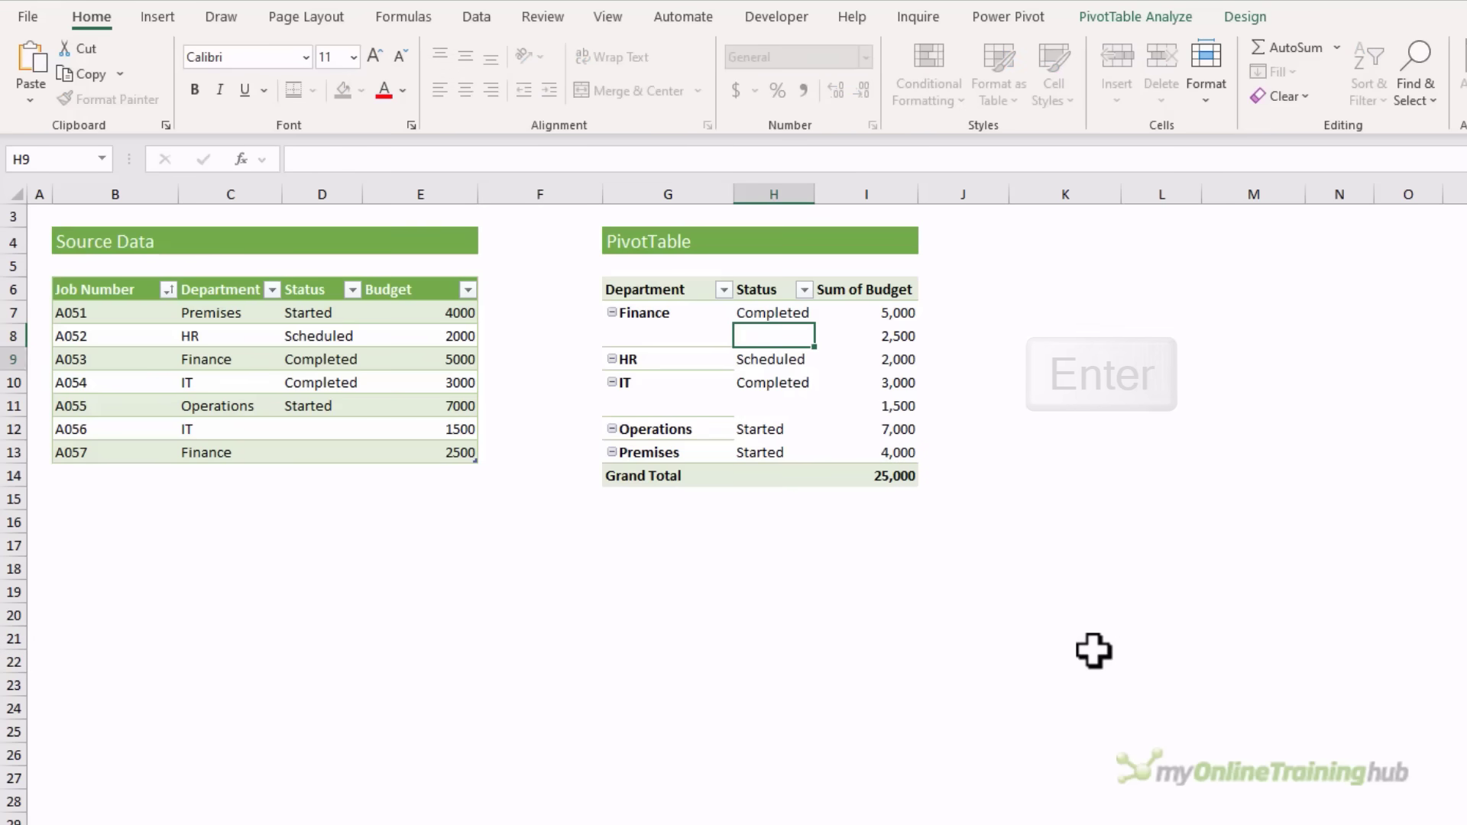
key("Enter")
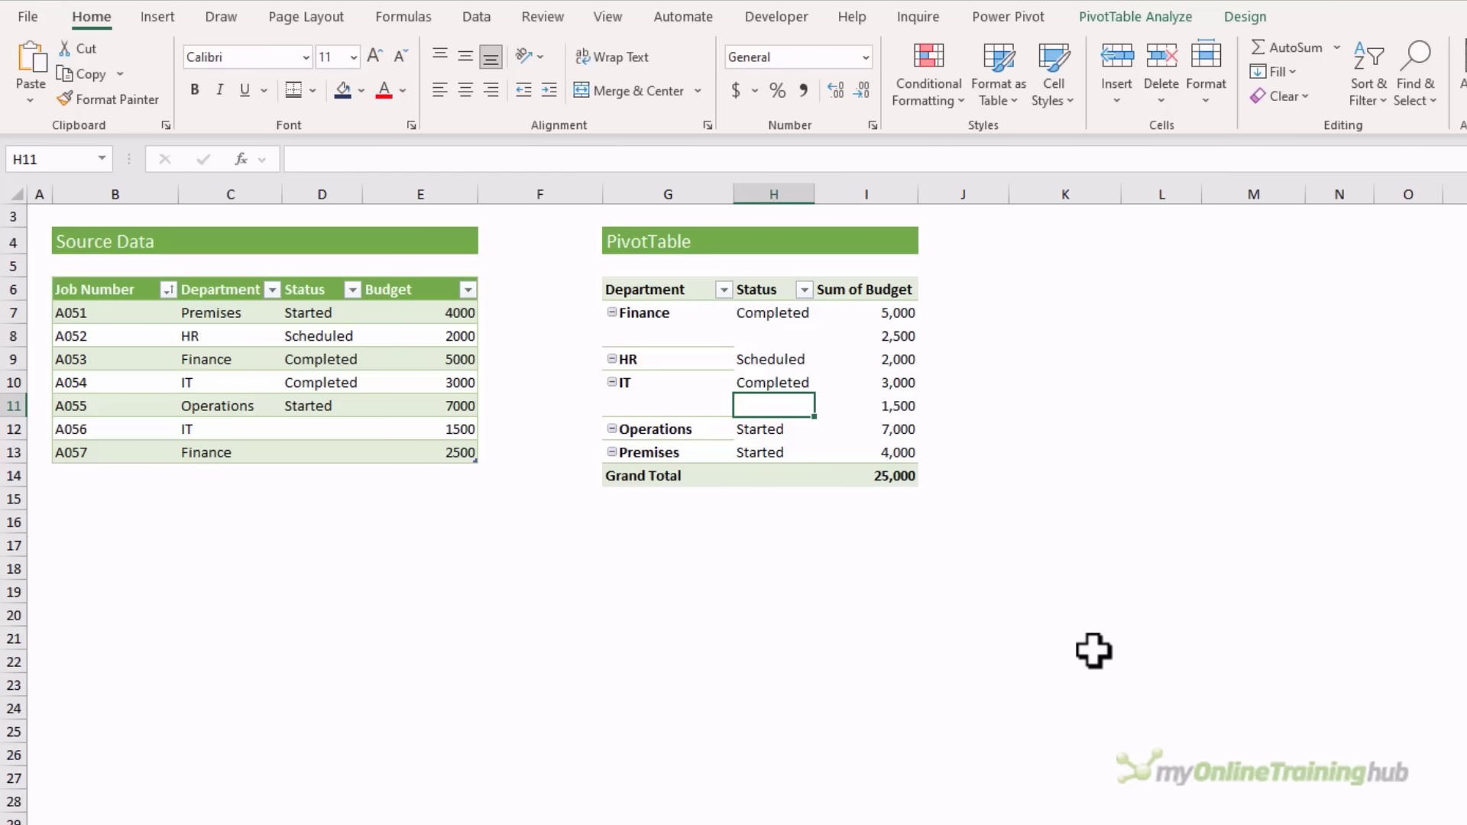
mouse_move(821, 576)
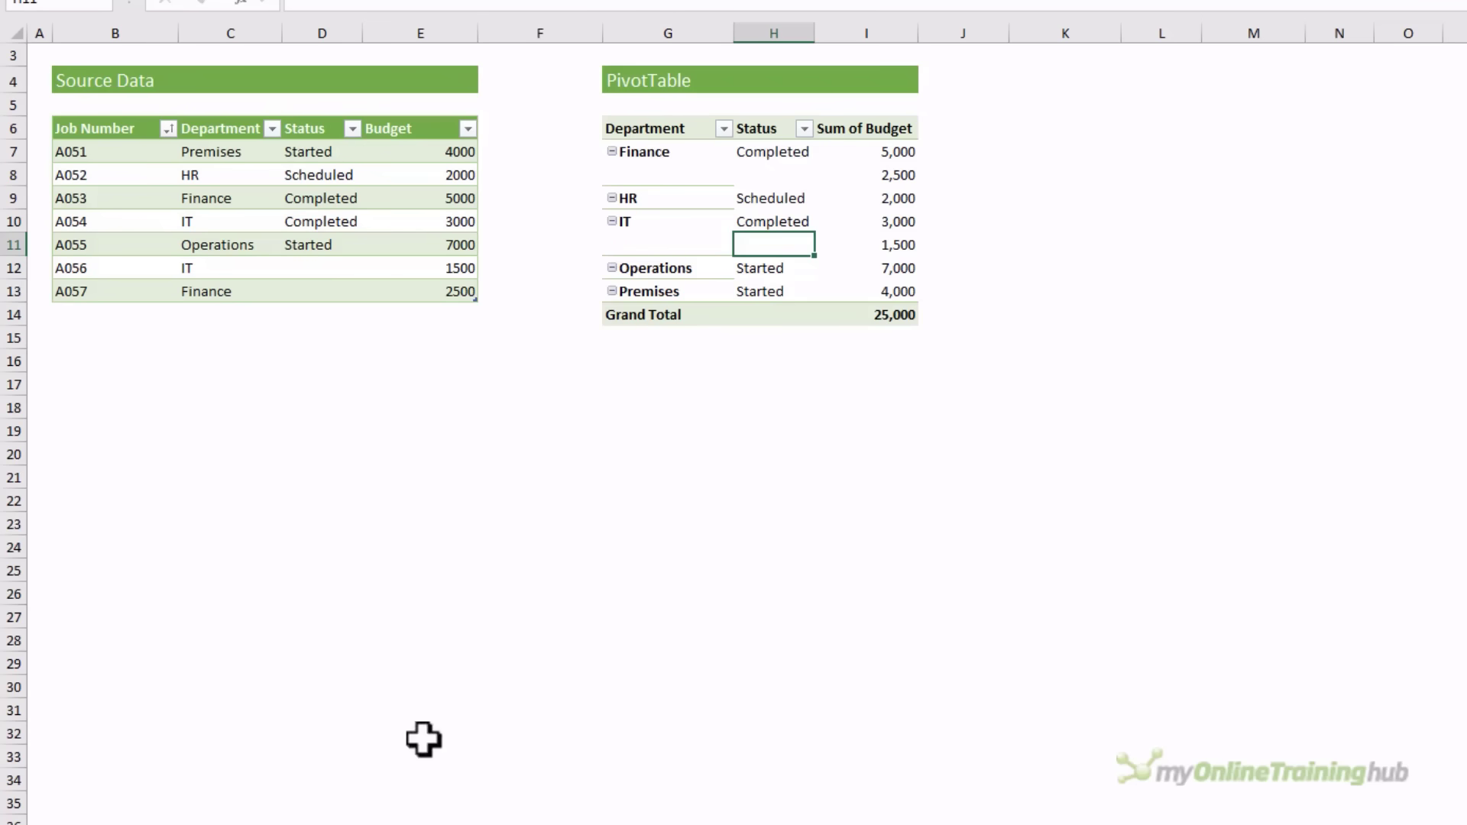
Step: Confirm PivotTable Options with Preserve cell formatting on update kept ticked
right_click(773, 244)
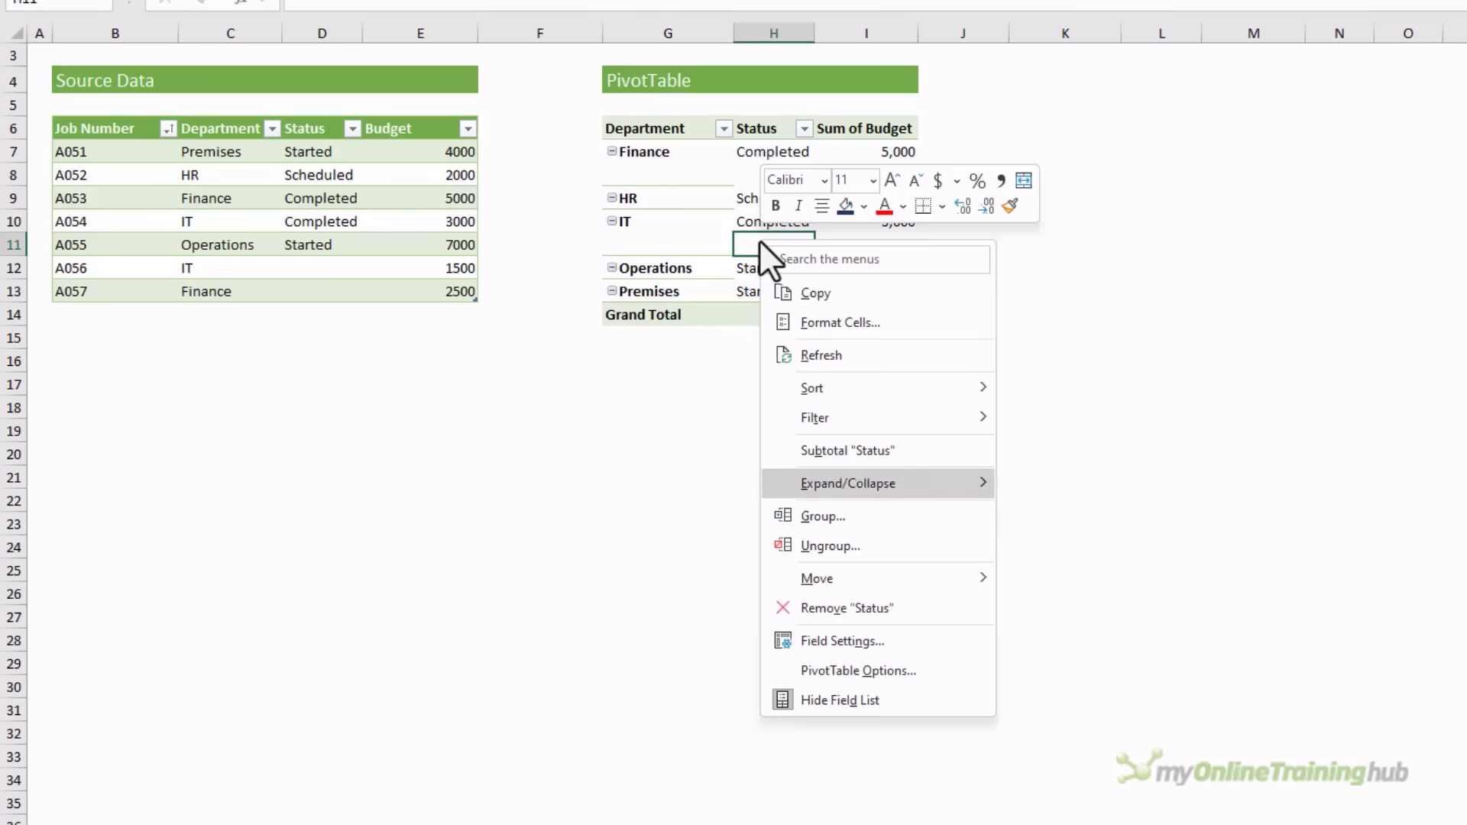
left_click(857, 671)
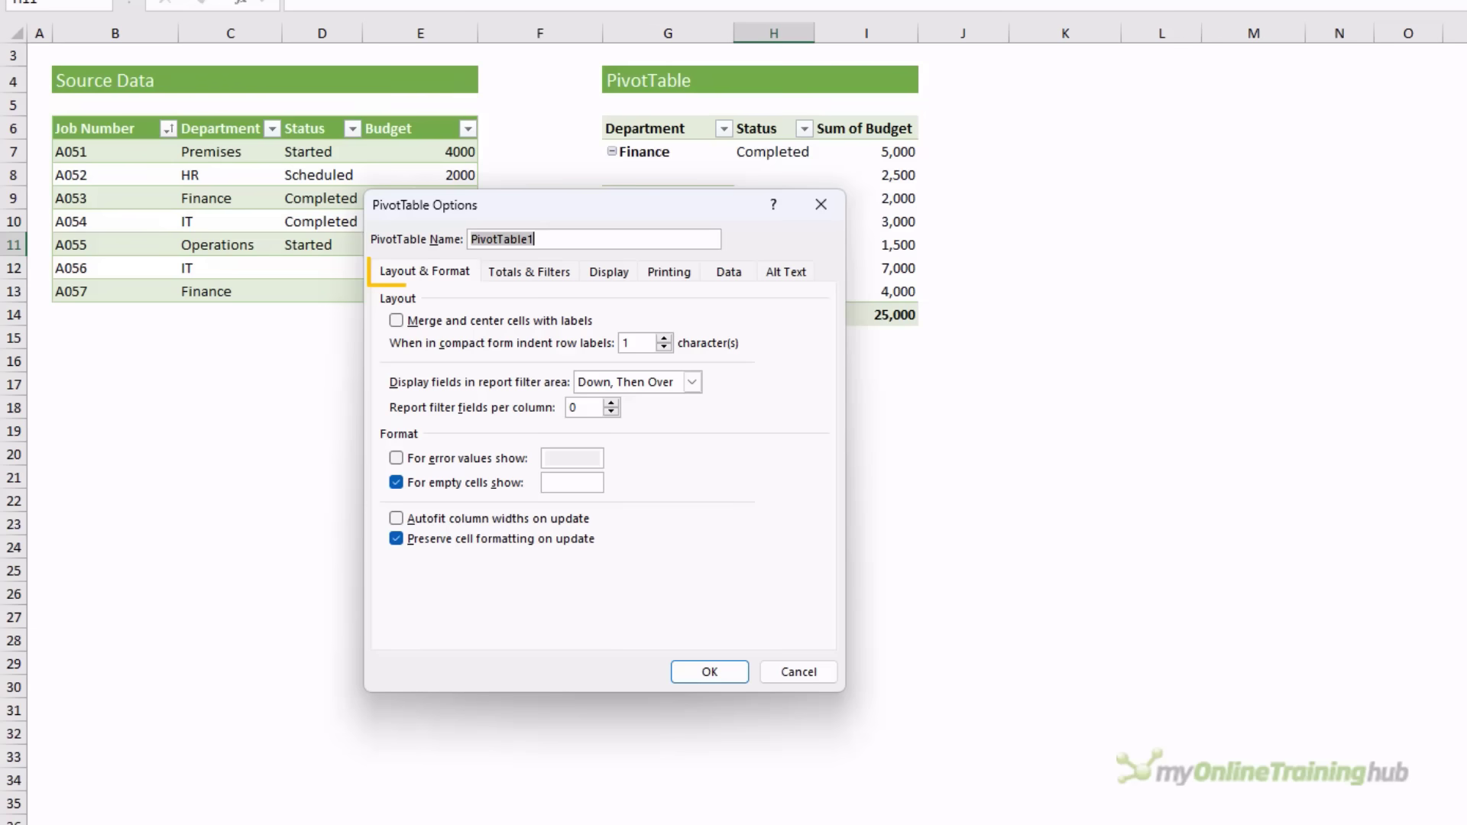
left_click(396, 519)
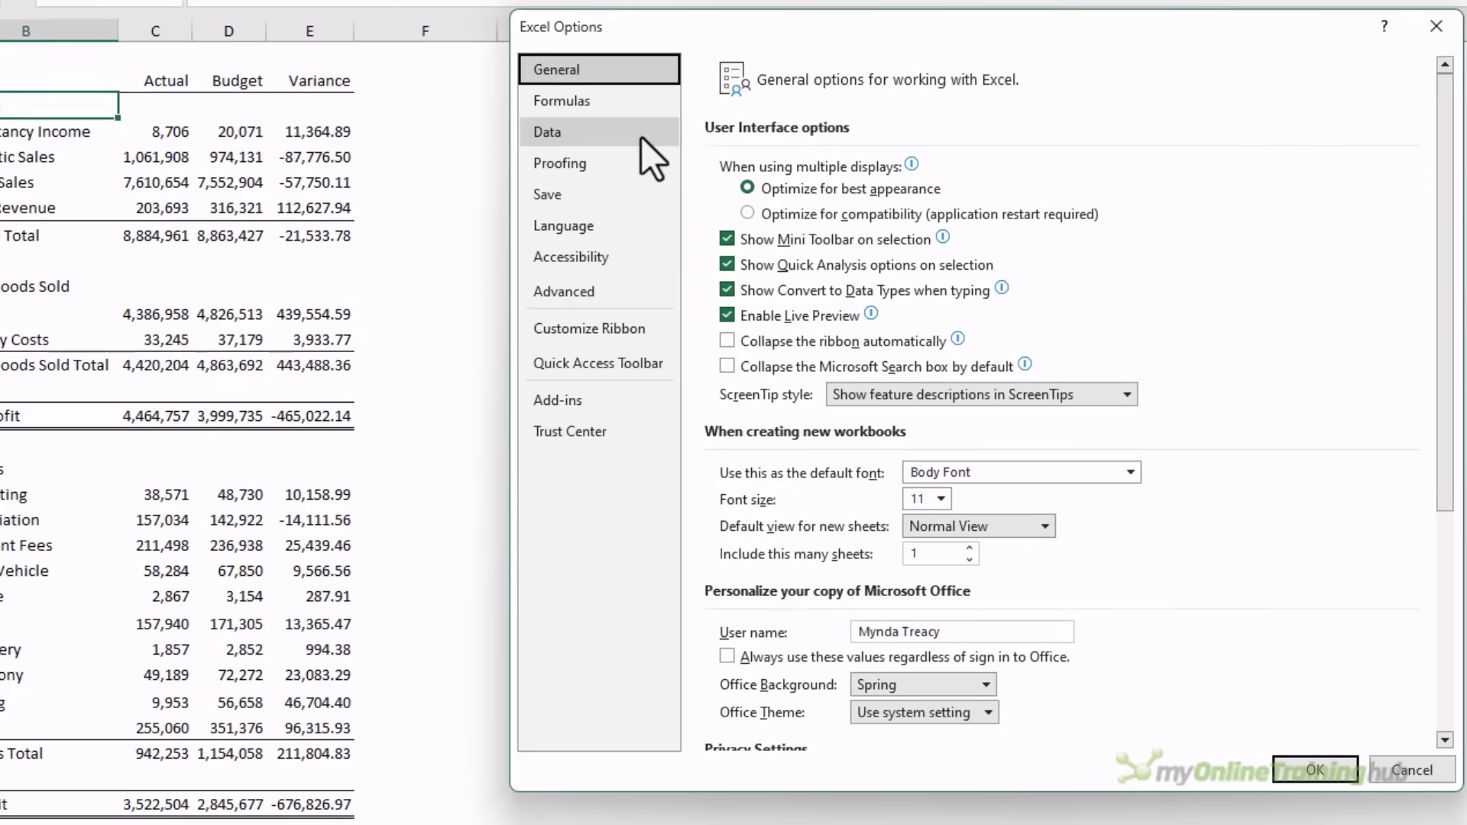
Step: Reach the Edit Default Layout dialog from the Data category of Excel Options
left_click(547, 132)
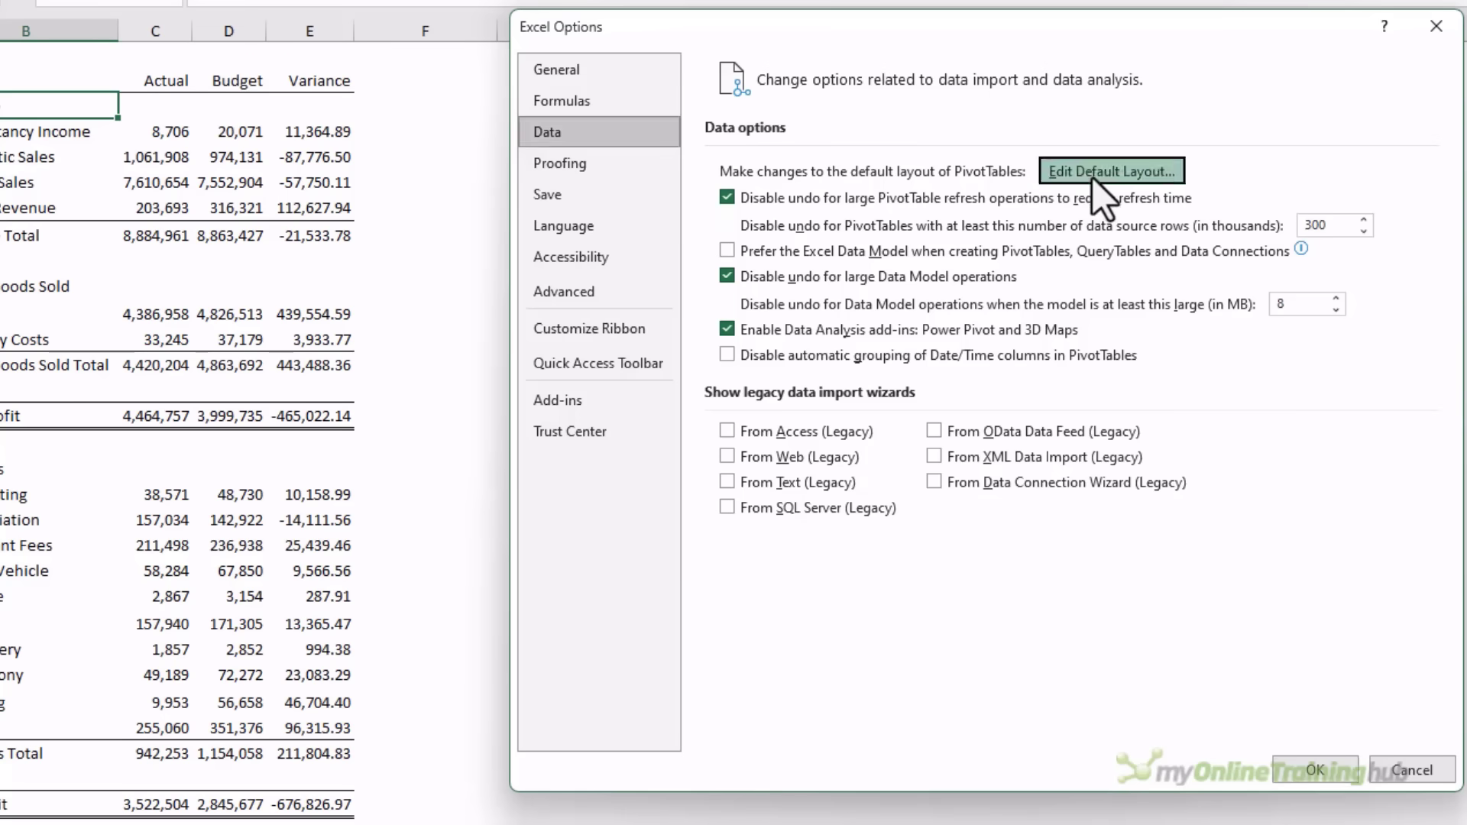
left_click(1113, 171)
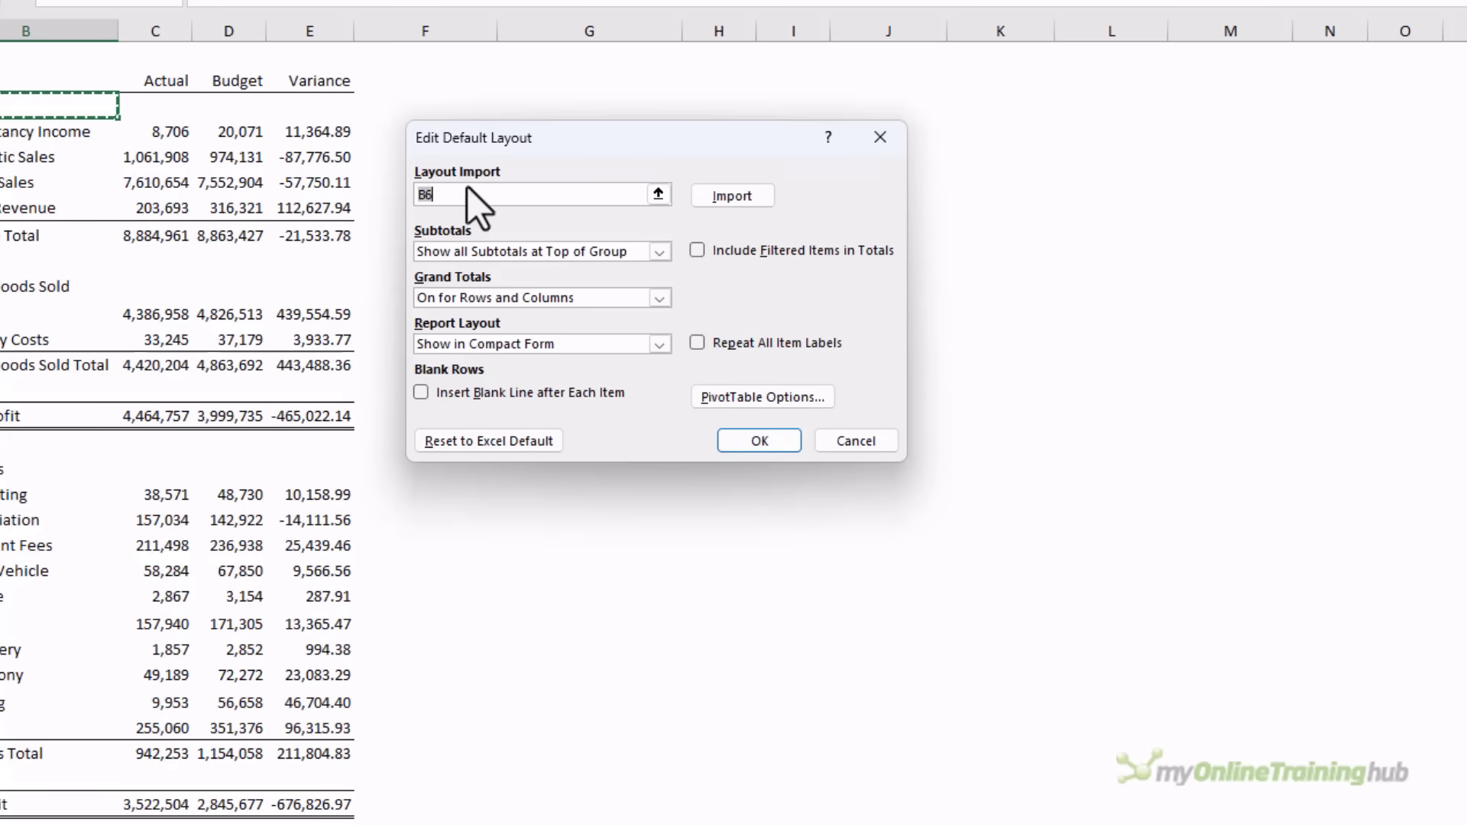
mouse_move(176, 193)
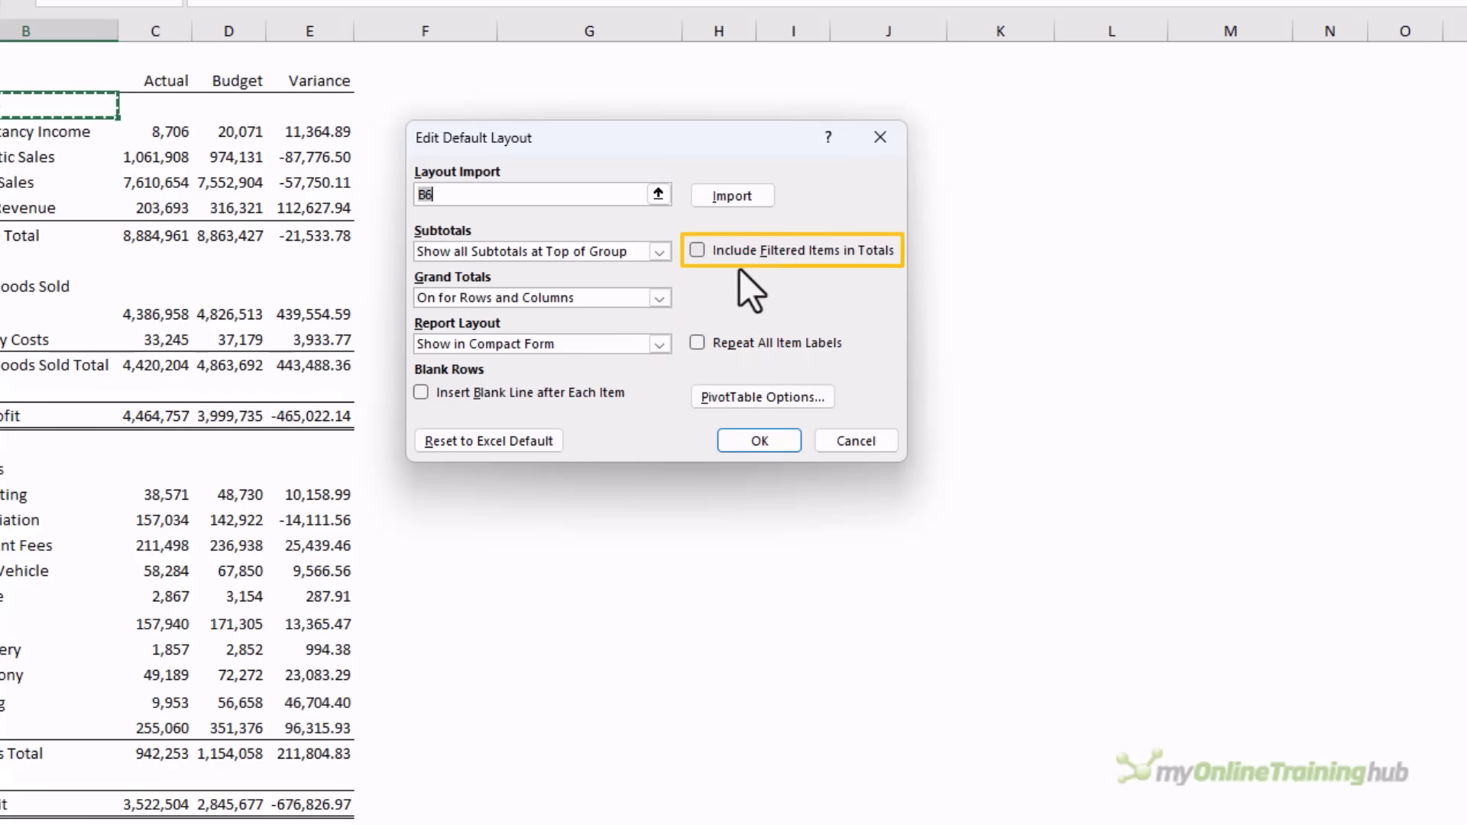
left_click(761, 398)
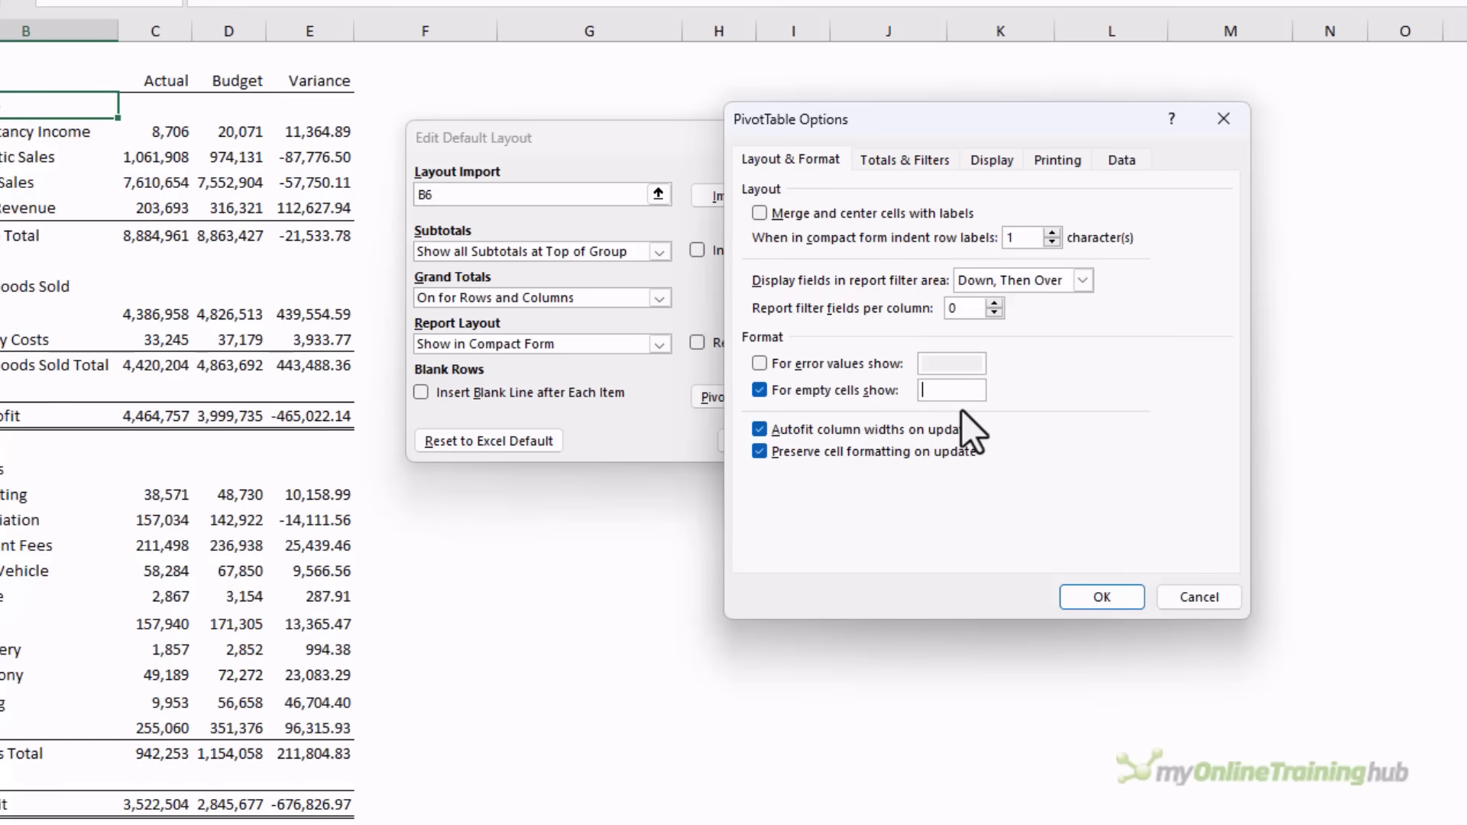
left_click(1102, 598)
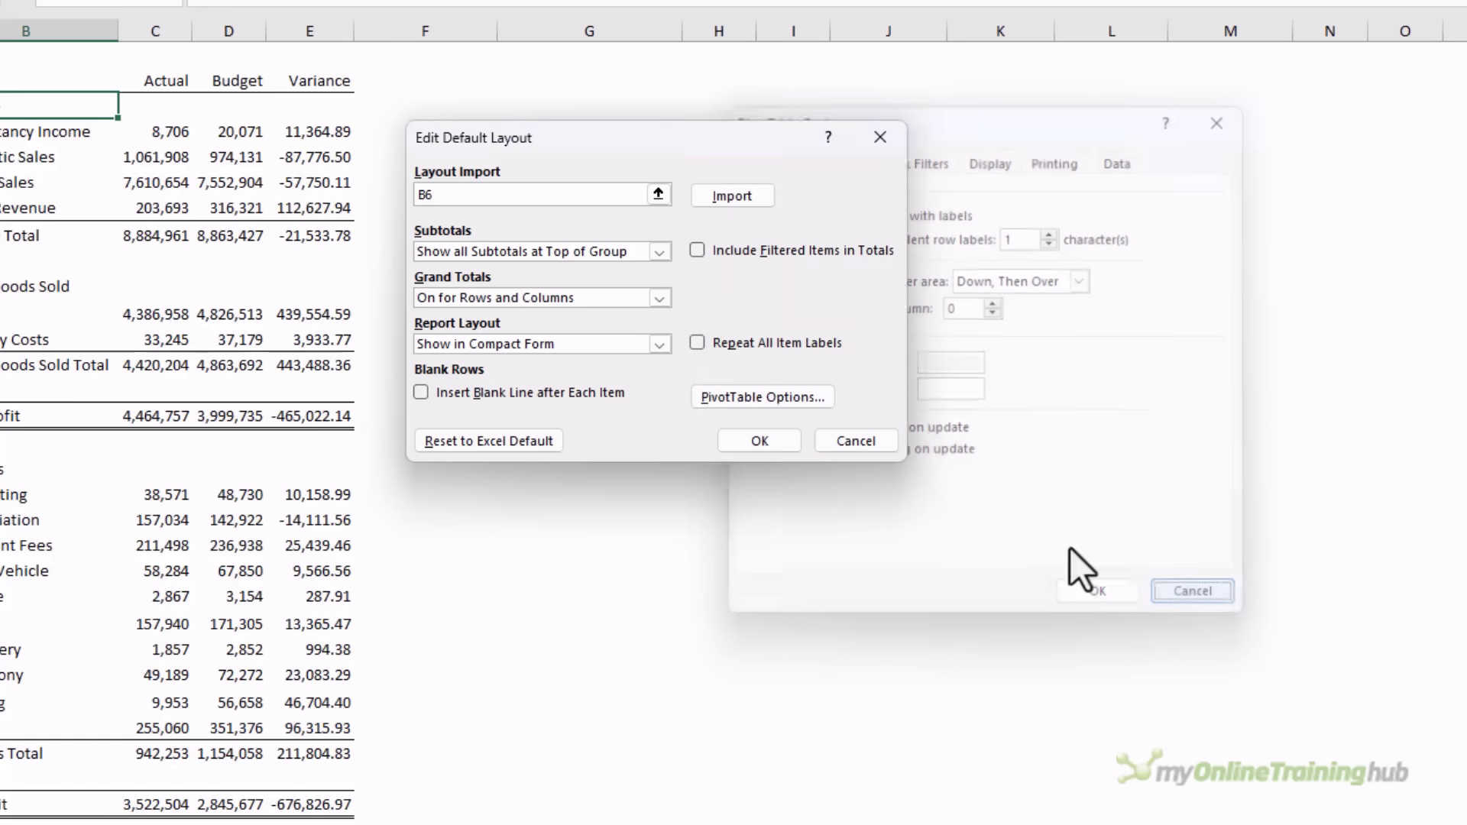